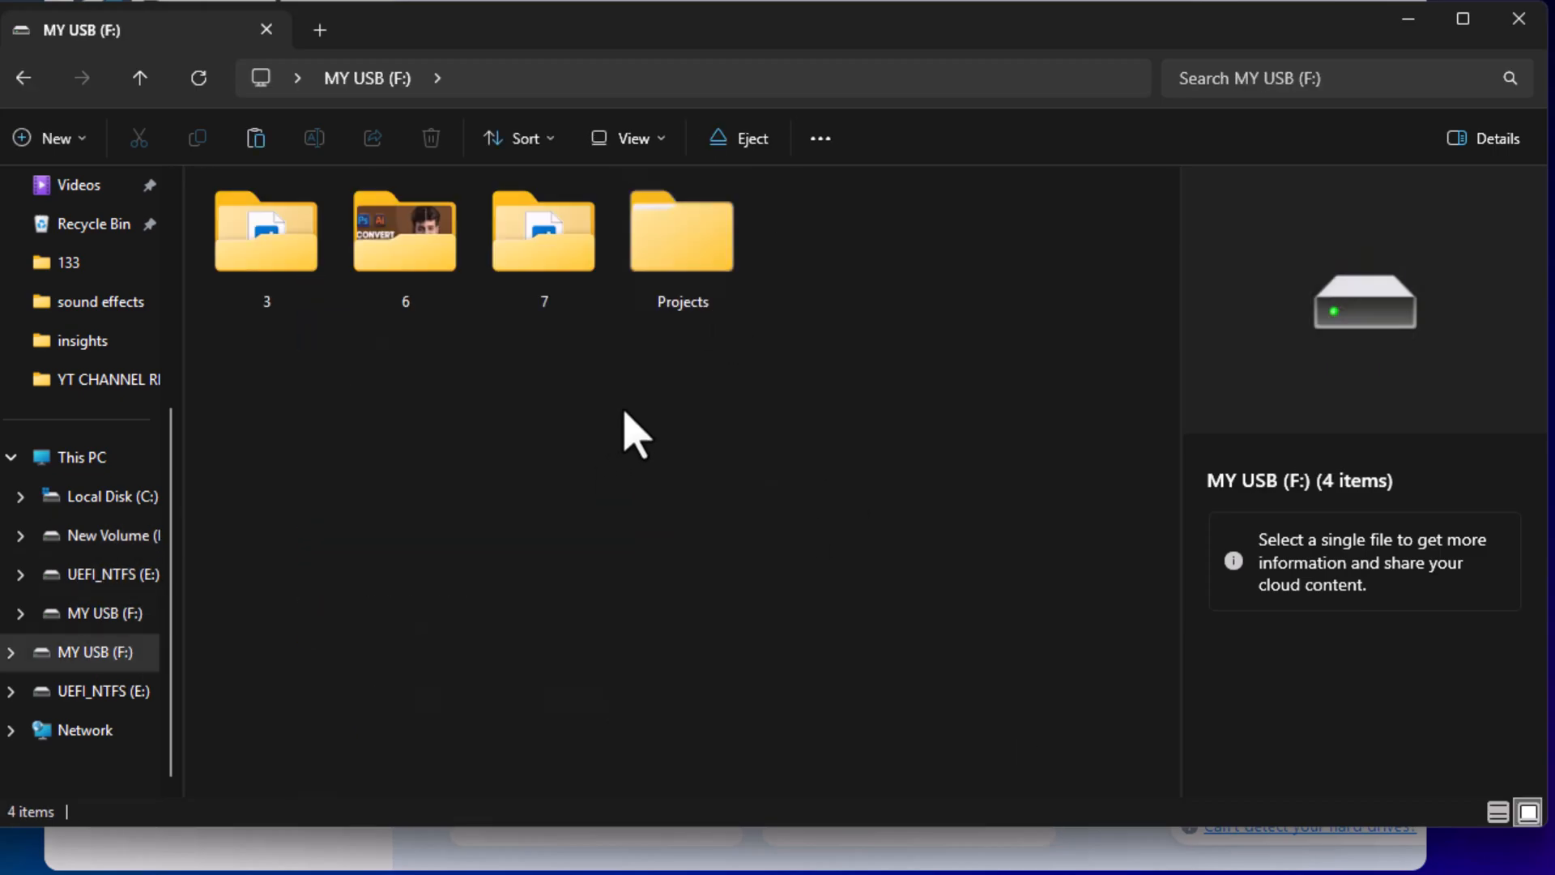
# Open Projects on the USB drive, then the packaging project's PDF folder with five PDFs.
pyautogui.doubleClick(682, 233)
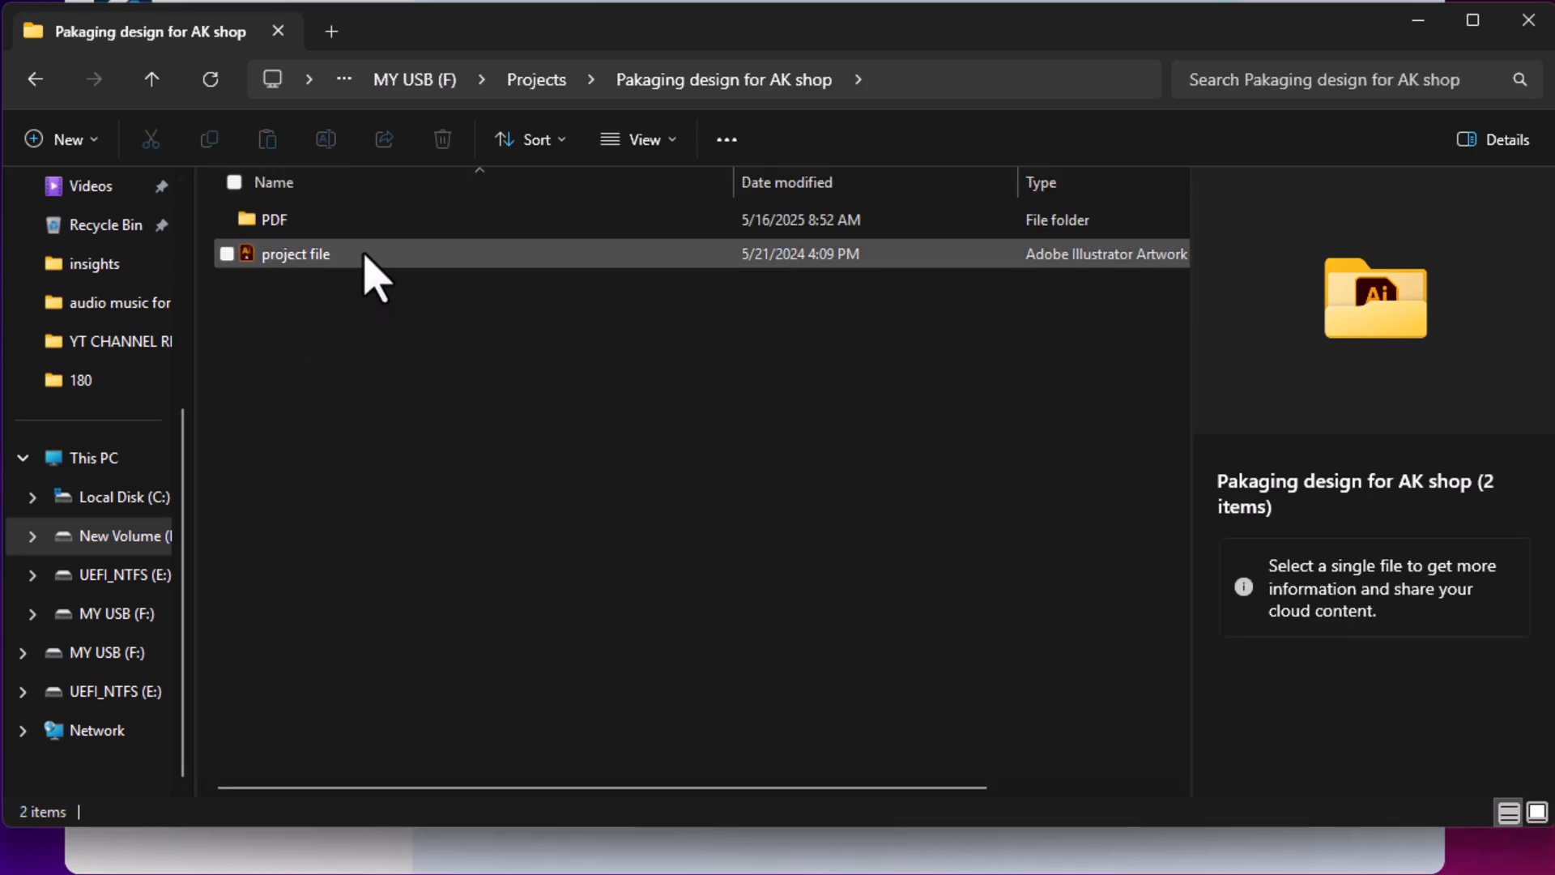
pyautogui.doubleClick(271, 219)
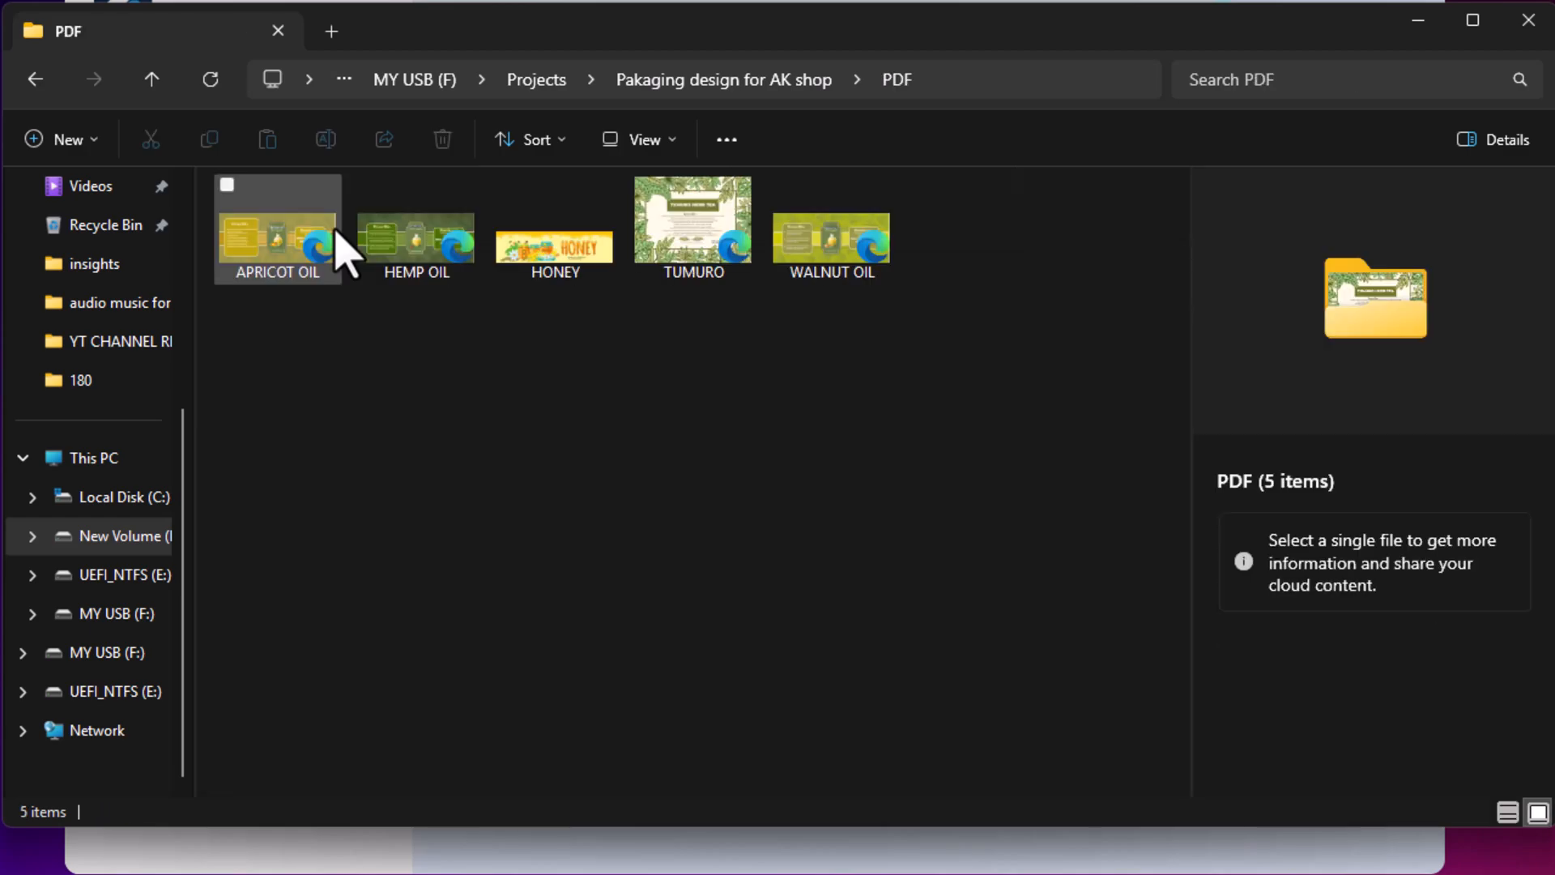
pyautogui.moveTo(907, 243)
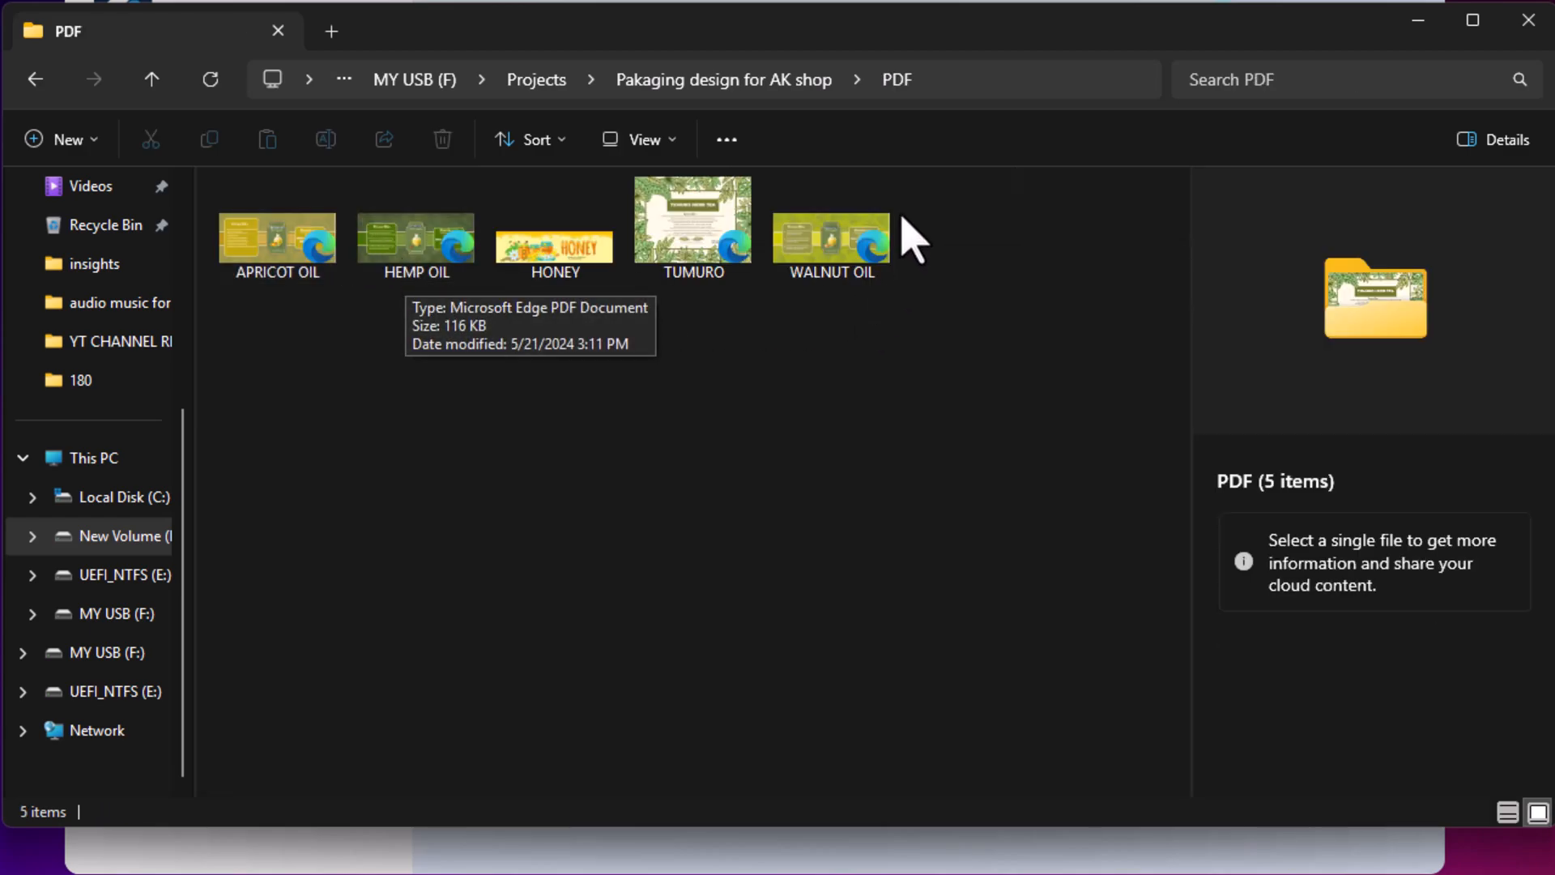
pyautogui.moveTo(575, 318)
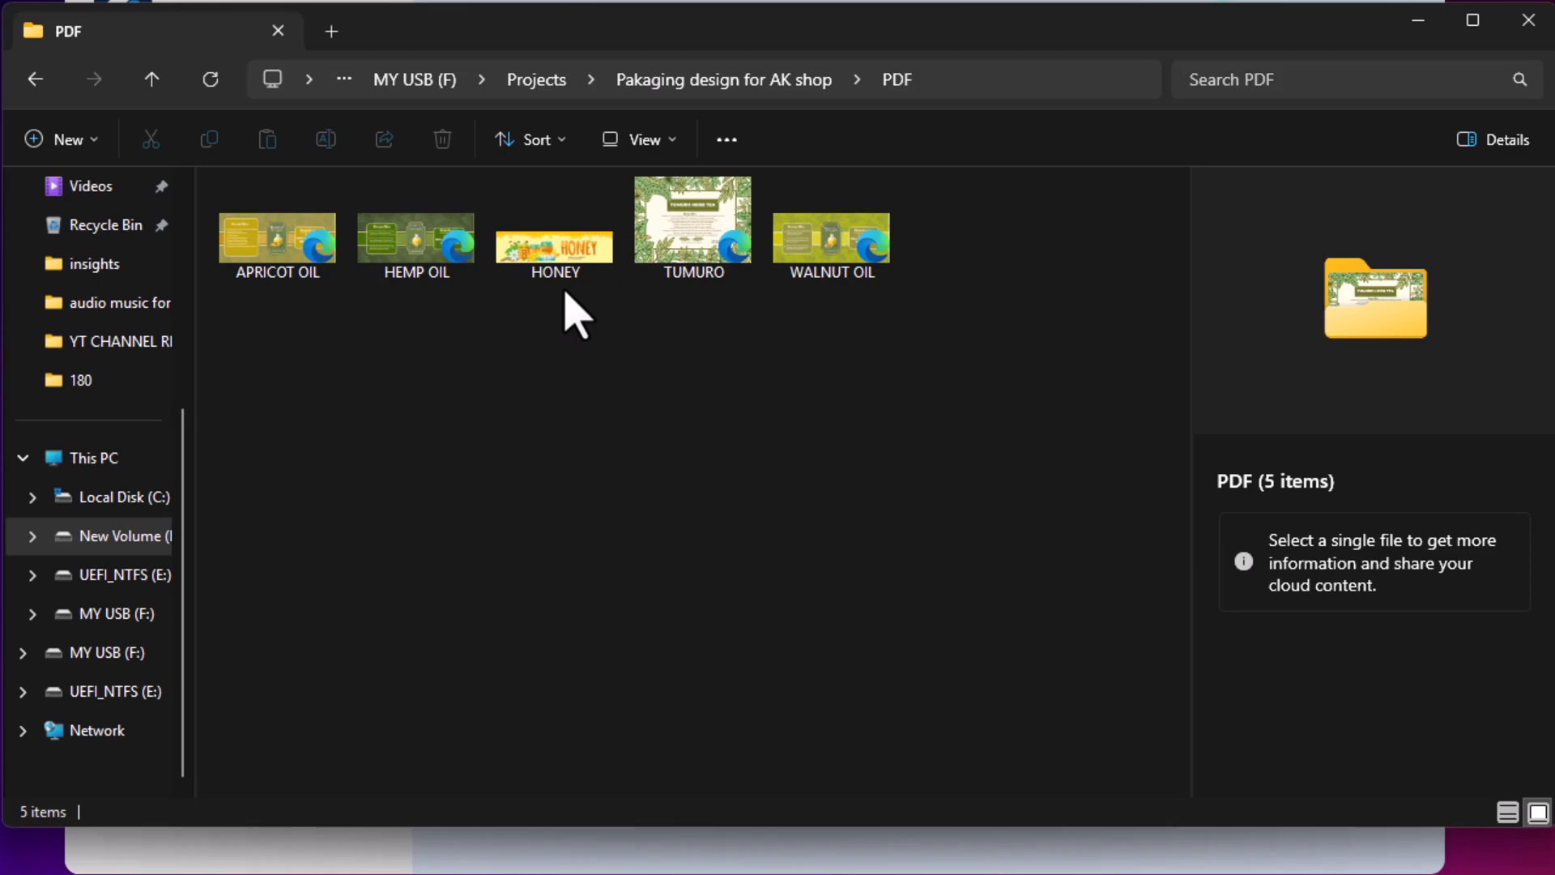
# Delete the 'Pakaging design for AK shop' folder and verify it is missing from the Recycle Bin.
pyautogui.rightClick(276, 229)
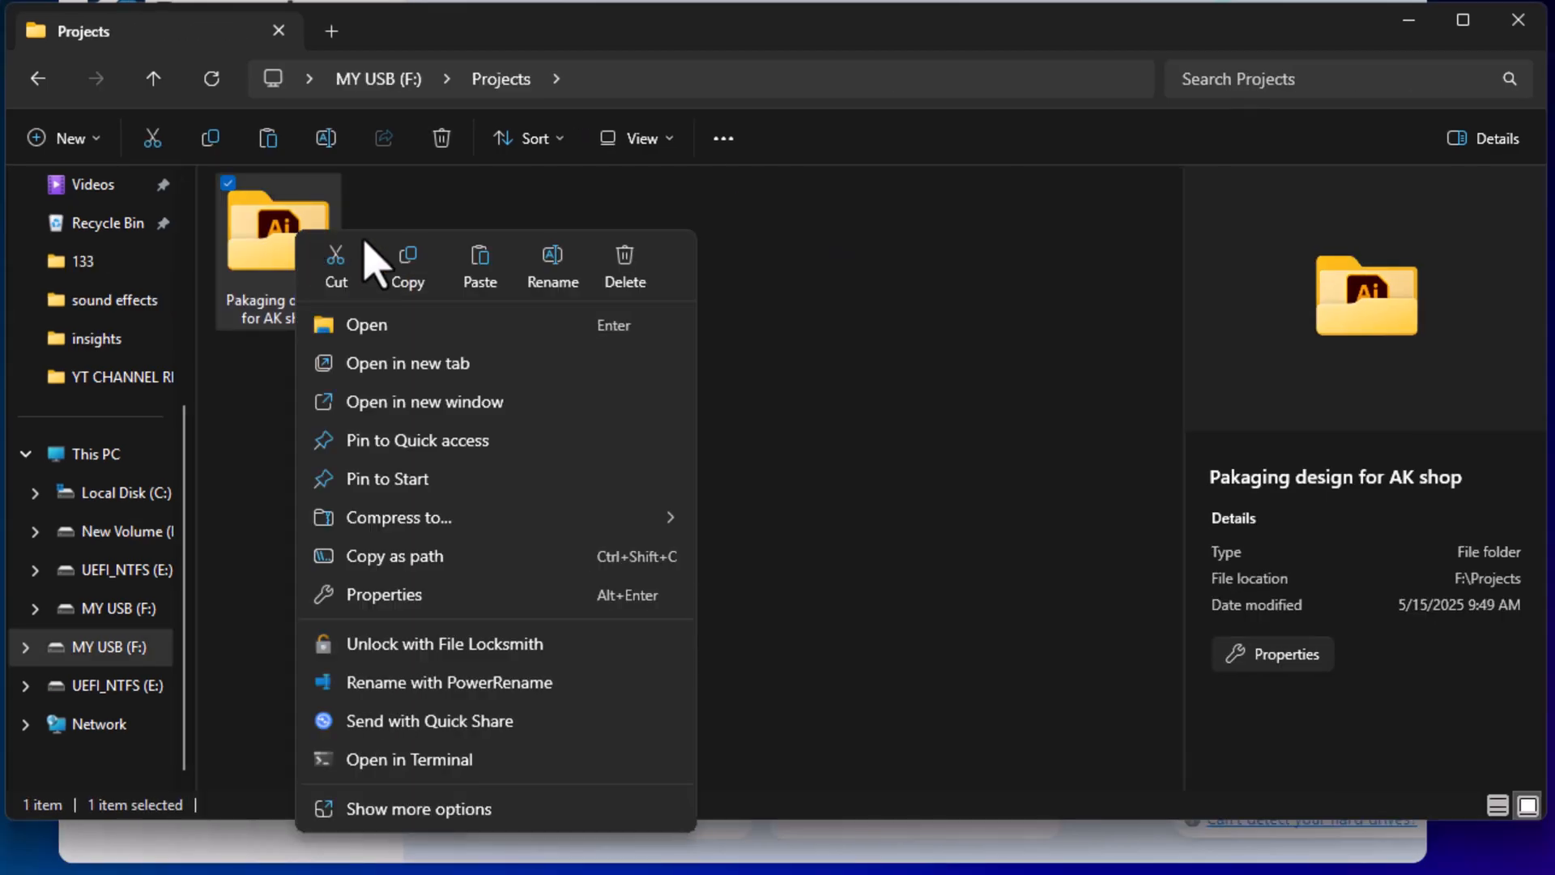
pyautogui.click(625, 268)
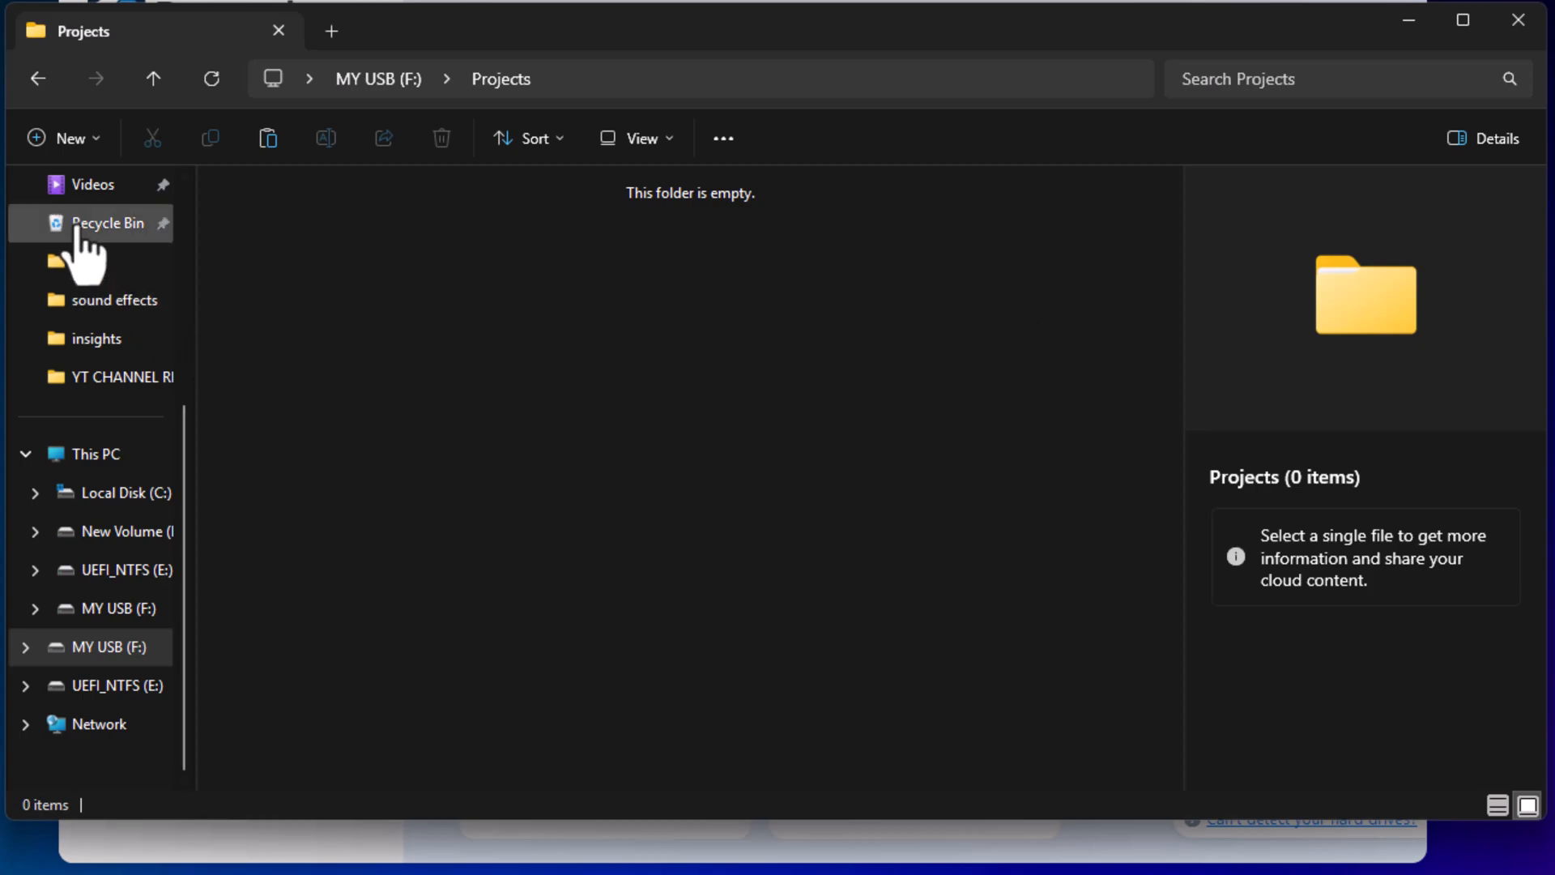
pyautogui.click(106, 222)
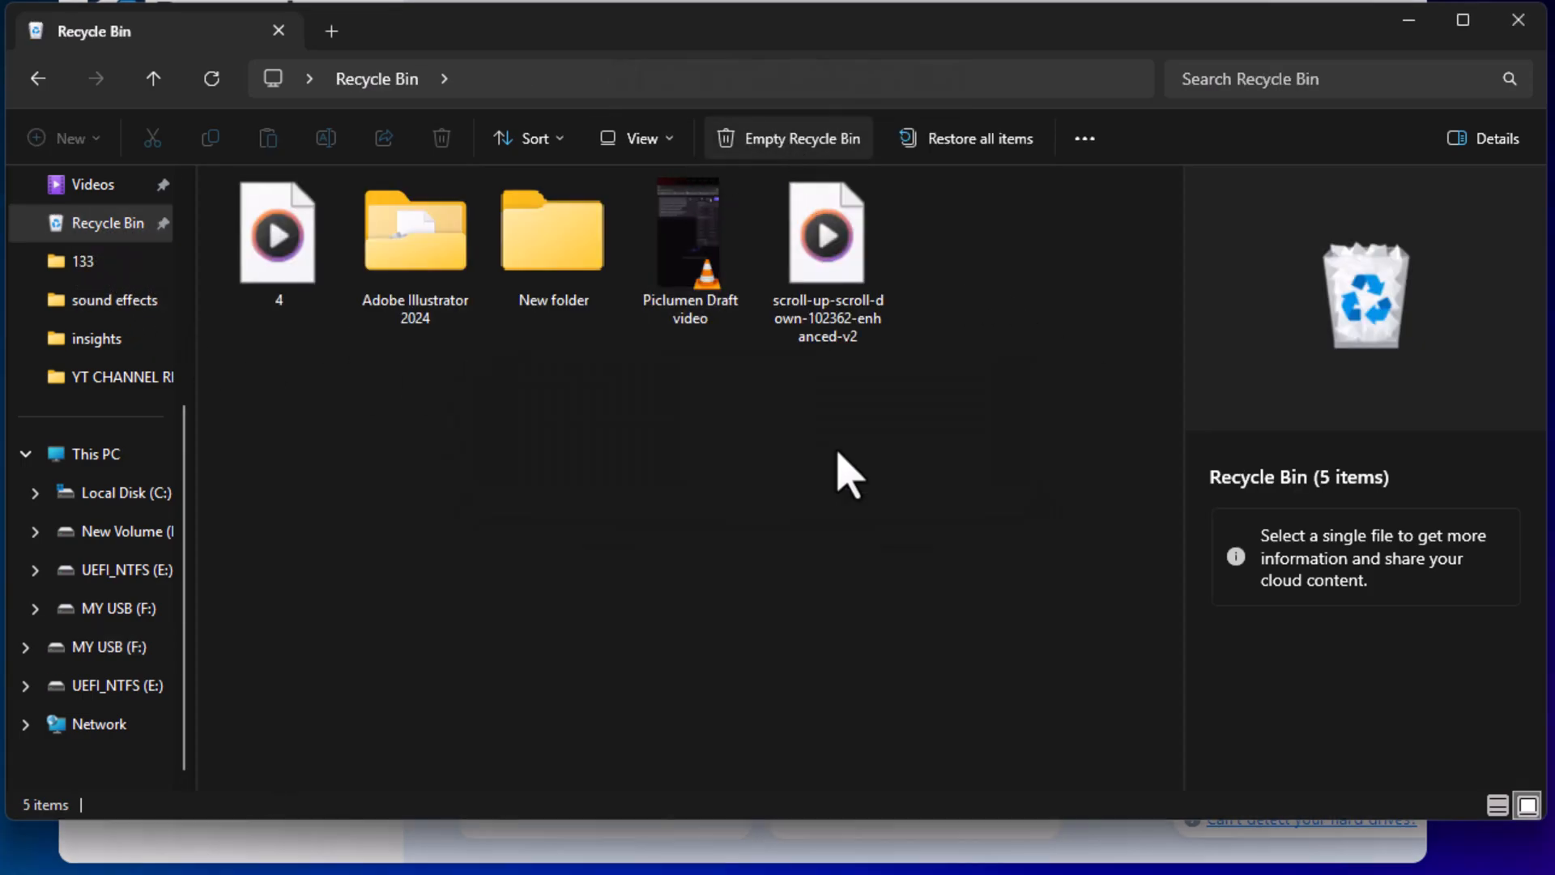
pyautogui.click(786, 138)
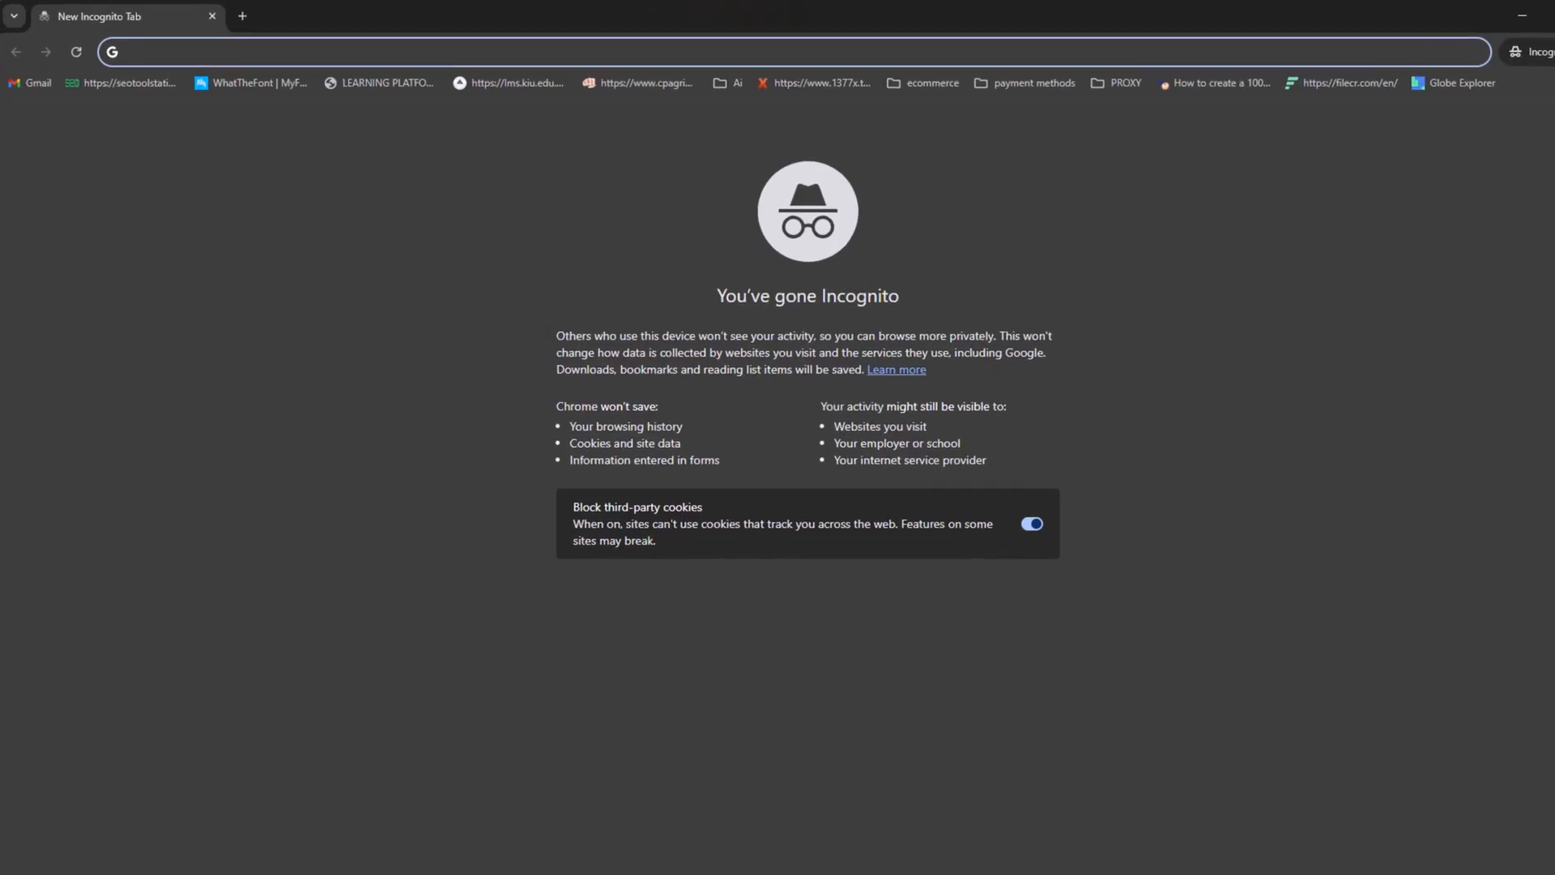
# Search Google for 'Recoverit' and open the official Wondershare Recoverit result.
pyautogui.write('Recoverit')
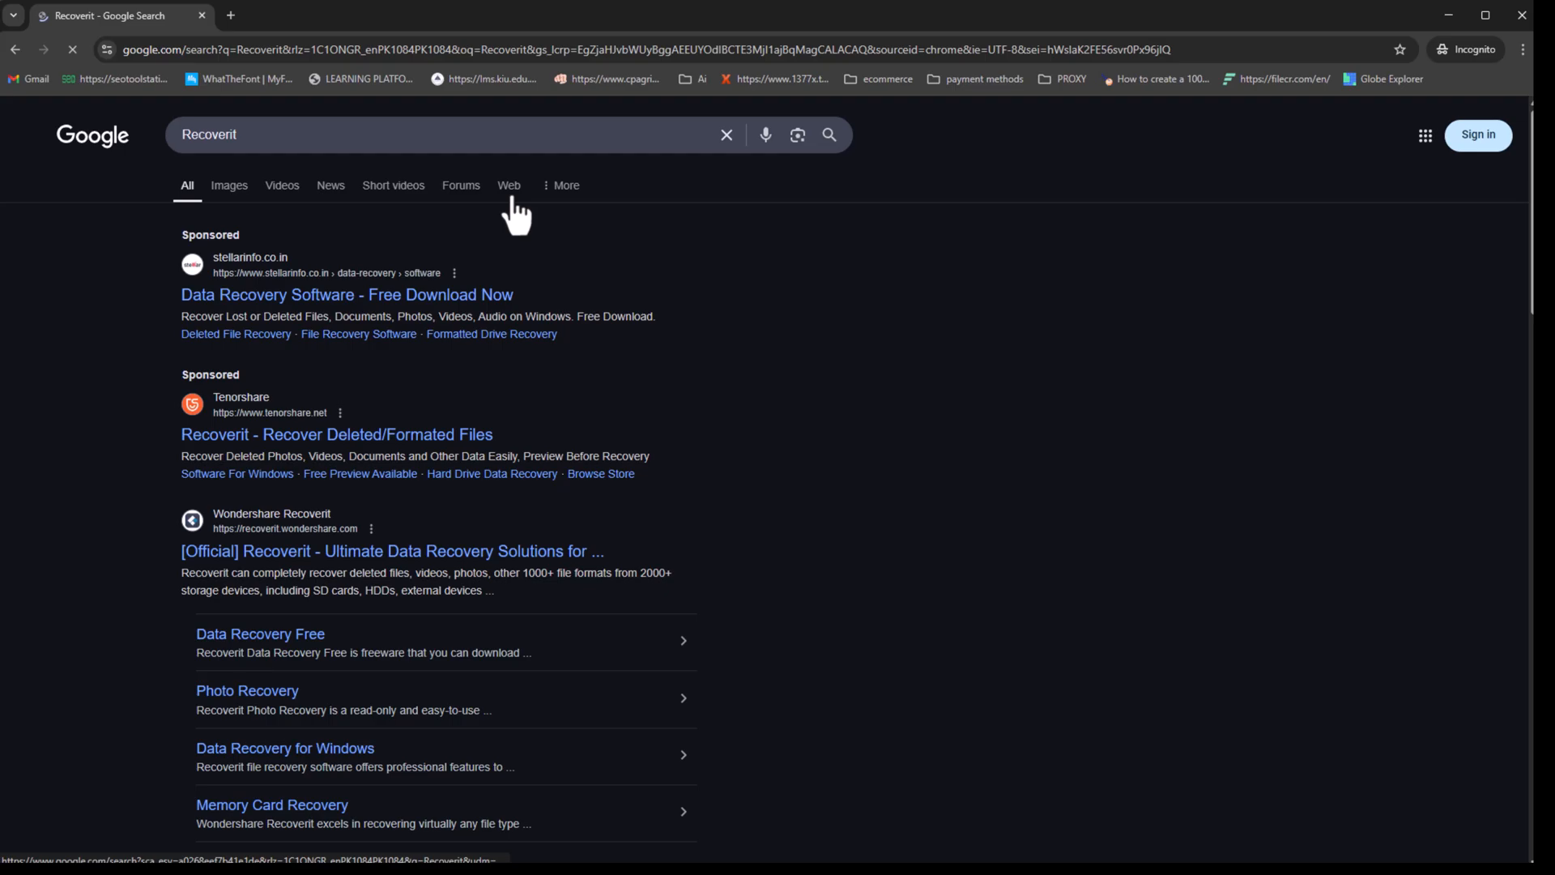
pyautogui.click(392, 551)
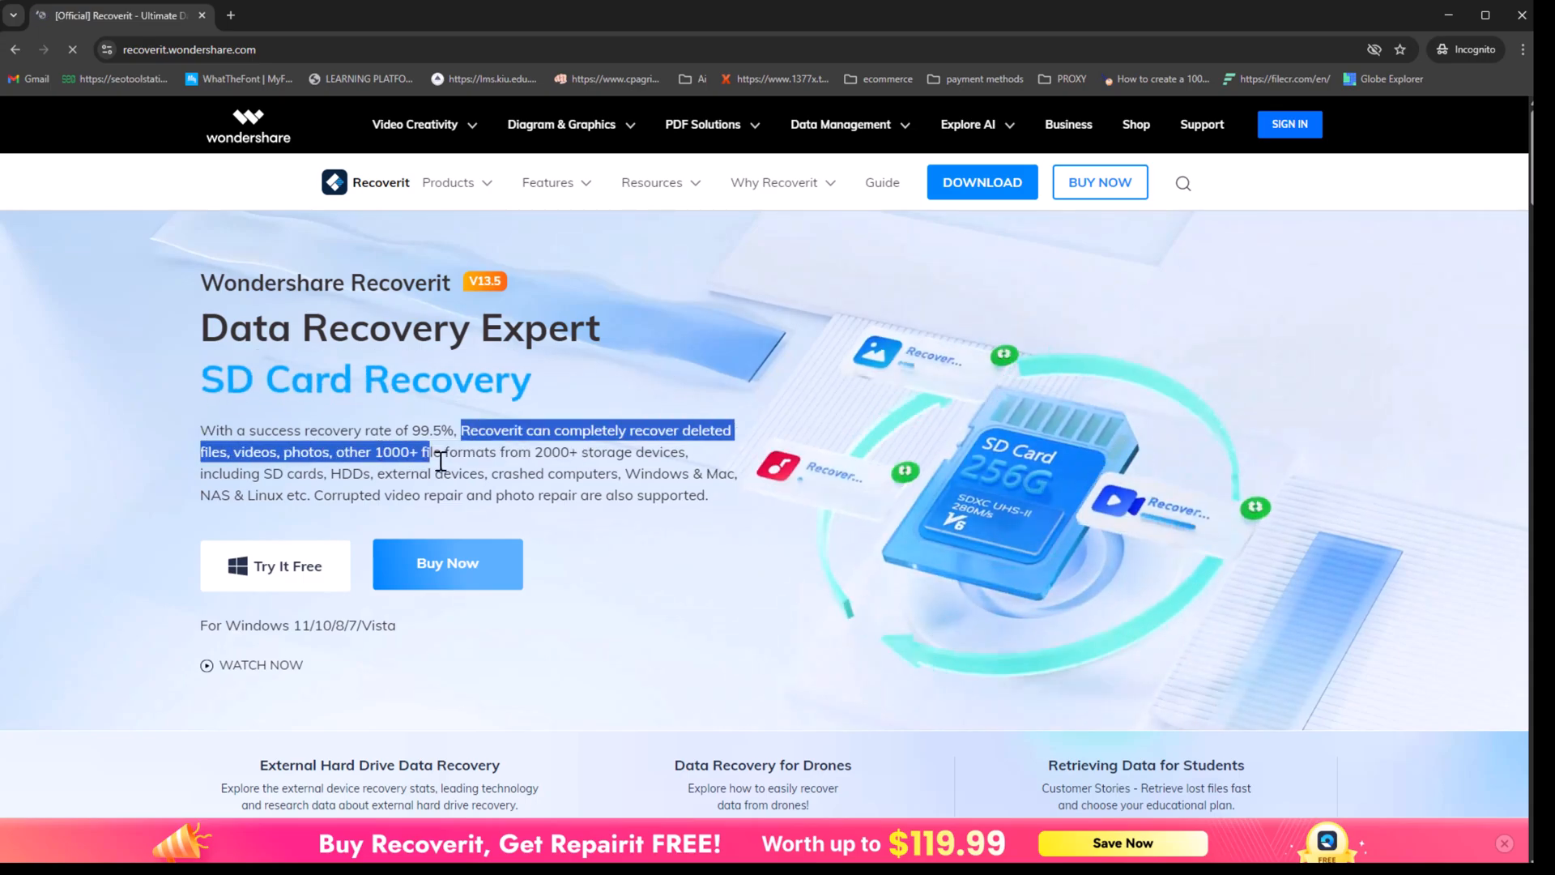
# Scroll through the Recoverit homepage's recovery features and product suite.
pyautogui.scroll(-3)
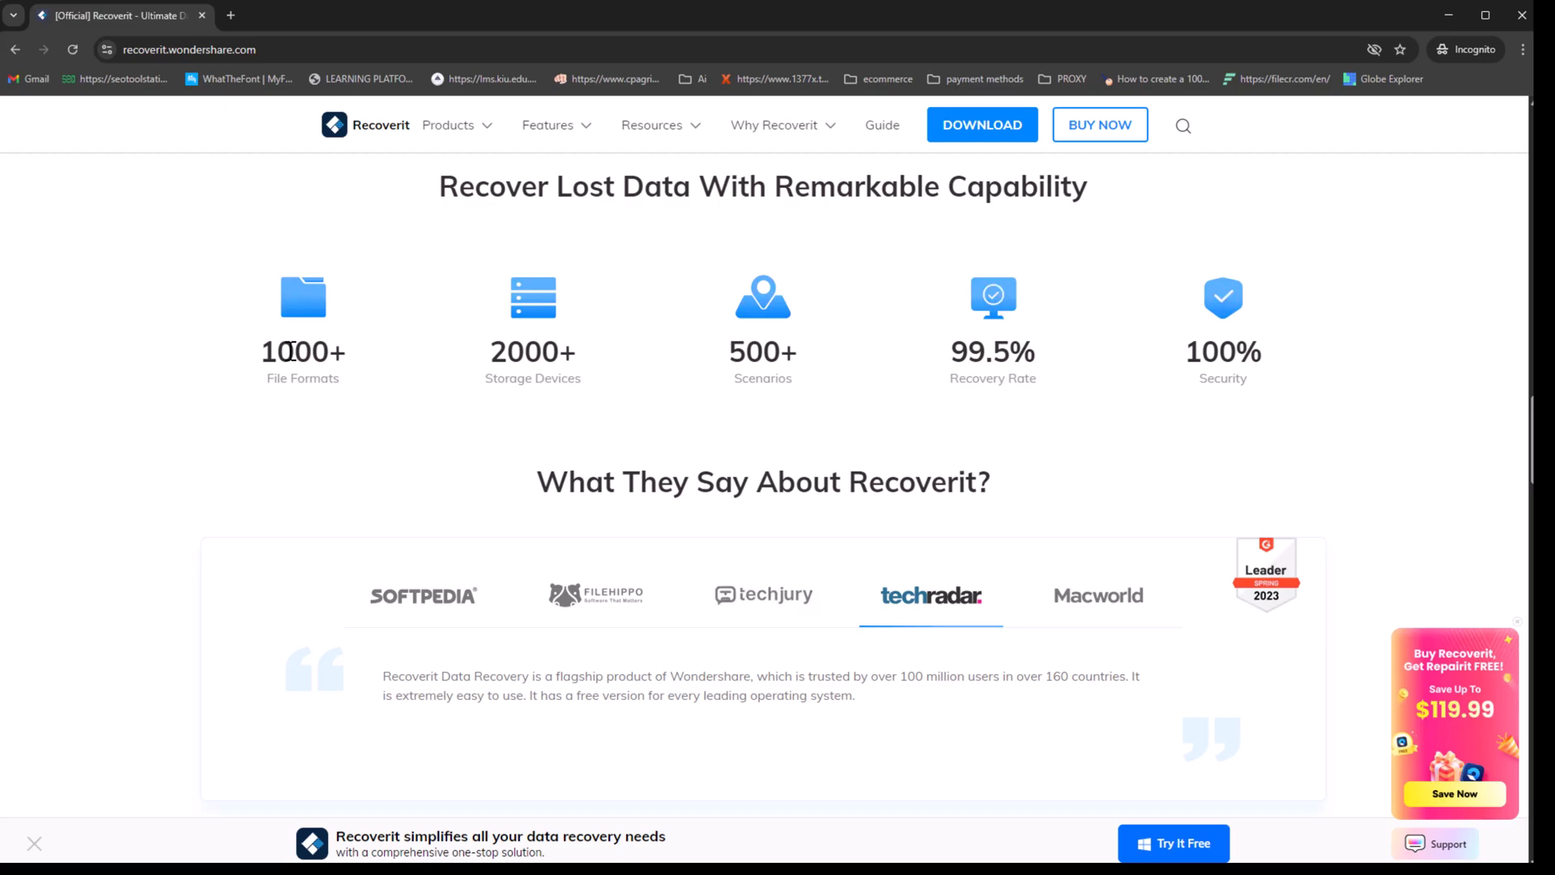
pyautogui.moveTo(501, 349)
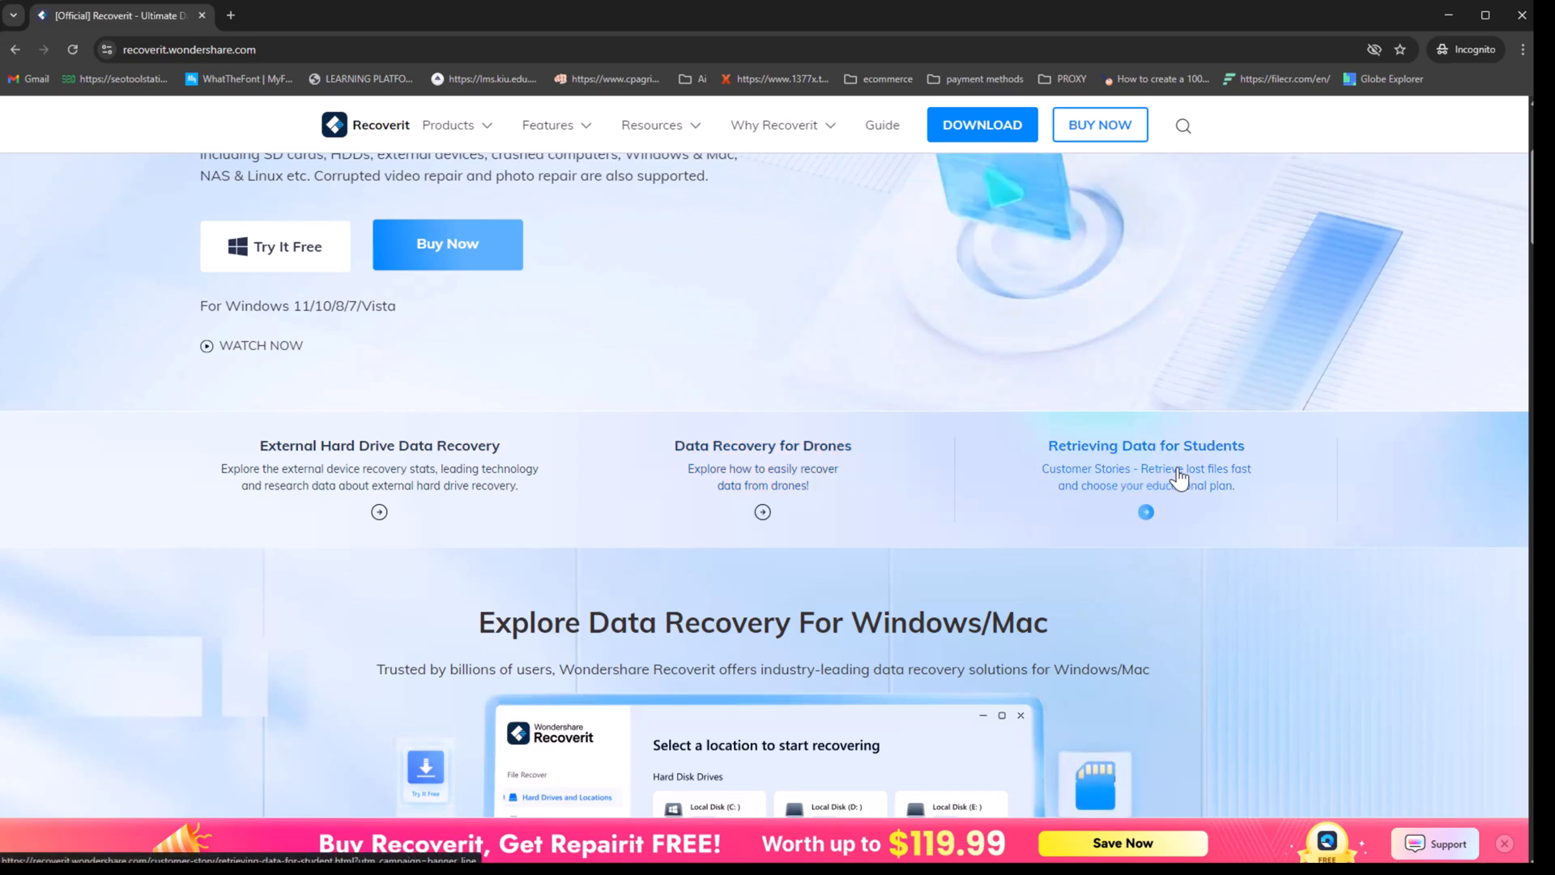
pyautogui.scroll(-3)
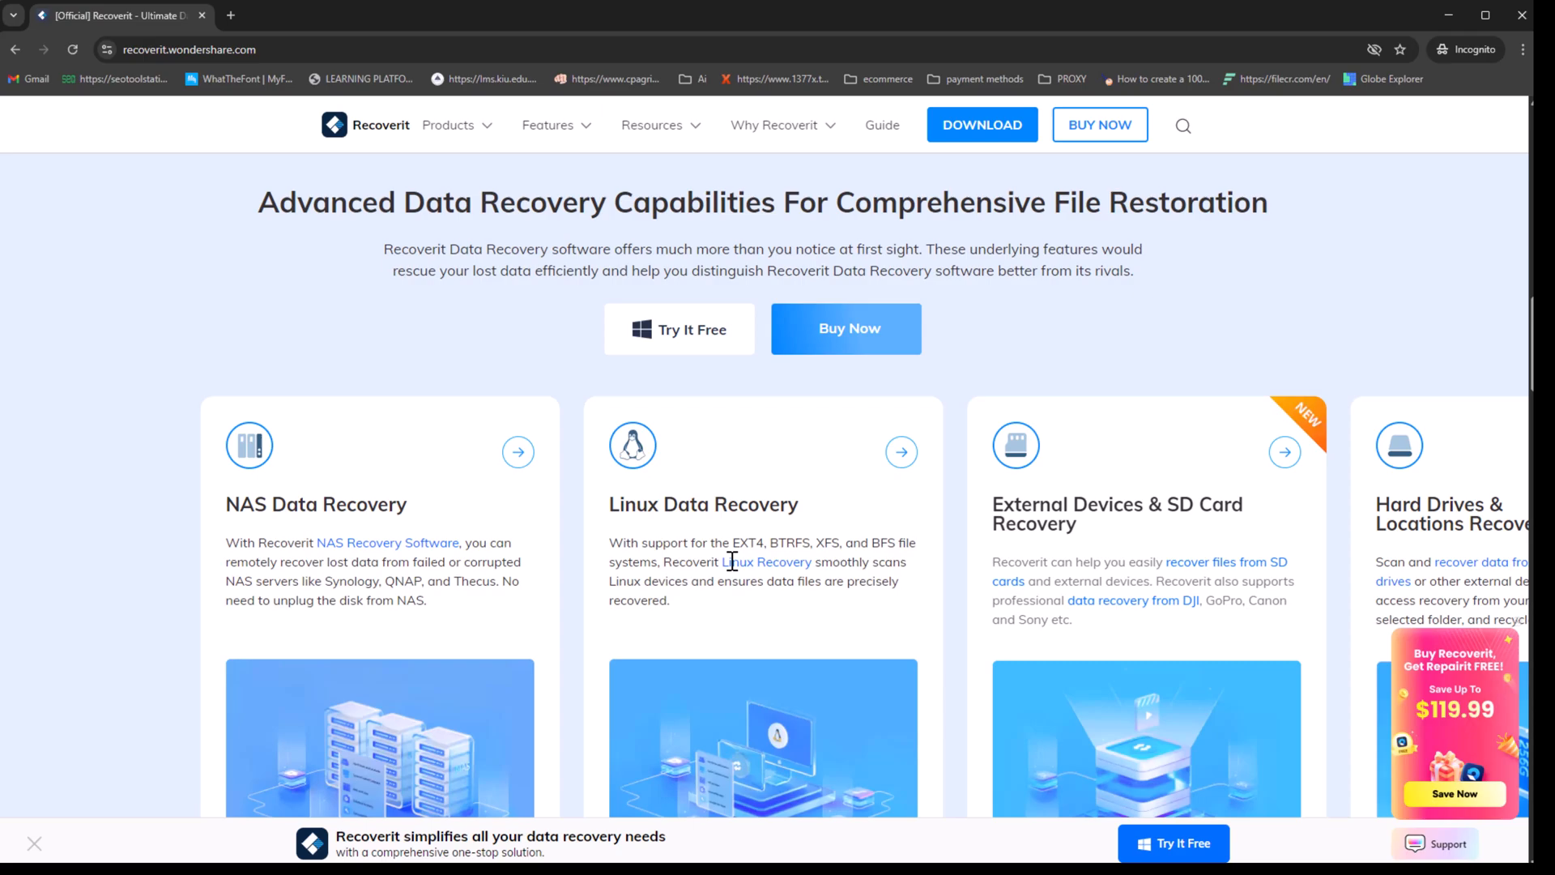
pyautogui.scroll(3)
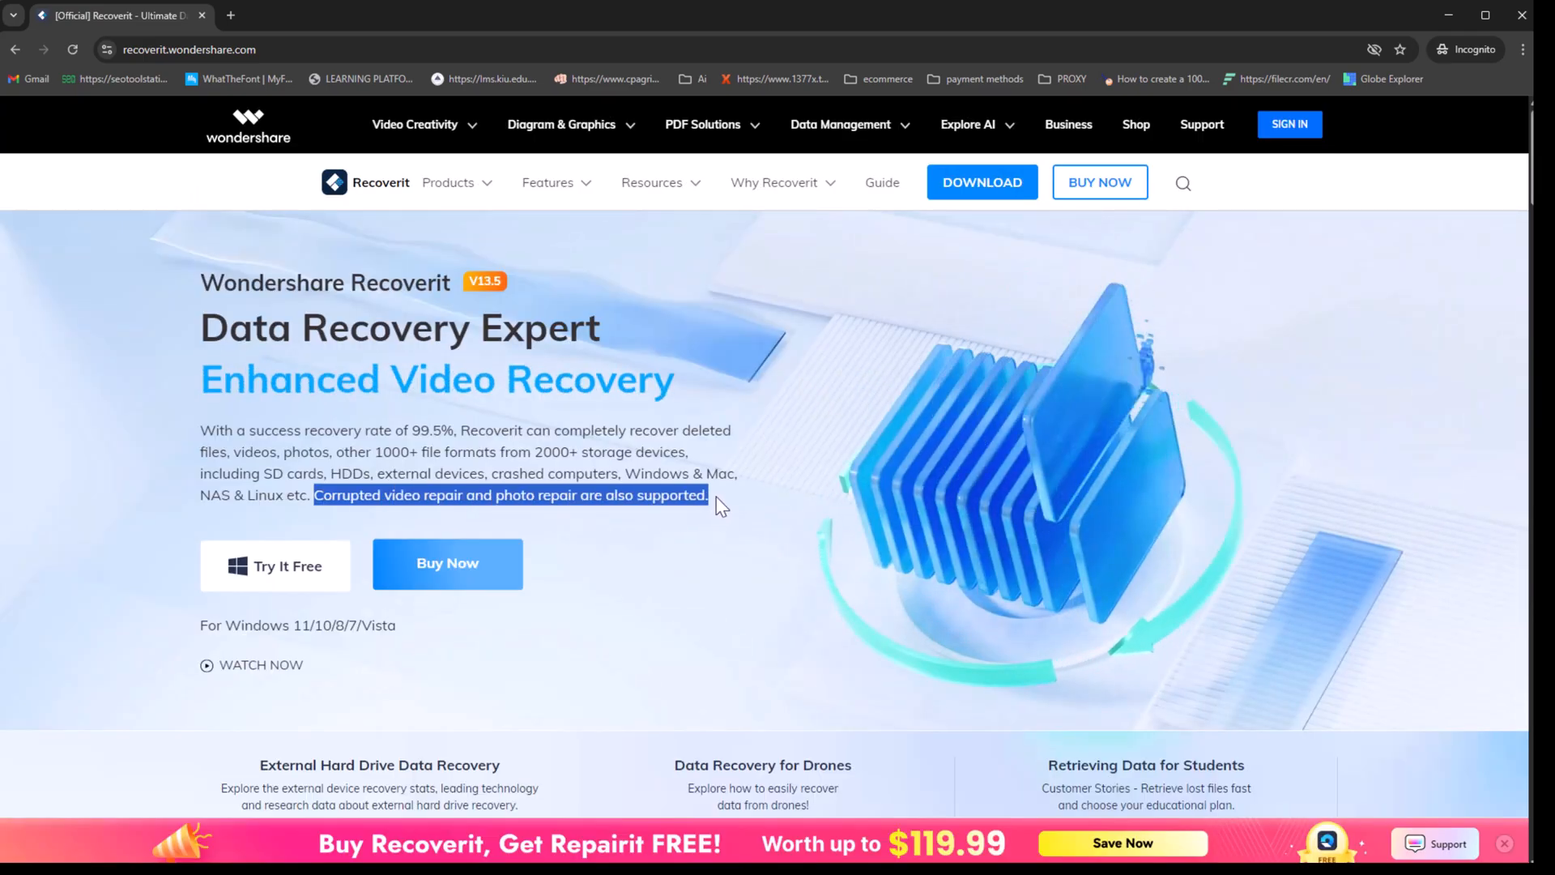
pyautogui.scroll(-3)
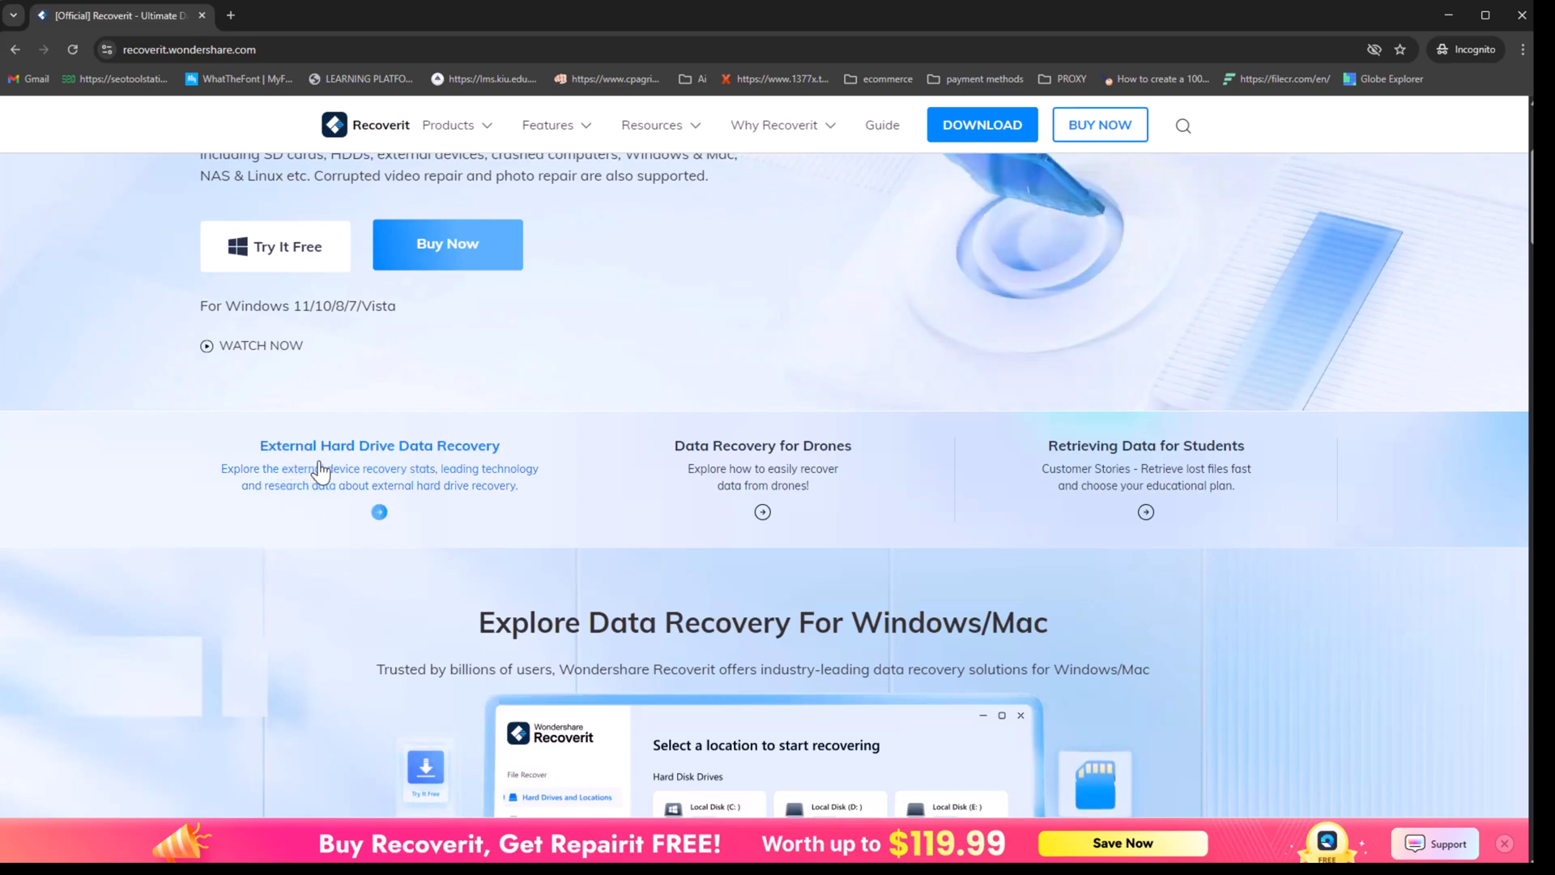
pyautogui.scroll(-3)
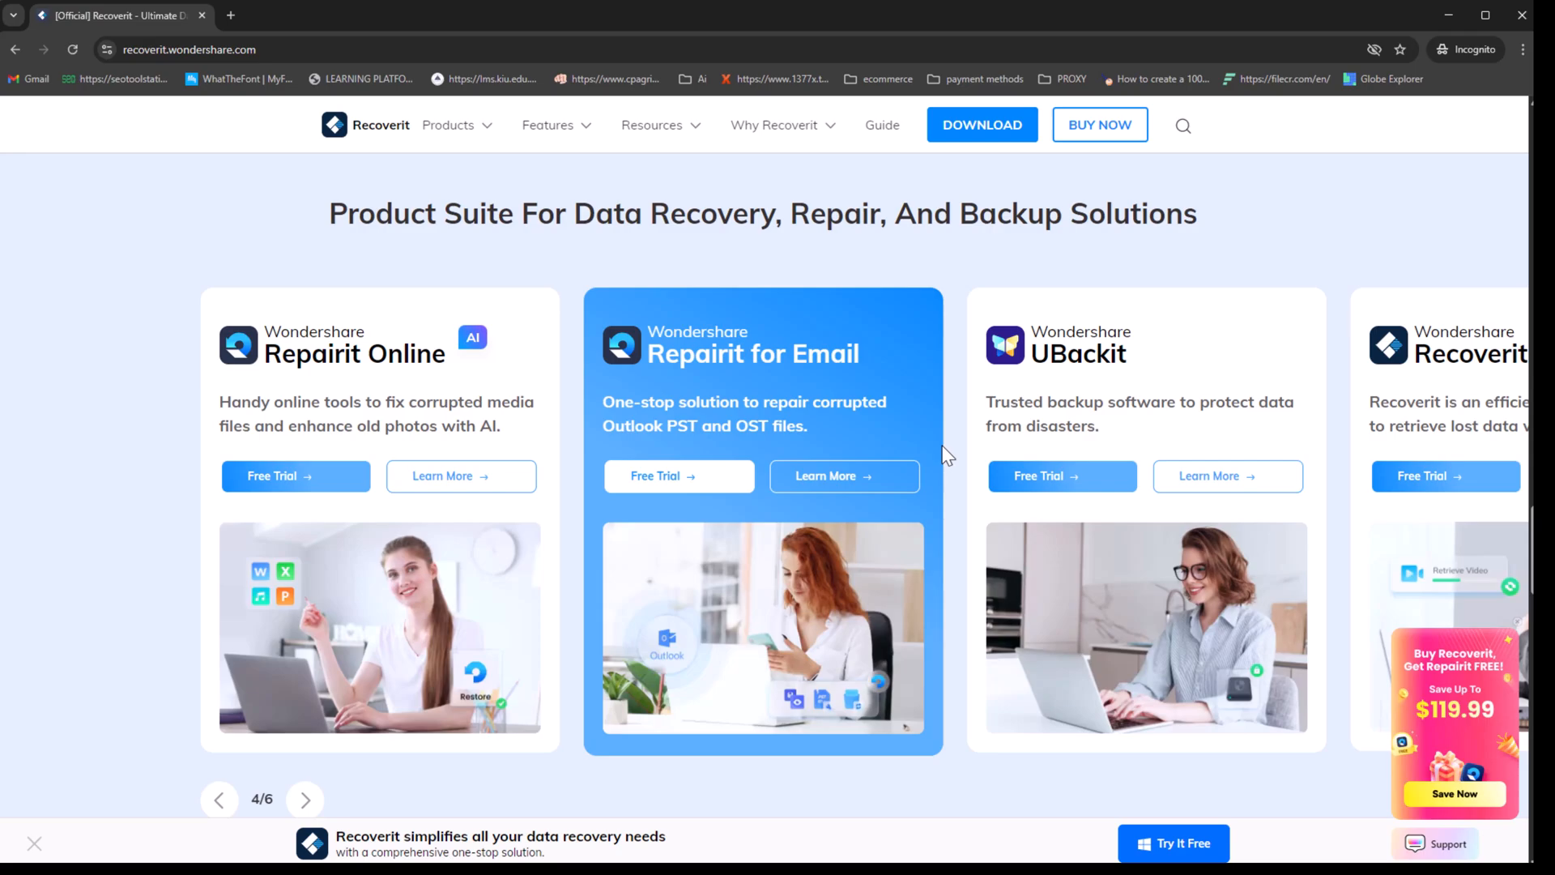
# Use the DOWNLOAD option and find the installed Wondershare Recoverit app in Windows search.
pyautogui.click(304, 799)
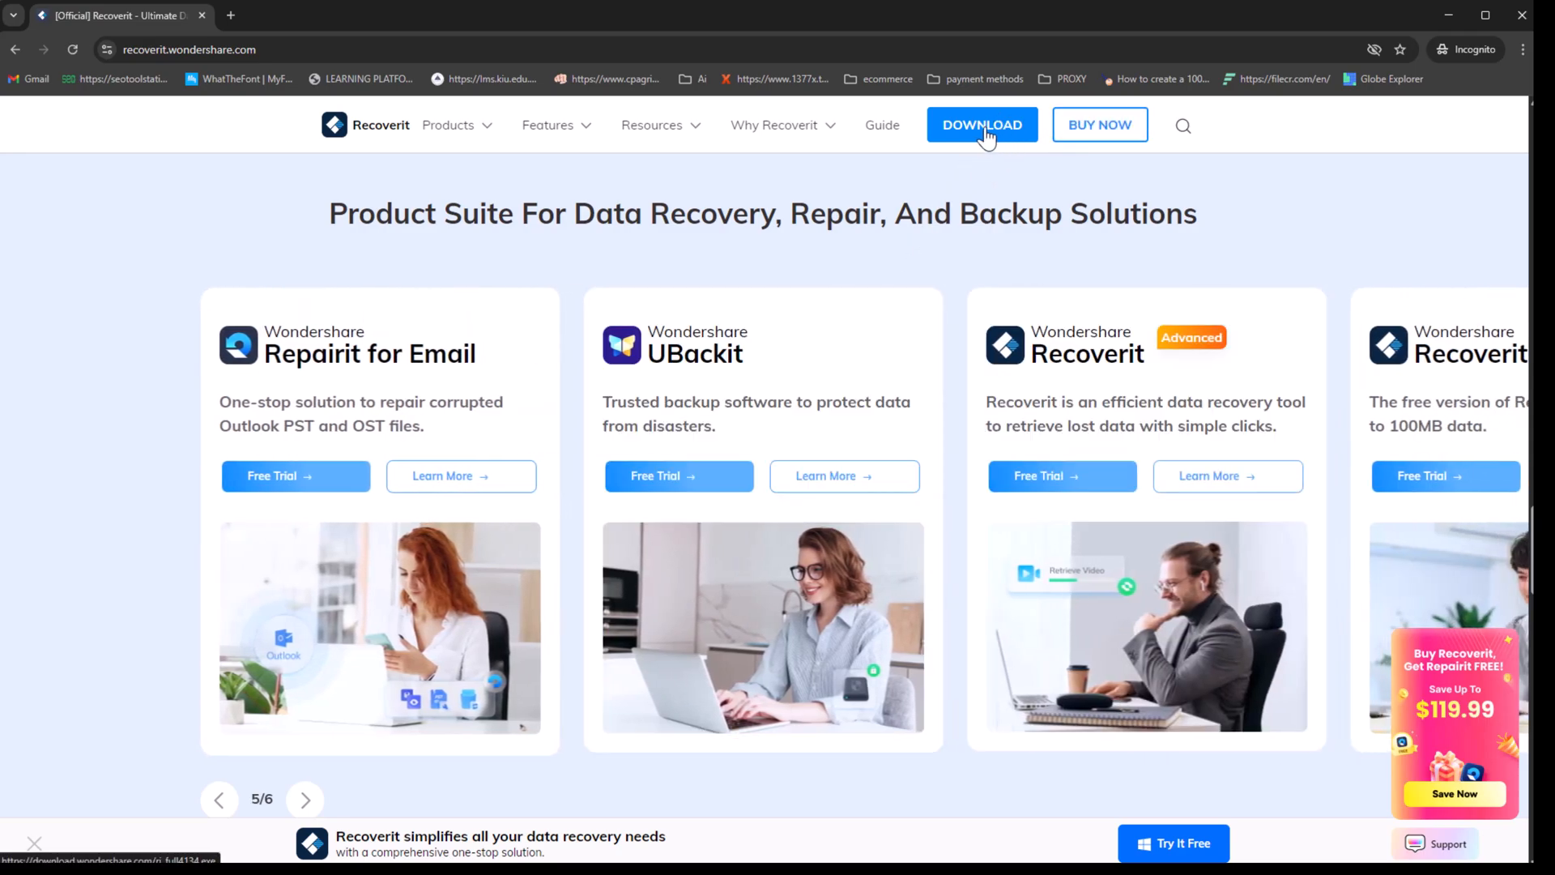
pyautogui.click(305, 800)
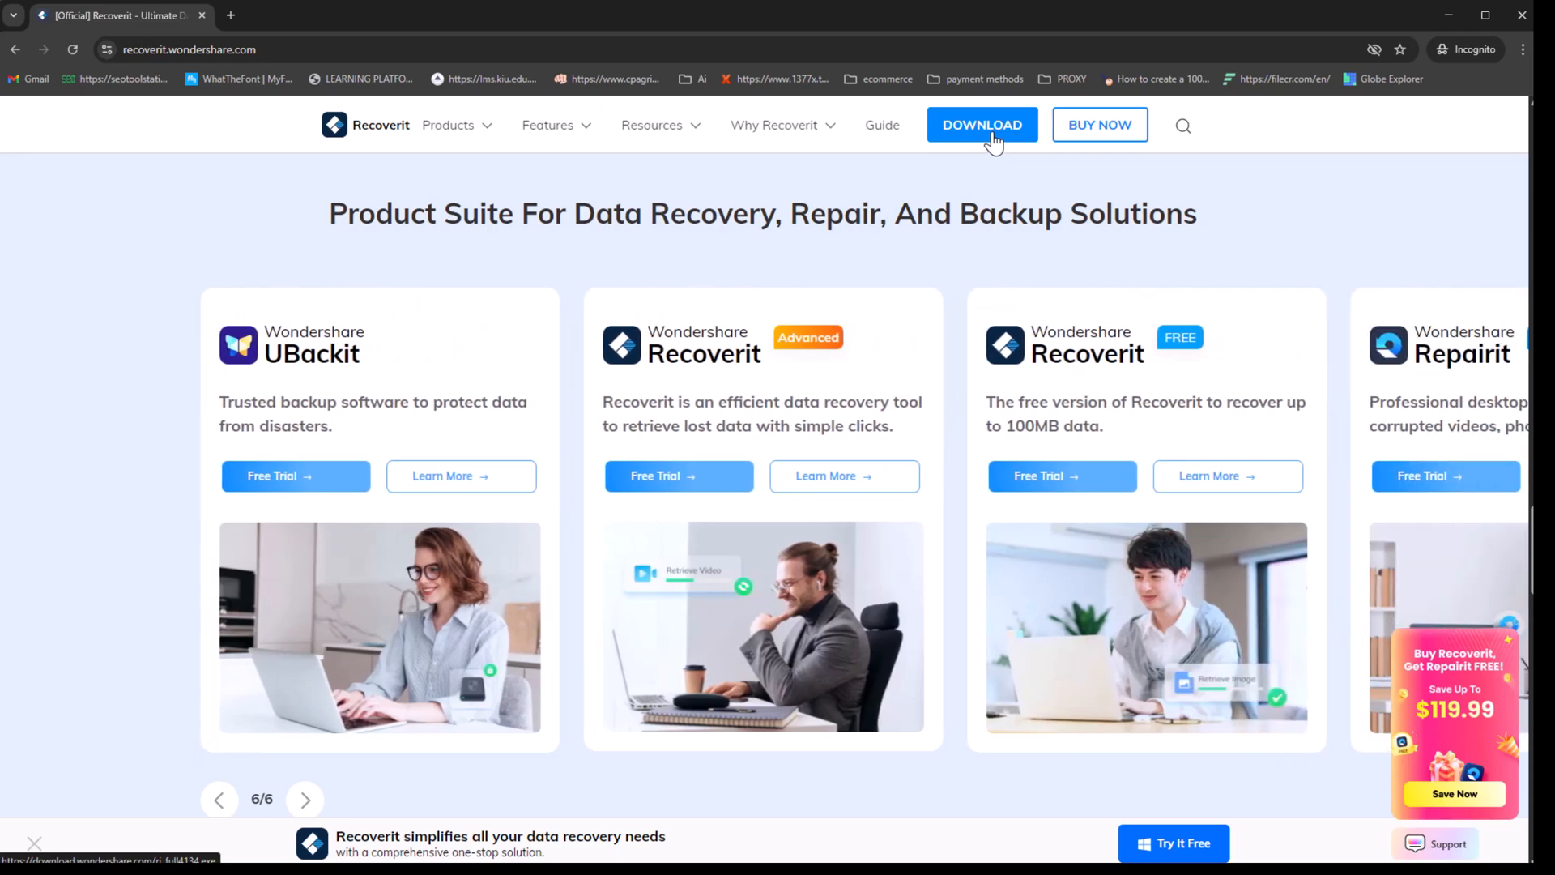
pyautogui.click(1448, 15)
pyautogui.write('wonder')
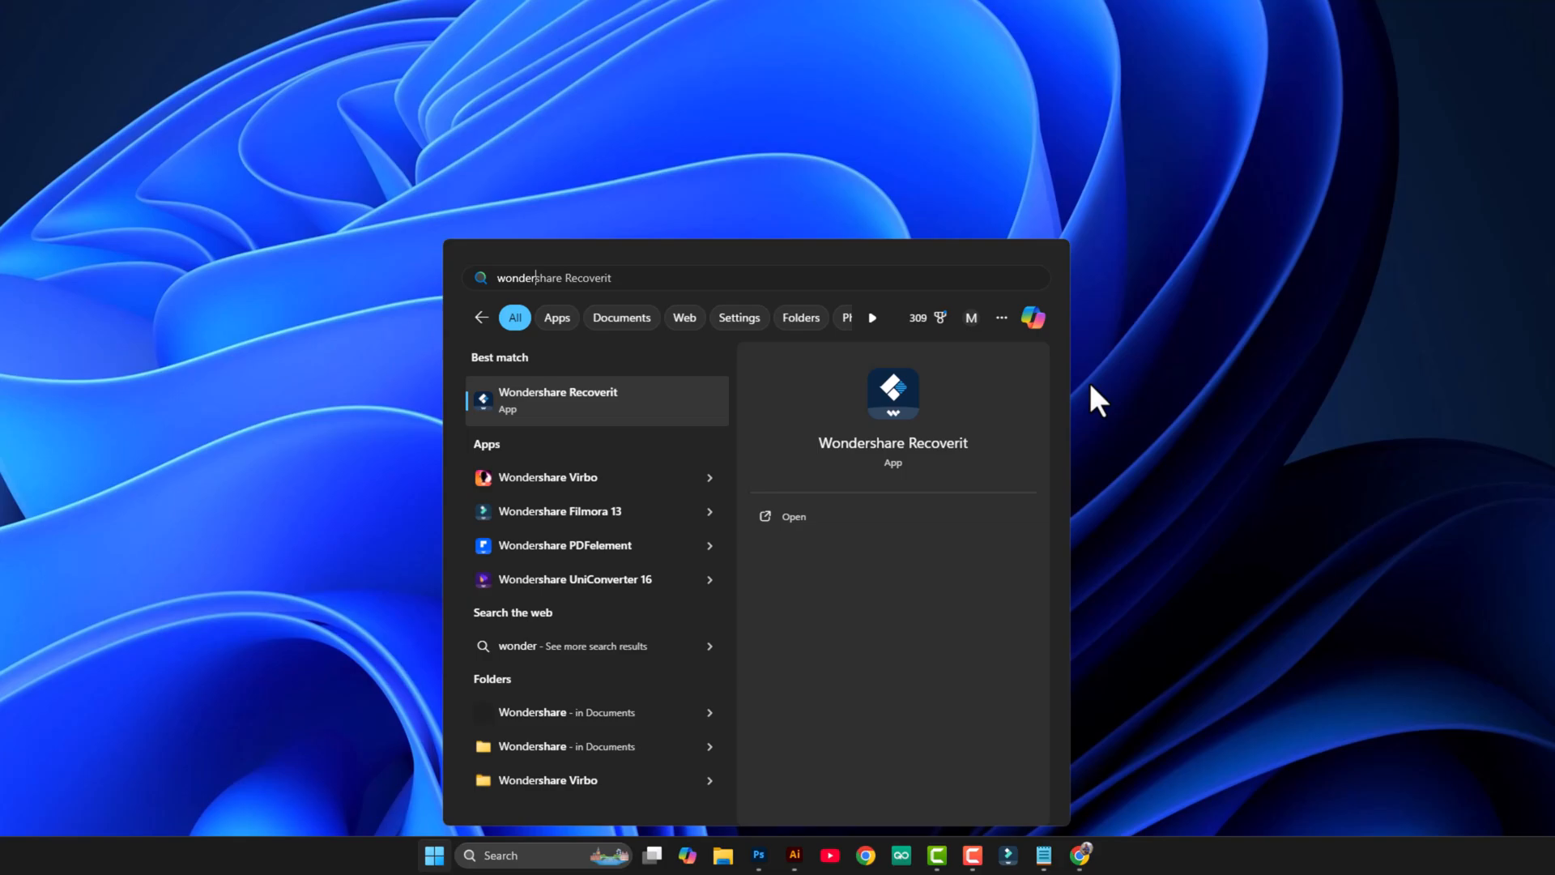
# Launch Wondershare Recoverit from the Best match search result.
pyautogui.click(557, 399)
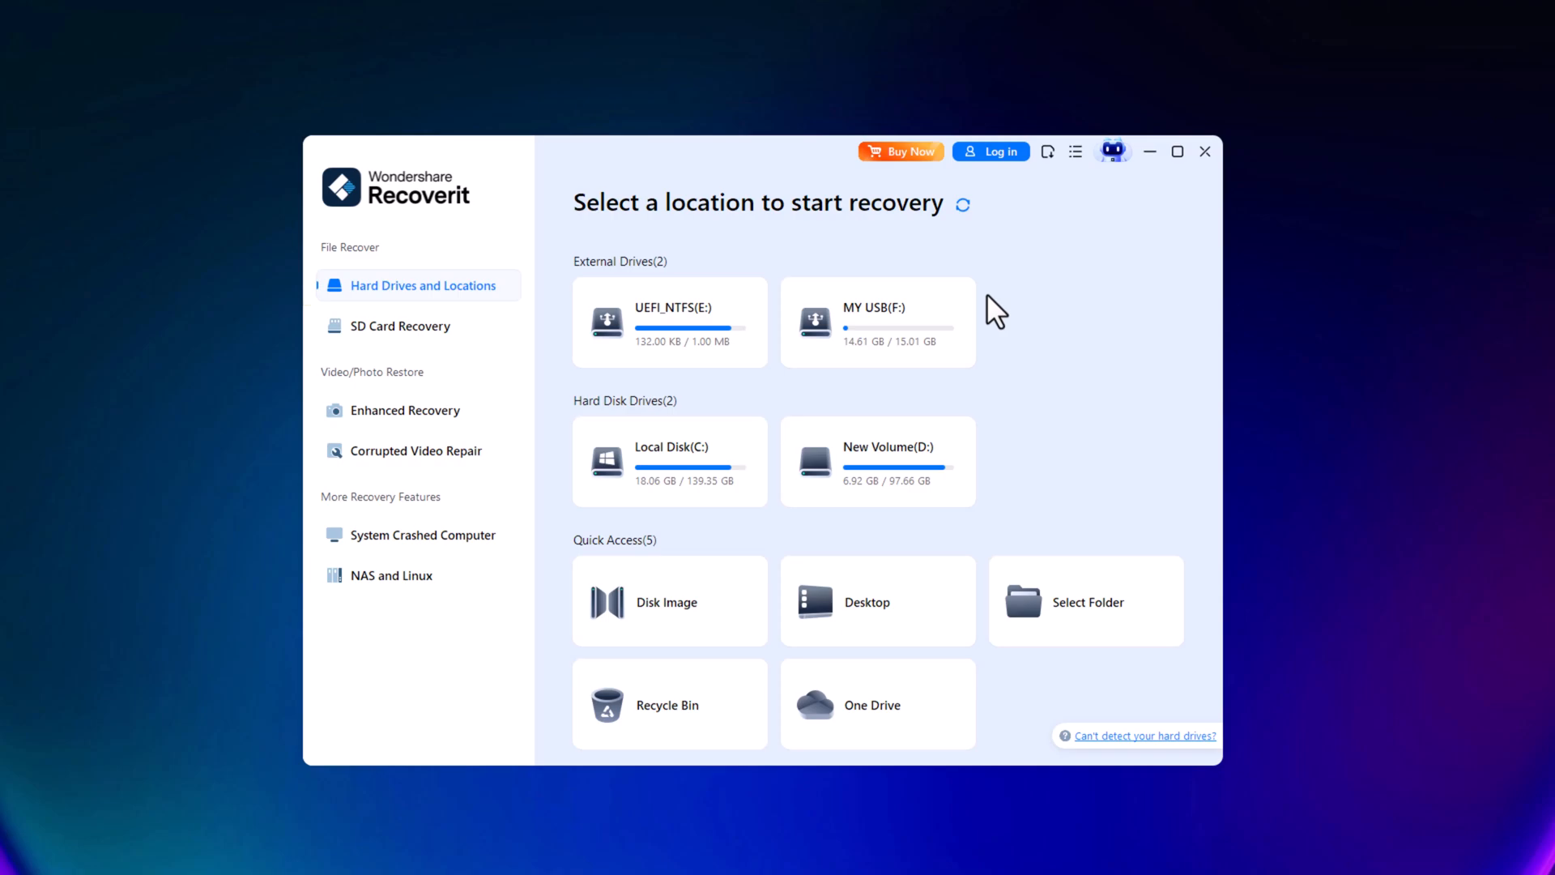
pyautogui.moveTo(858, 322)
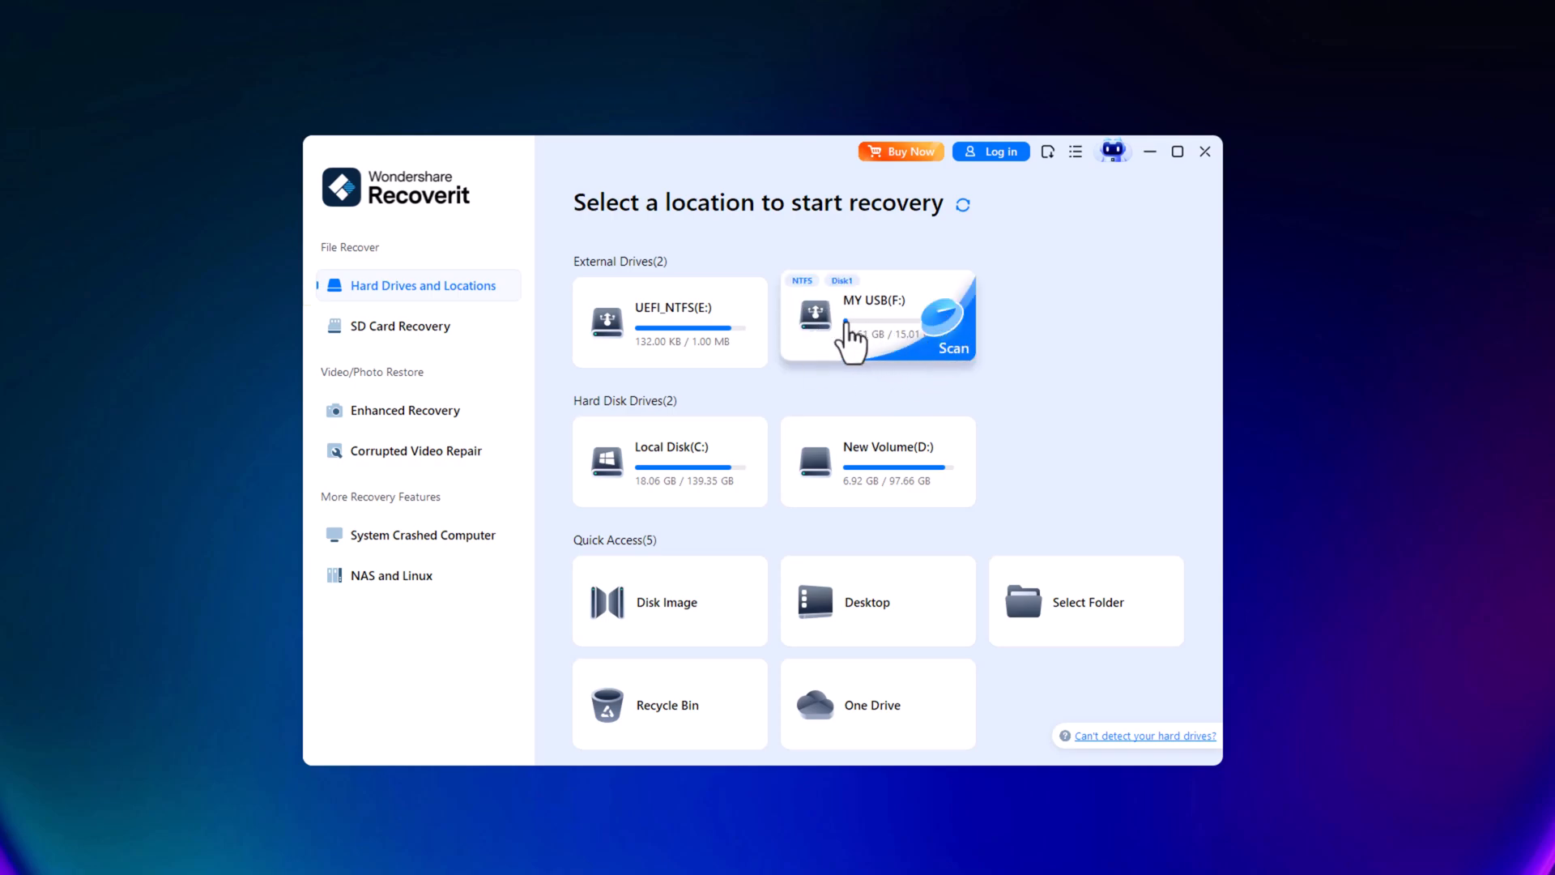
pyautogui.moveTo(889, 357)
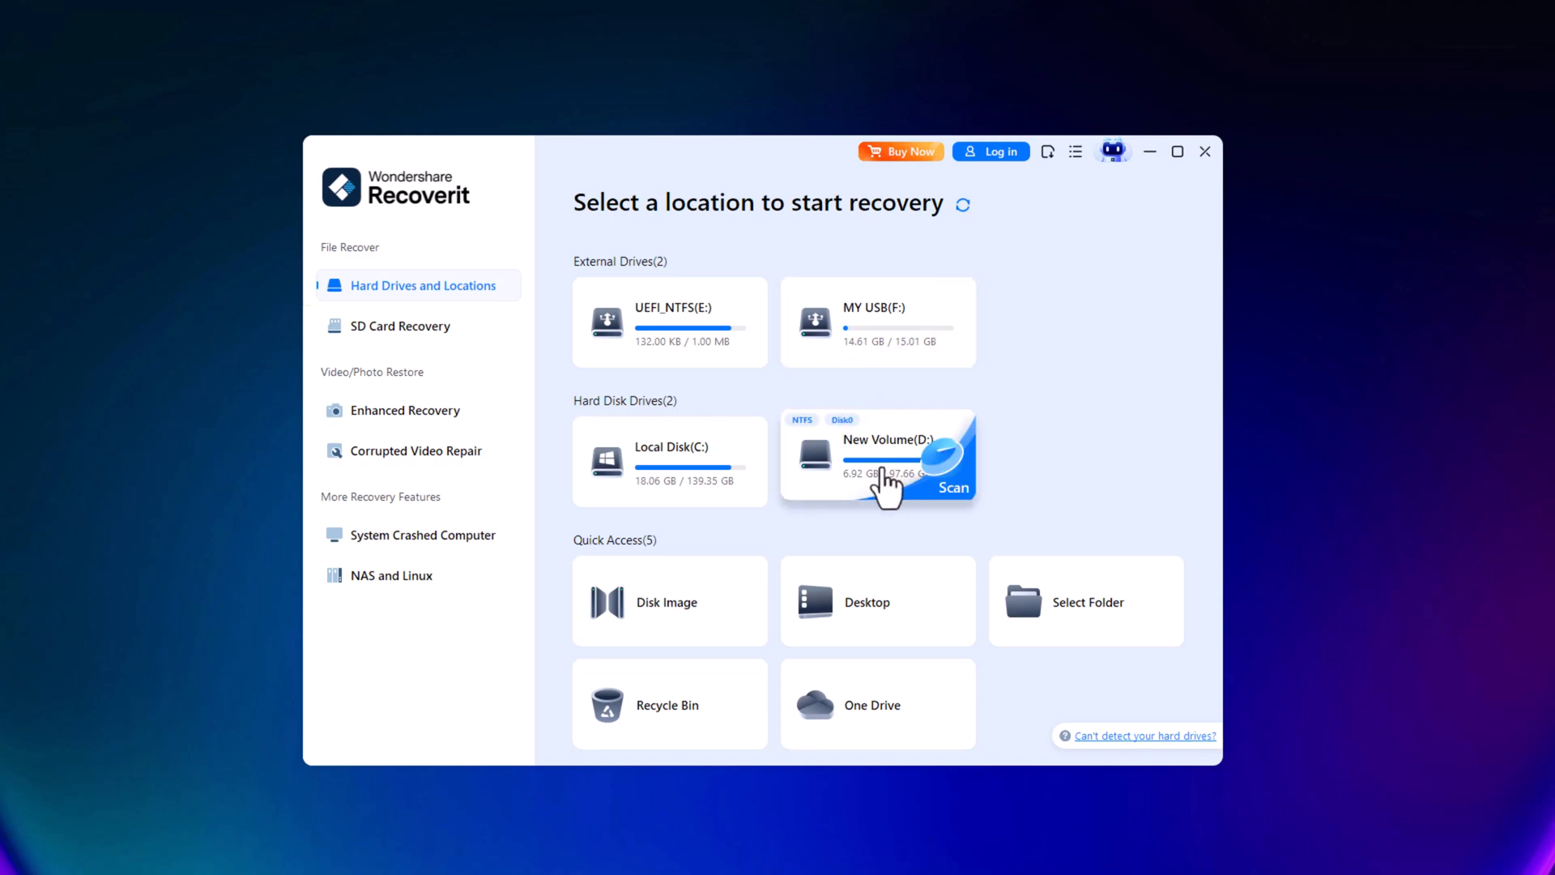
pyautogui.moveTo(876, 317)
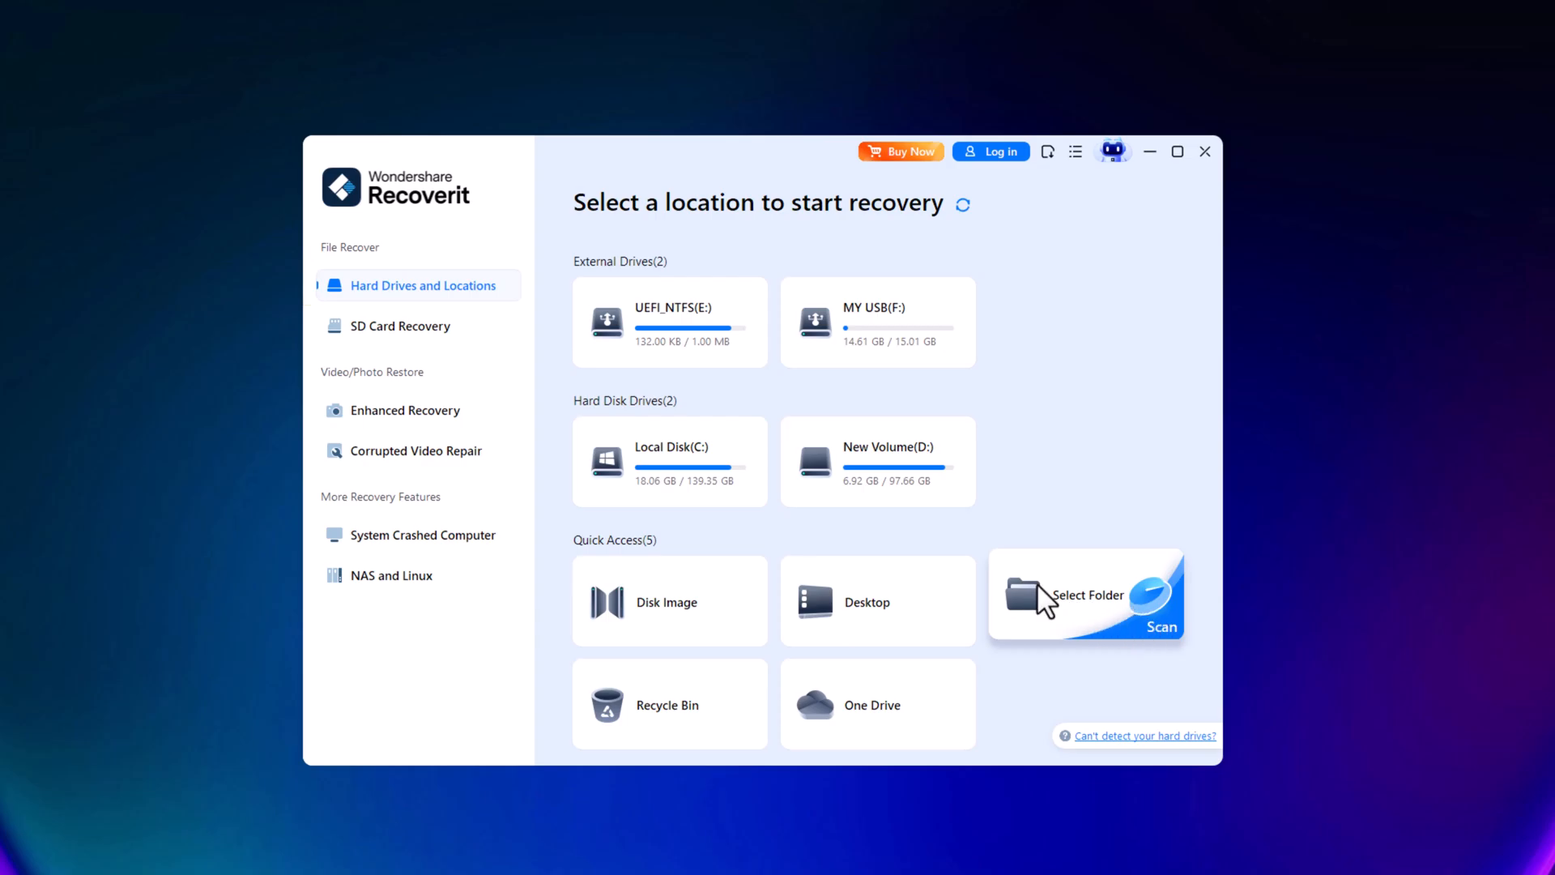
# Choose the Projects folder on MY USB (F:) as the scan location and start the scan.
pyautogui.click(1085, 600)
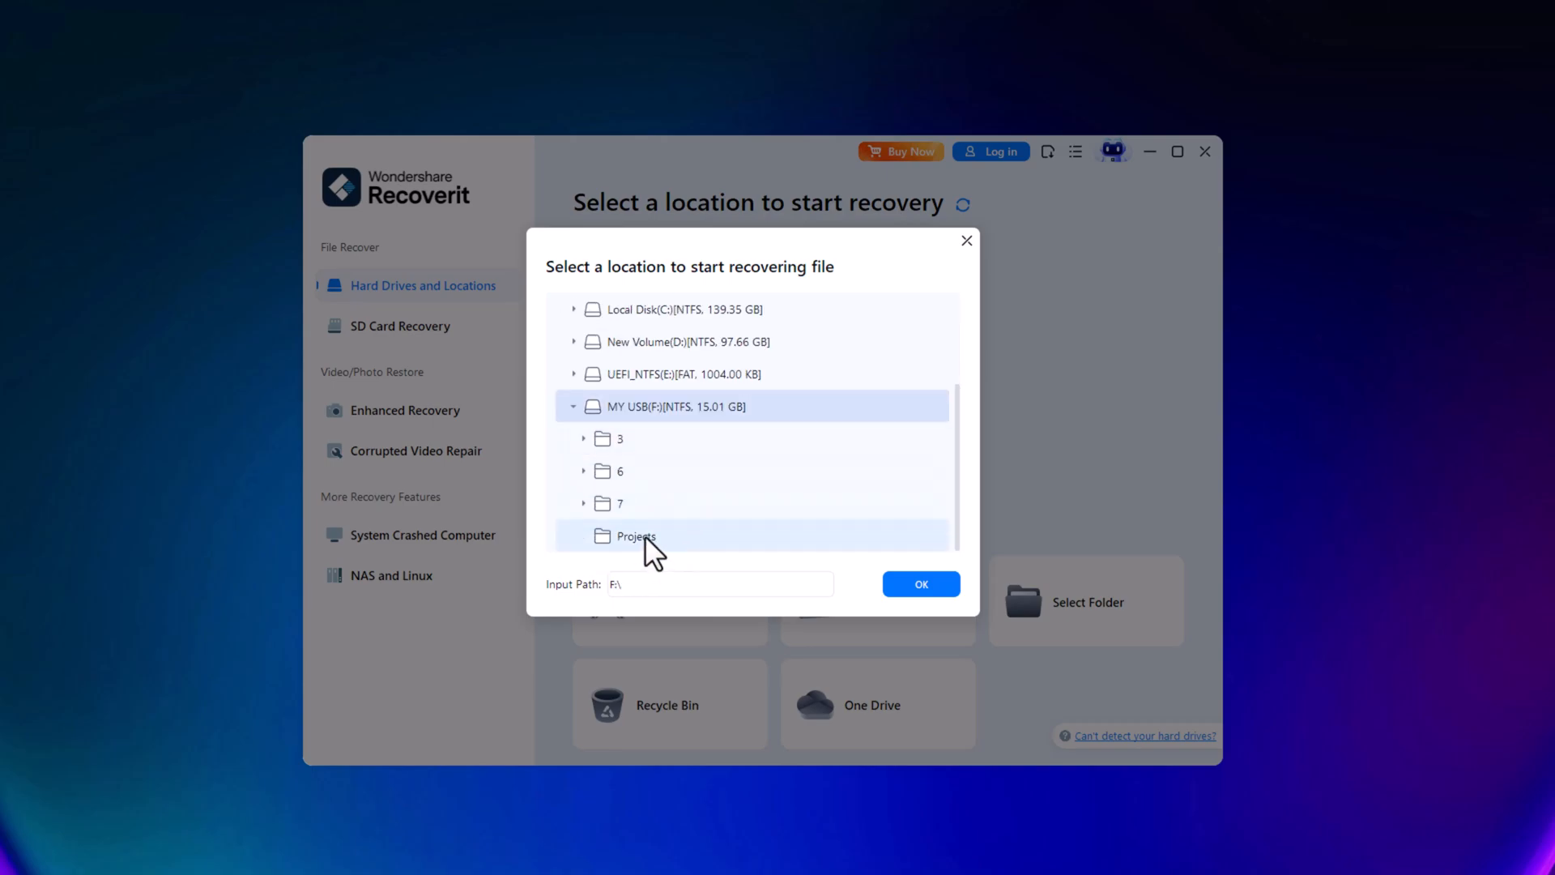
pyautogui.click(635, 536)
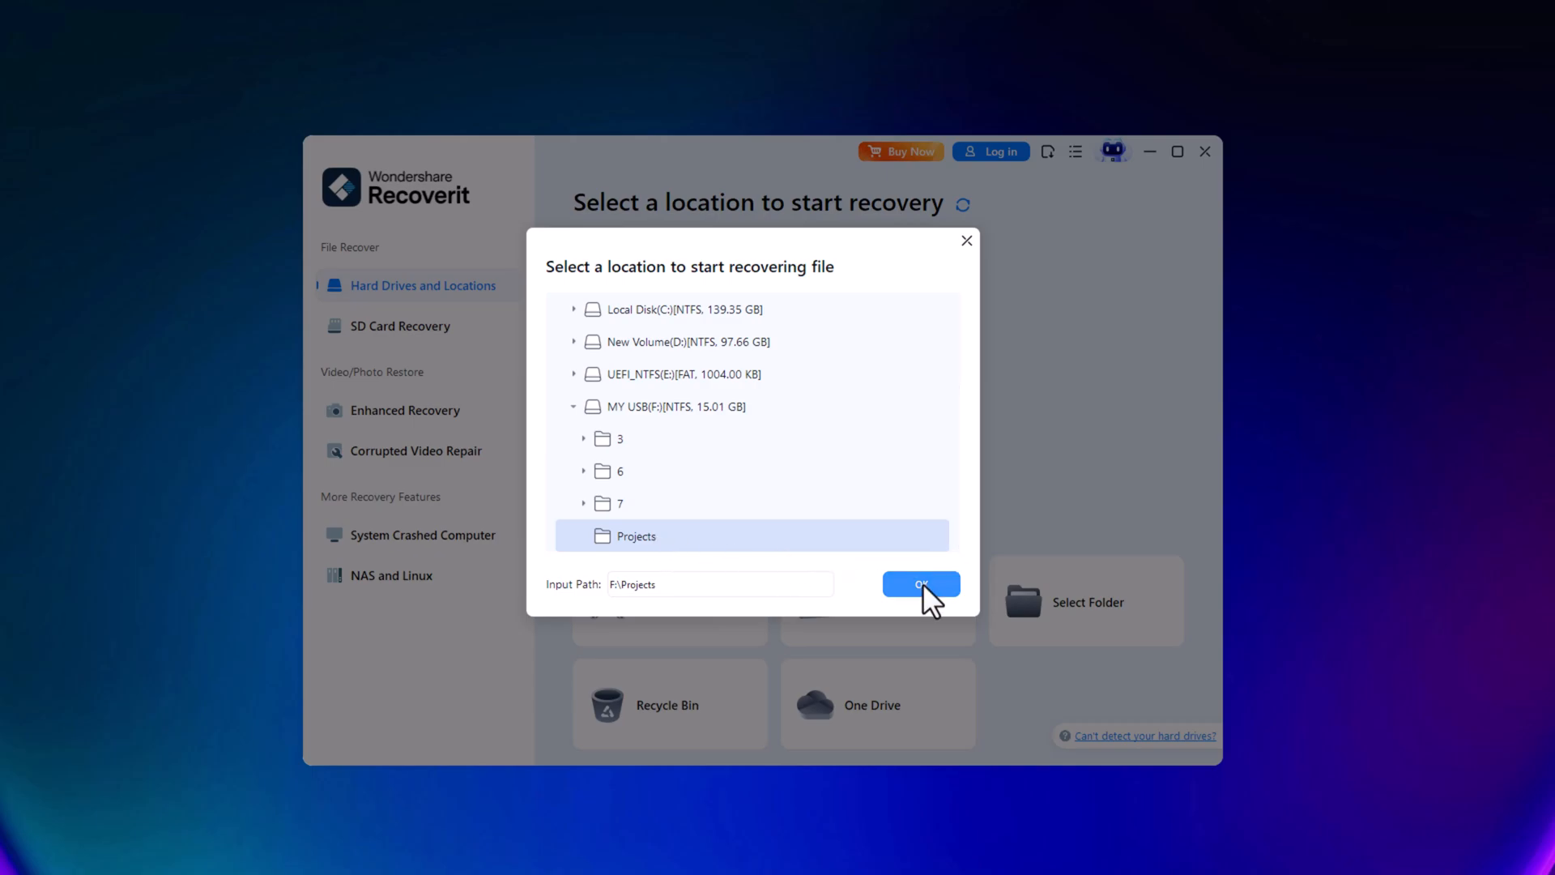
pyautogui.click(920, 583)
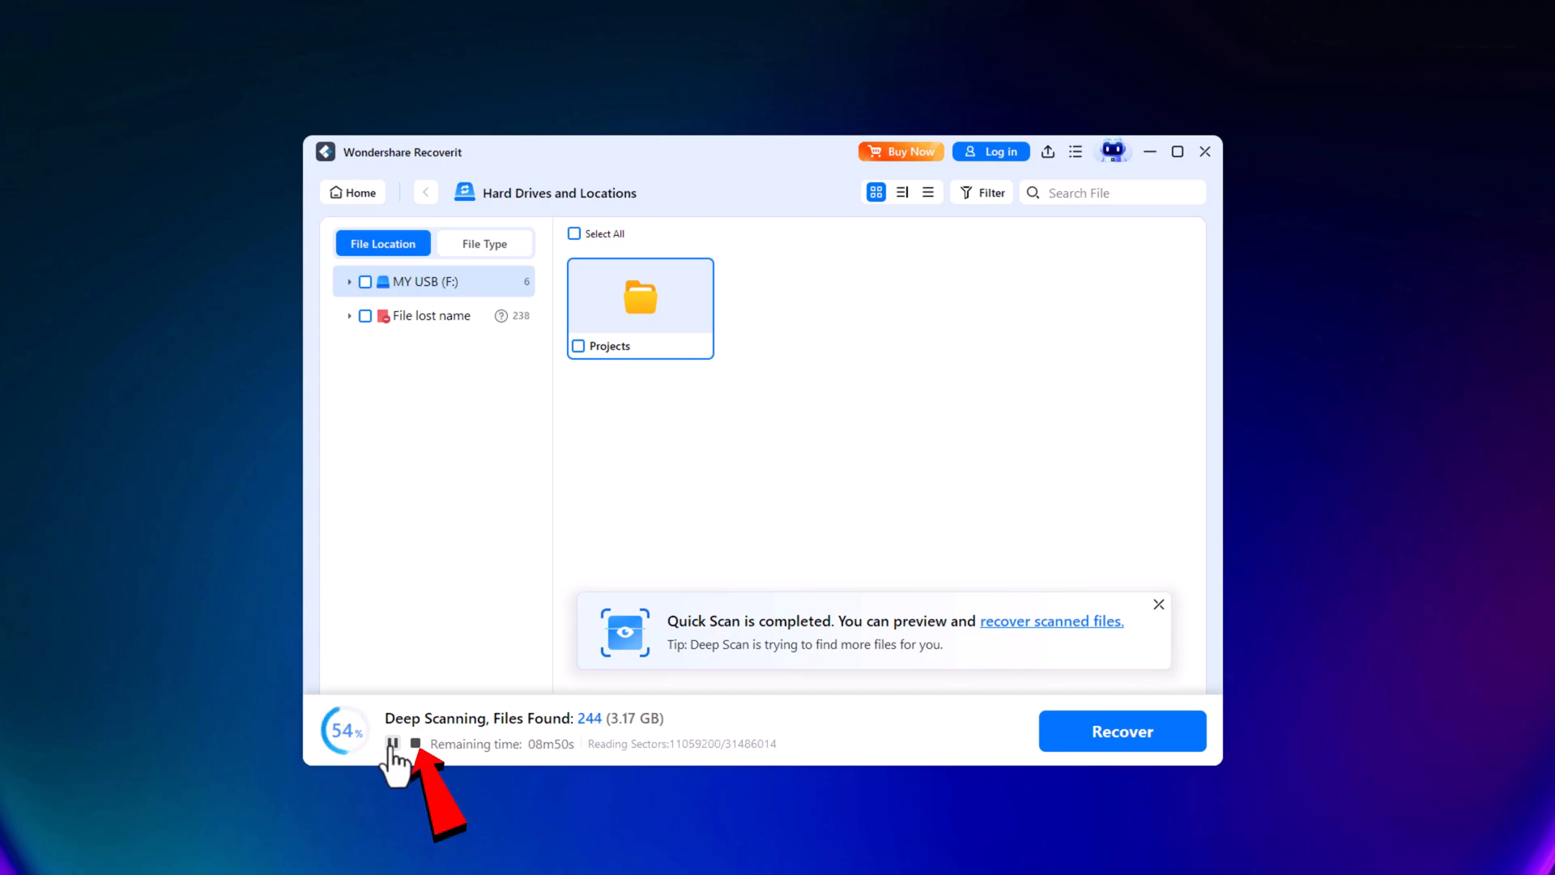
# Stop the deep scan and dismiss the 'Scan completed' summary of 2009 files.
pyautogui.click(392, 744)
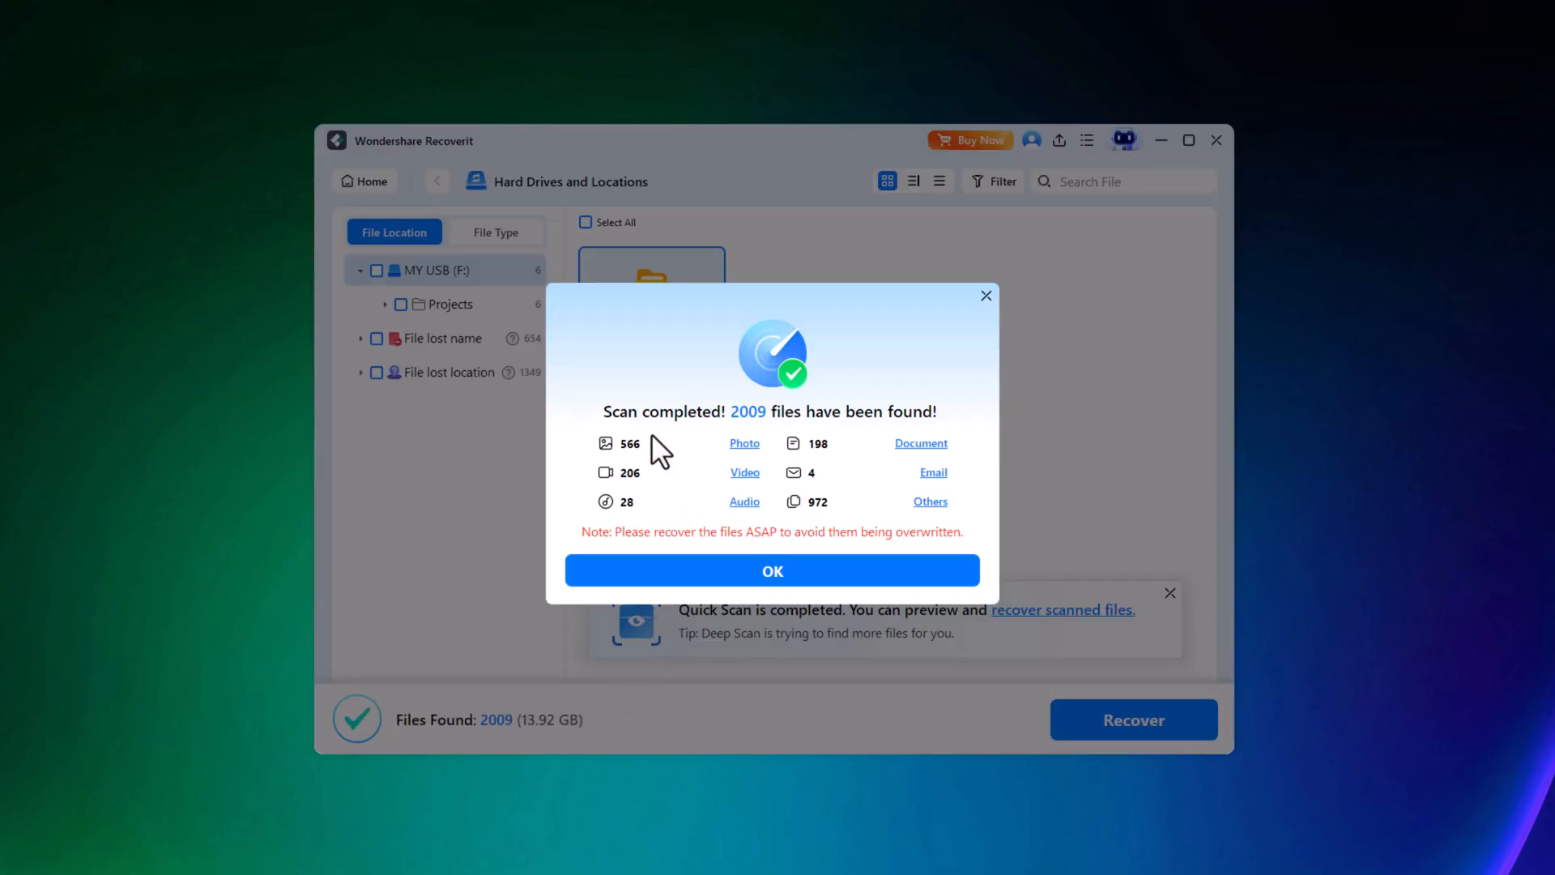
pyautogui.click(772, 571)
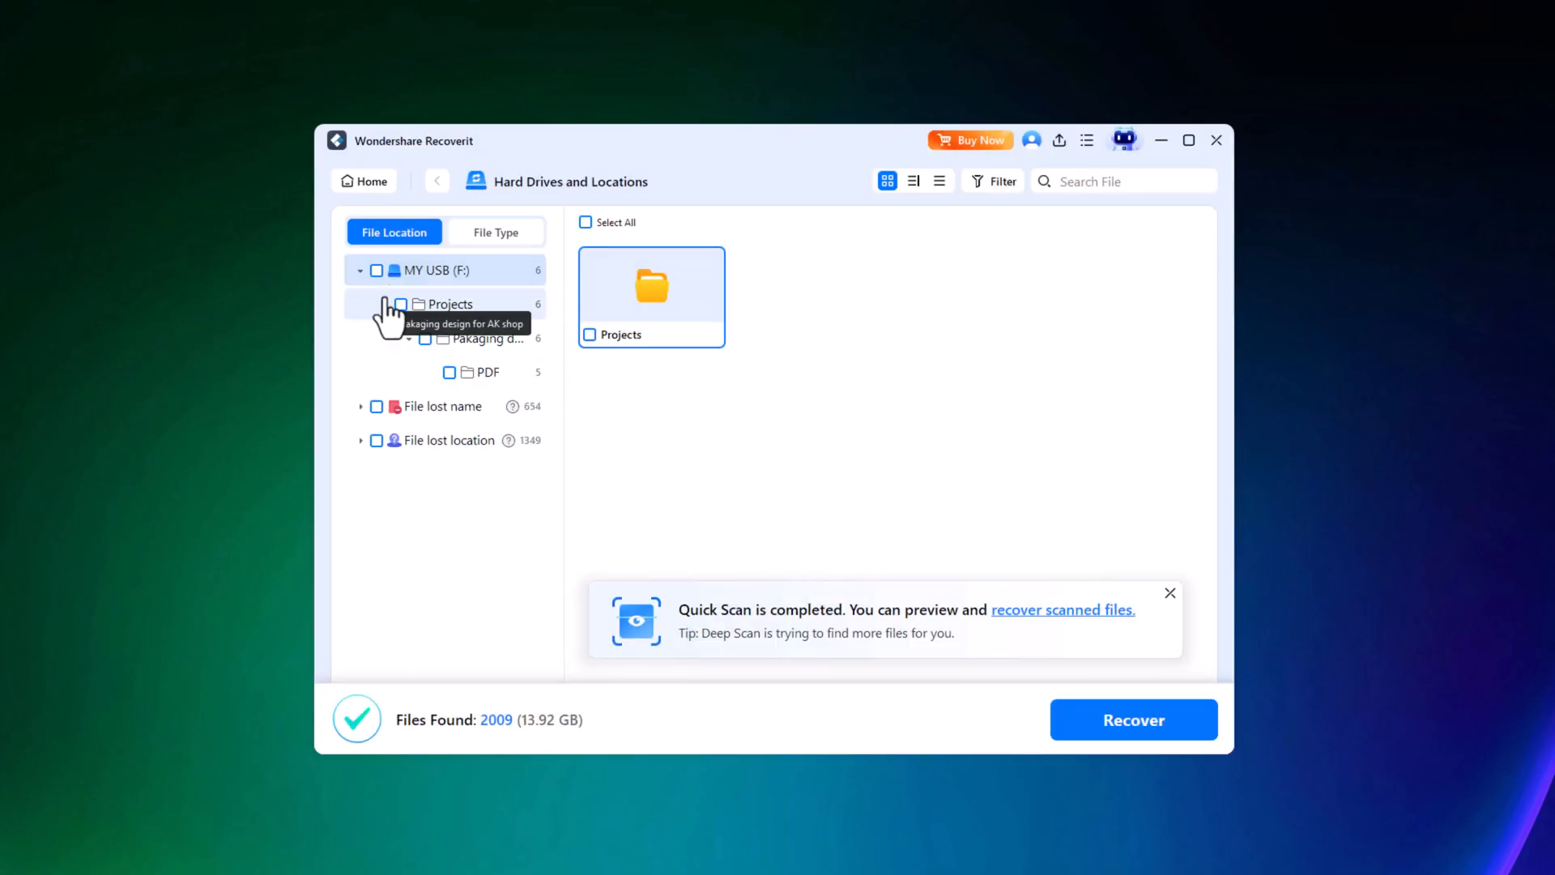
# Recover the six selected files into a new folder on New Volume (D:), then open it.
pyautogui.click(1133, 719)
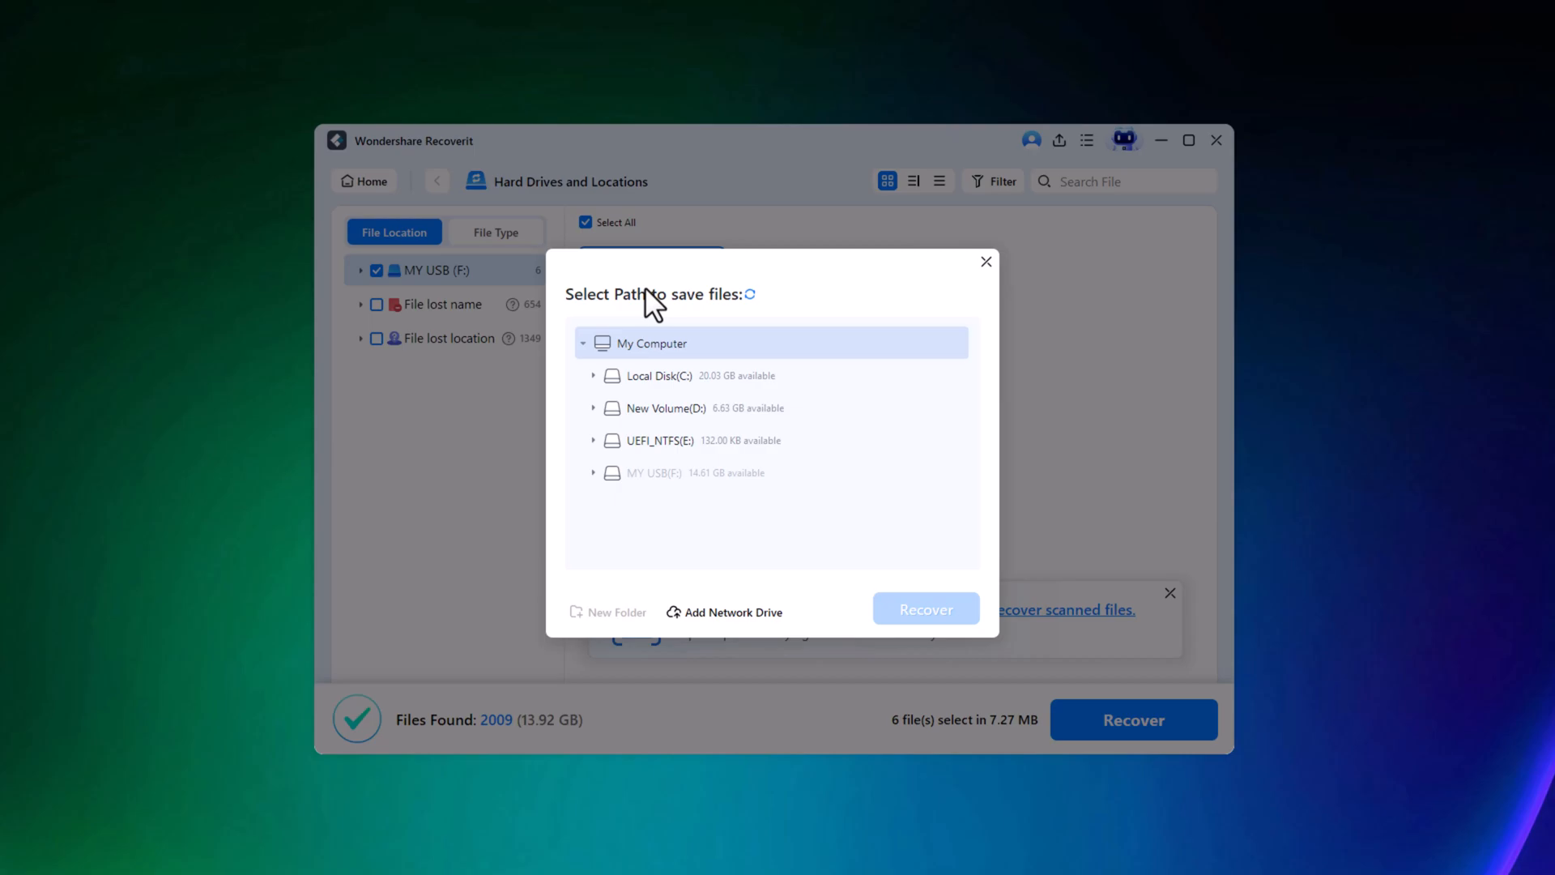
pyautogui.click(614, 612)
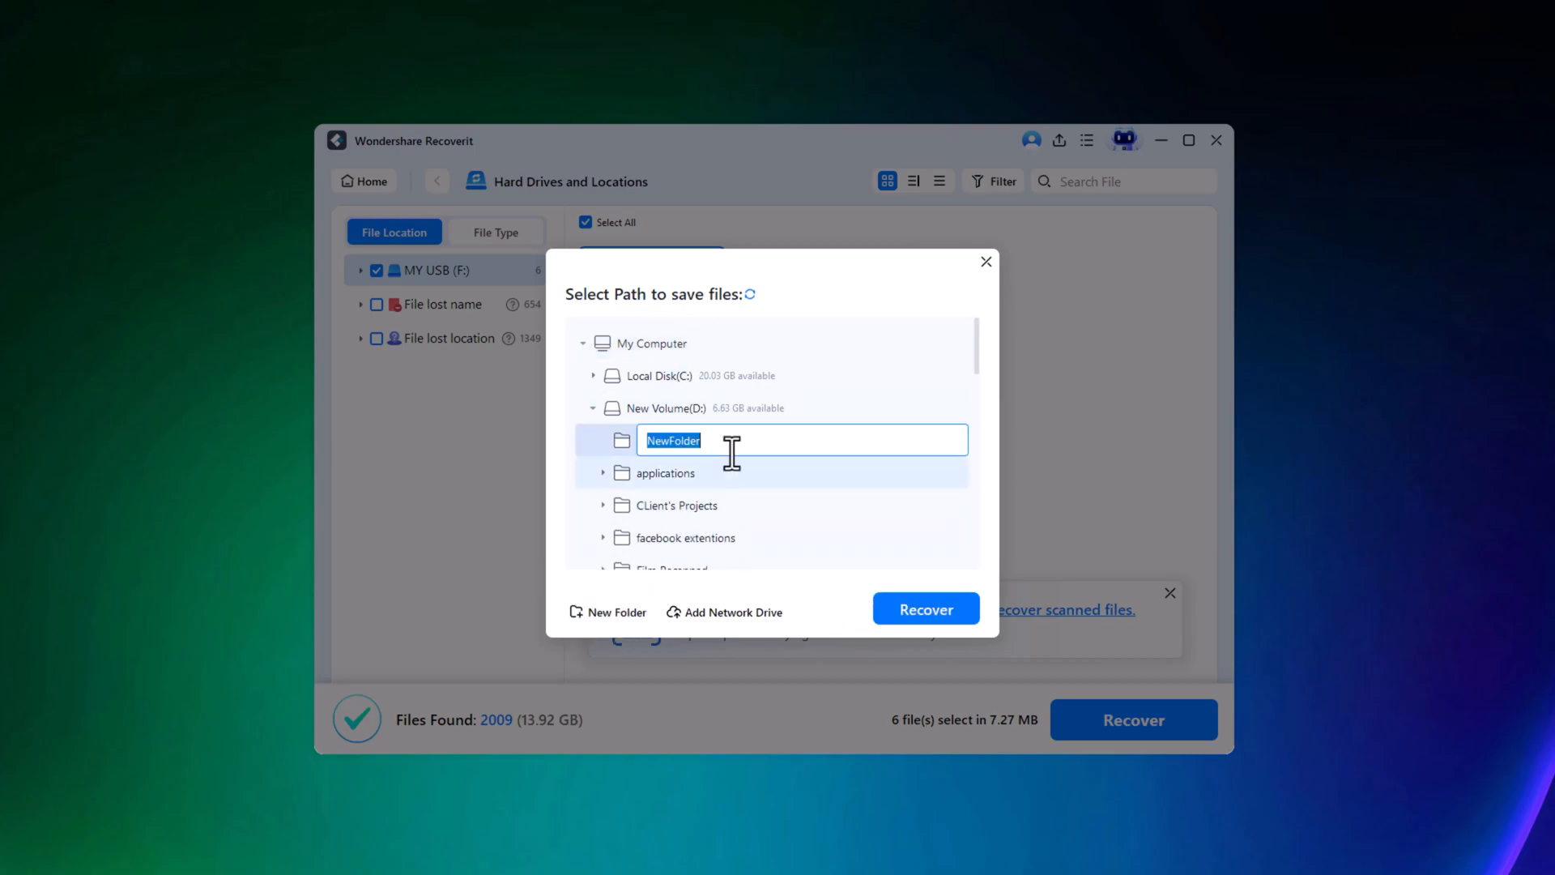
pyautogui.click(923, 609)
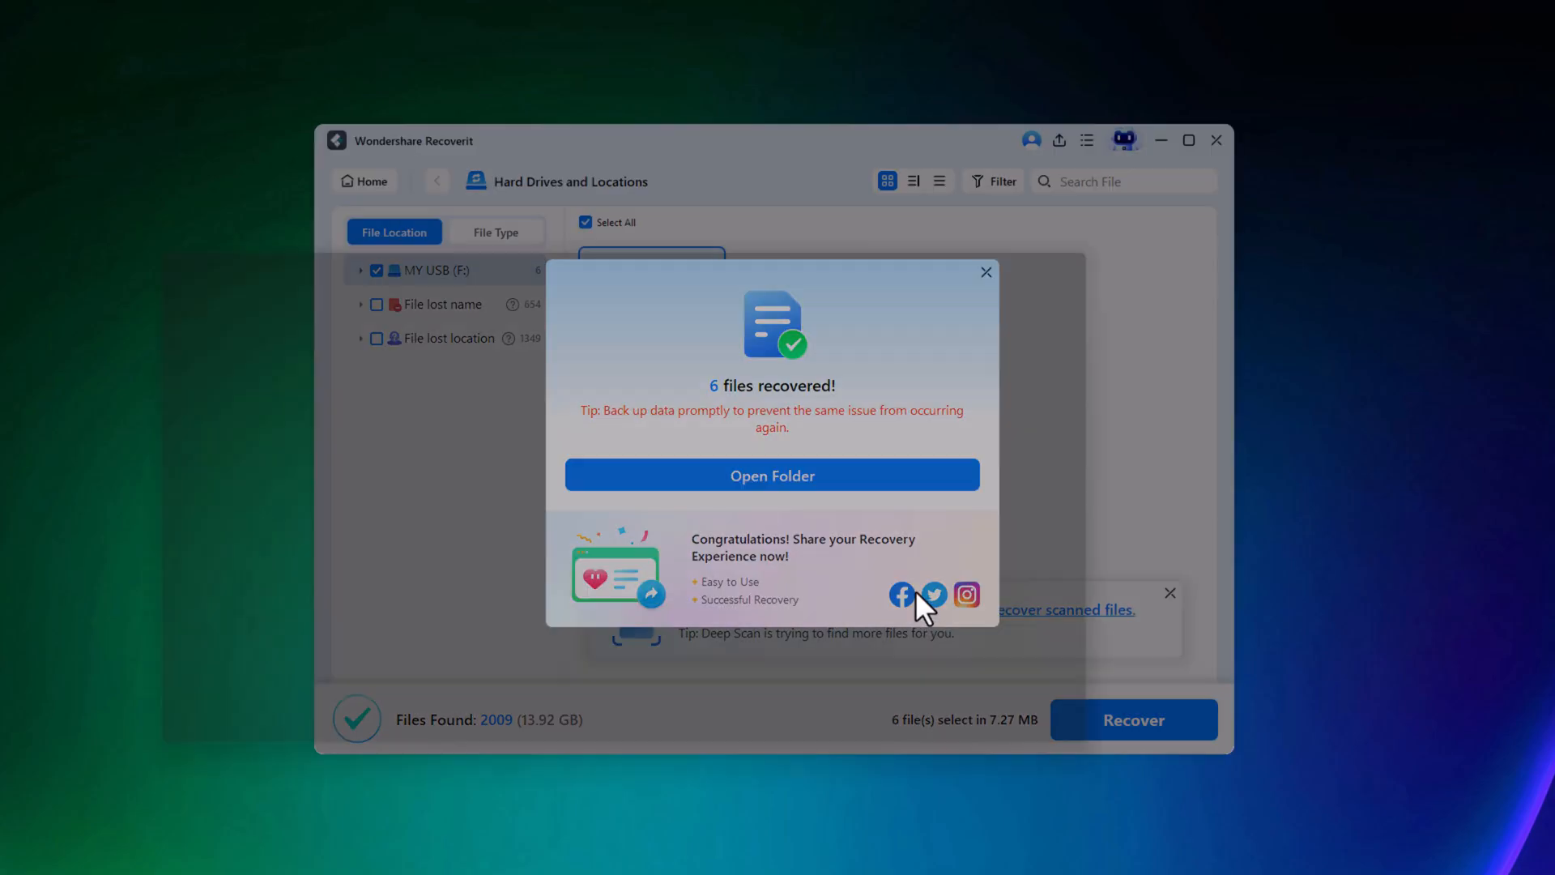
pyautogui.click(772, 474)
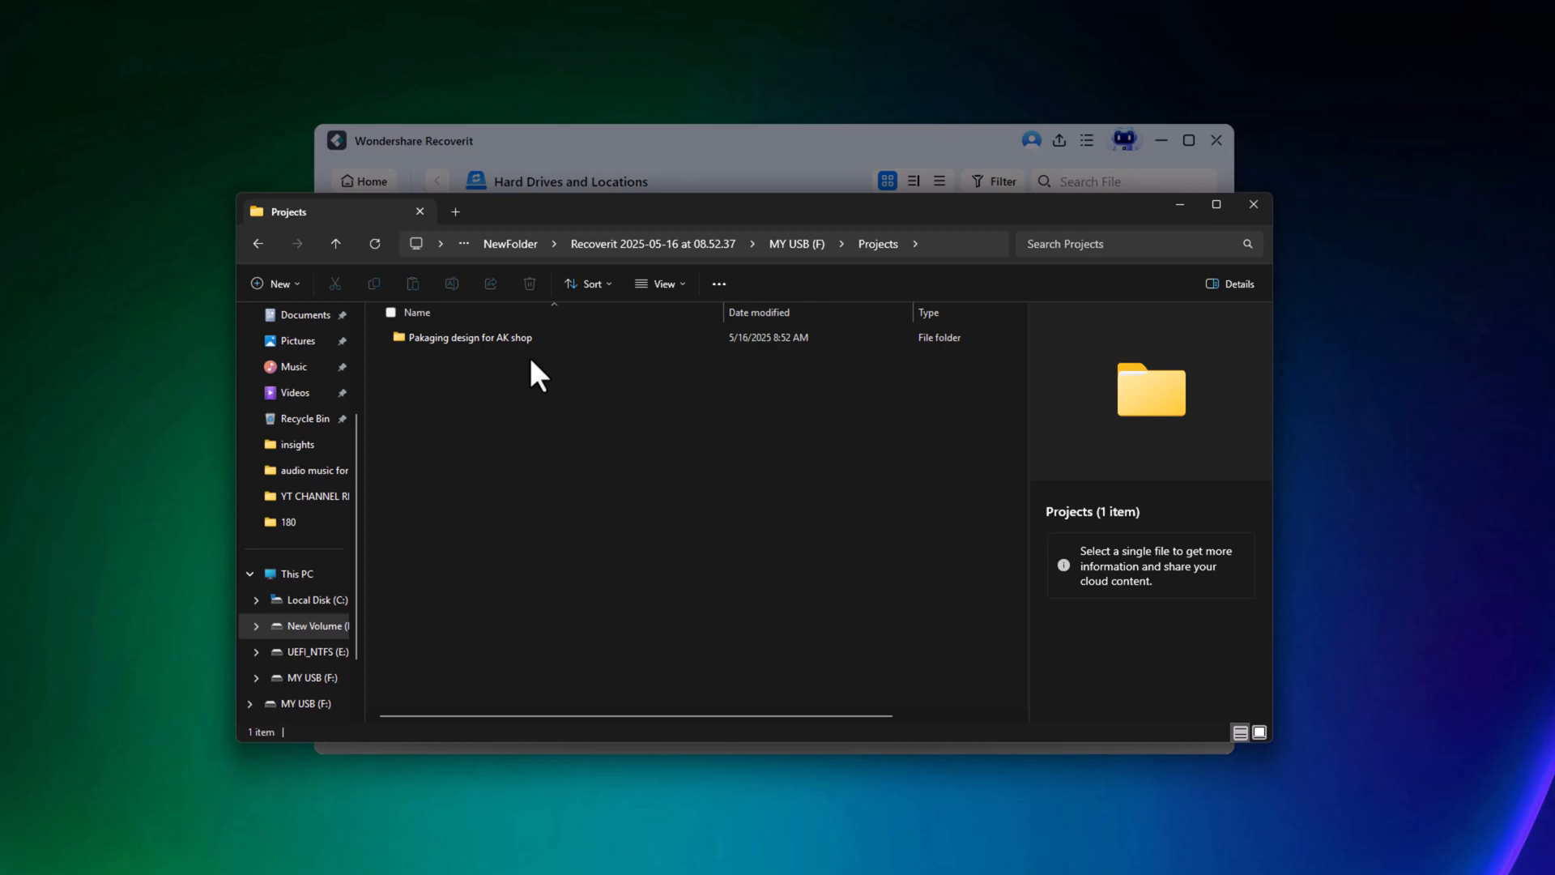
# Open 'Pakaging design for AK shop' > PDF and view the five PDFs as large icons.
pyautogui.doubleClick(479, 337)
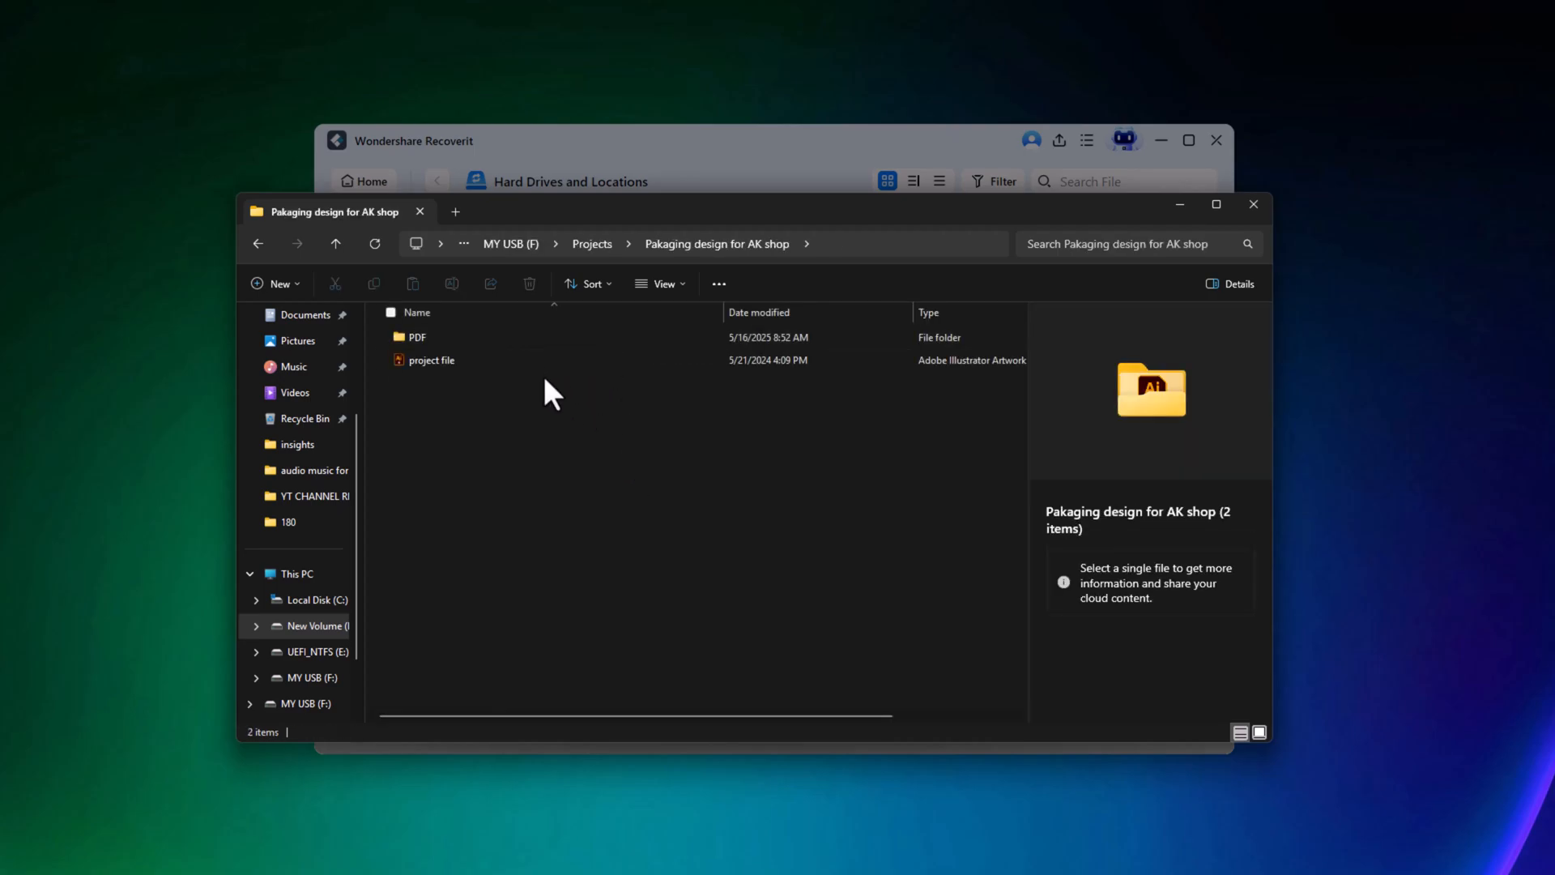
pyautogui.doubleClick(416, 336)
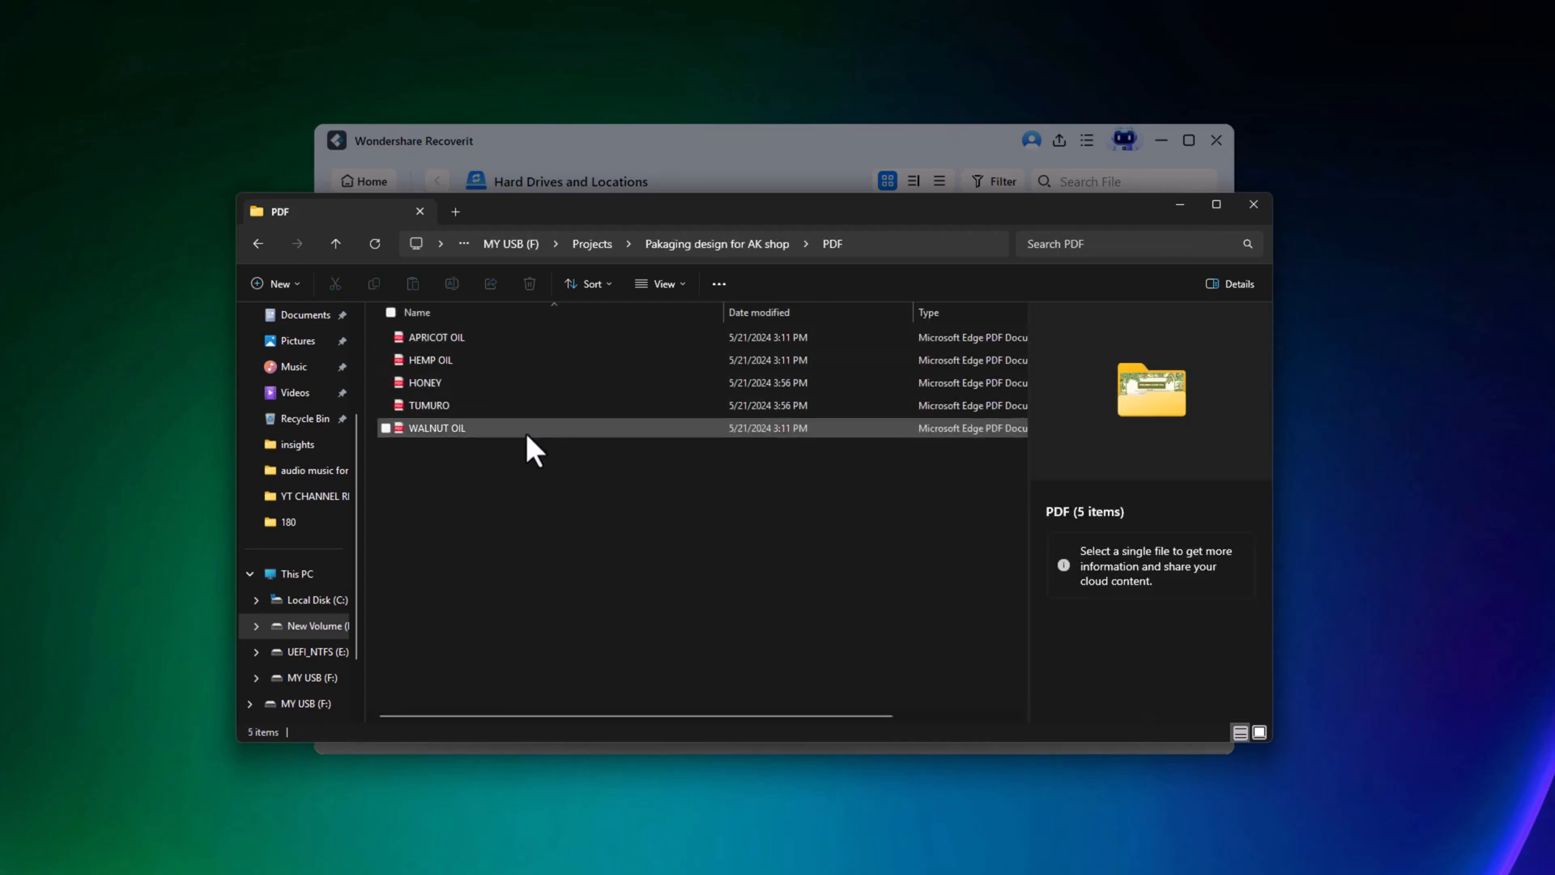
pyautogui.click(657, 283)
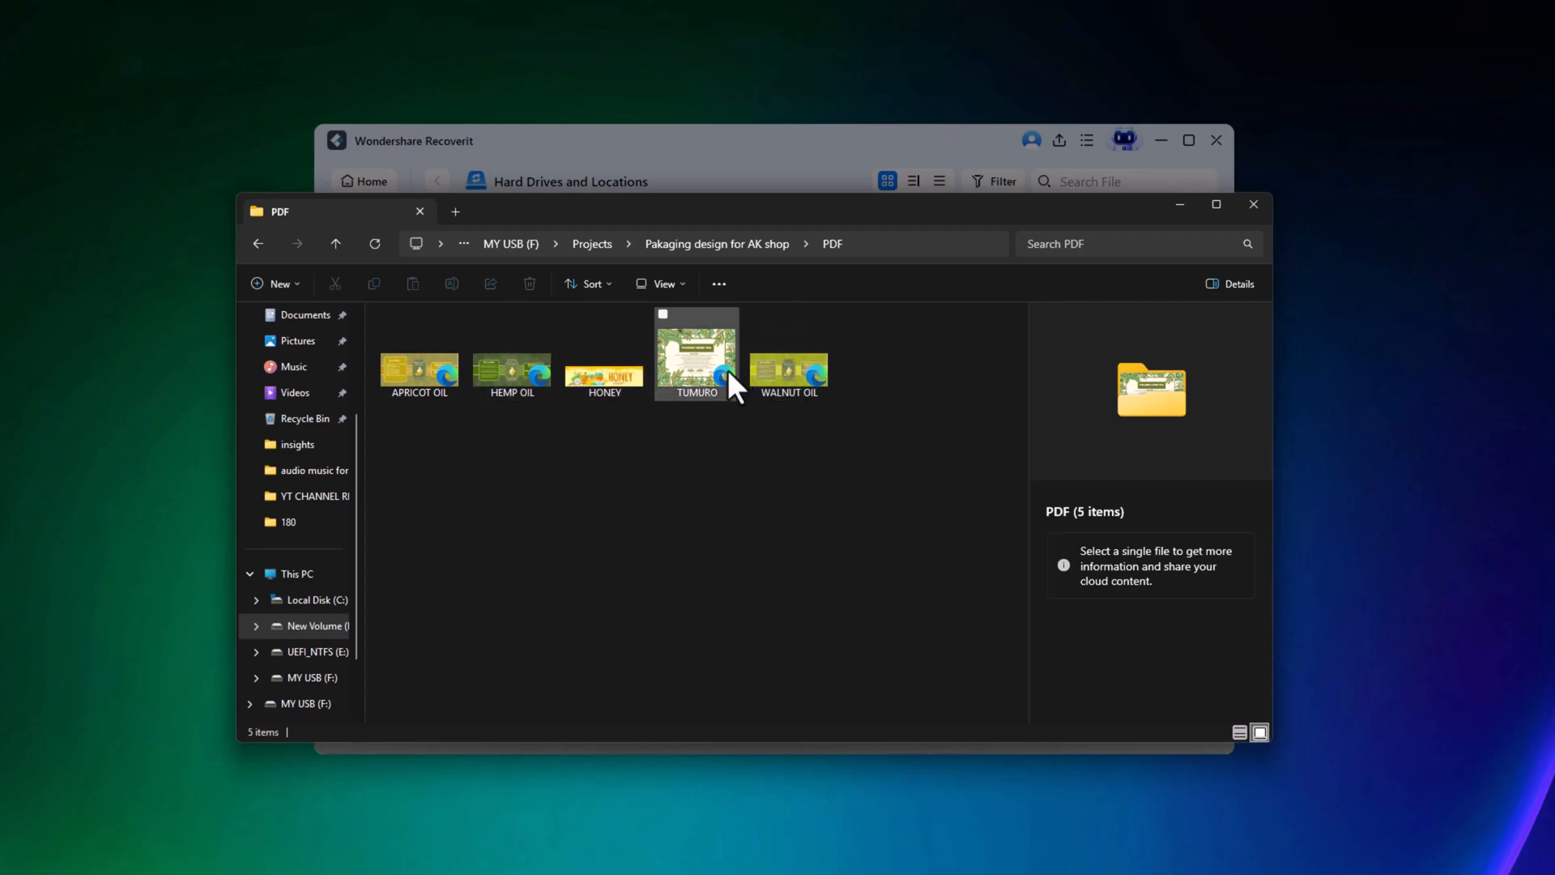
pyautogui.moveTo(684, 397)
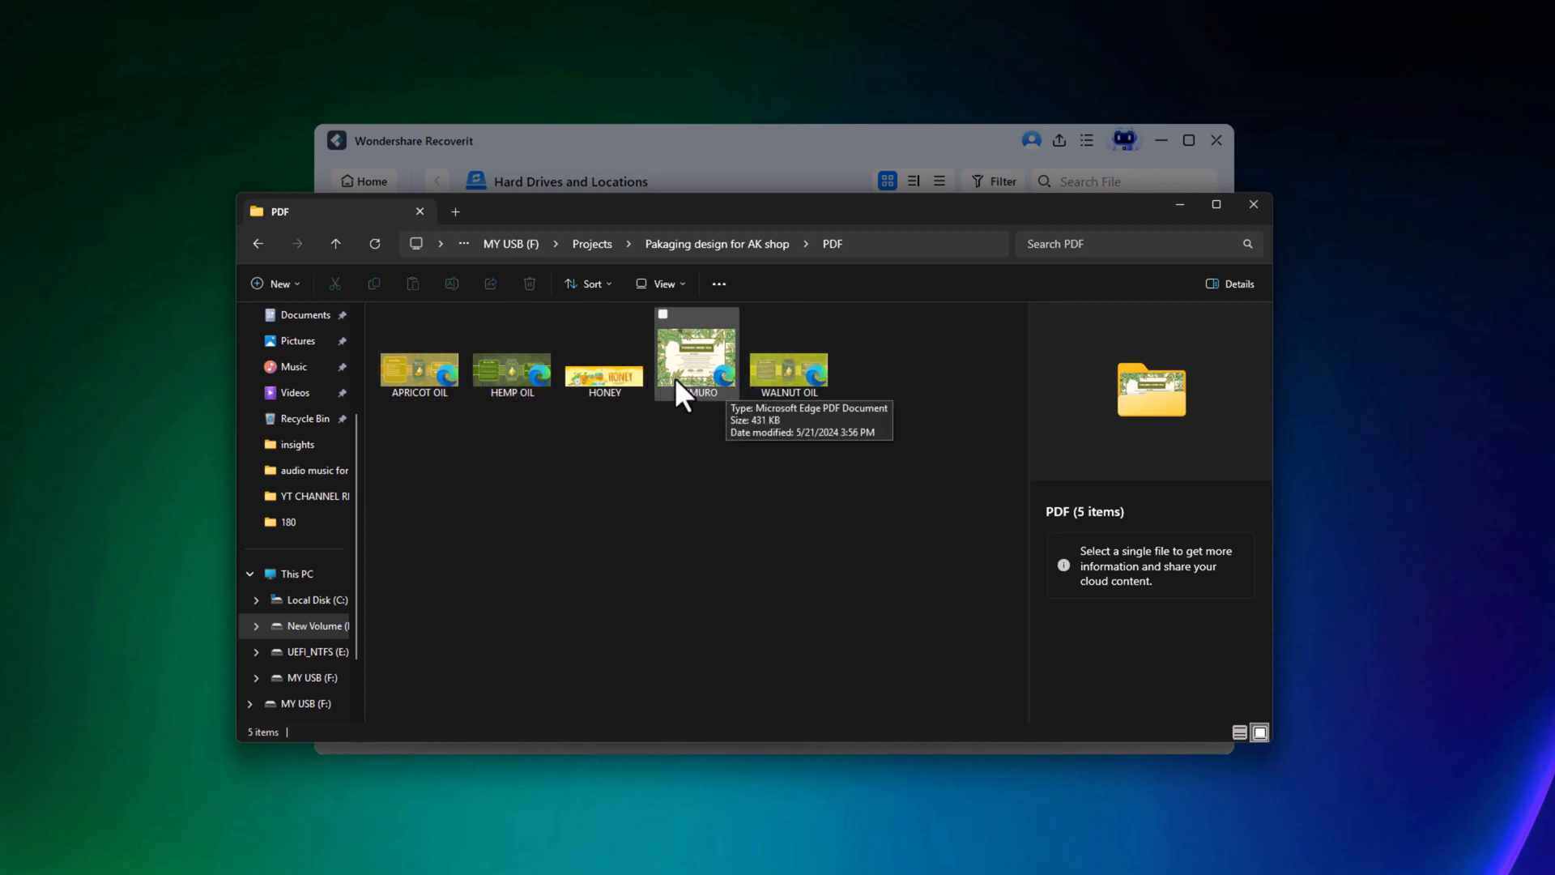
pyautogui.click(603, 354)
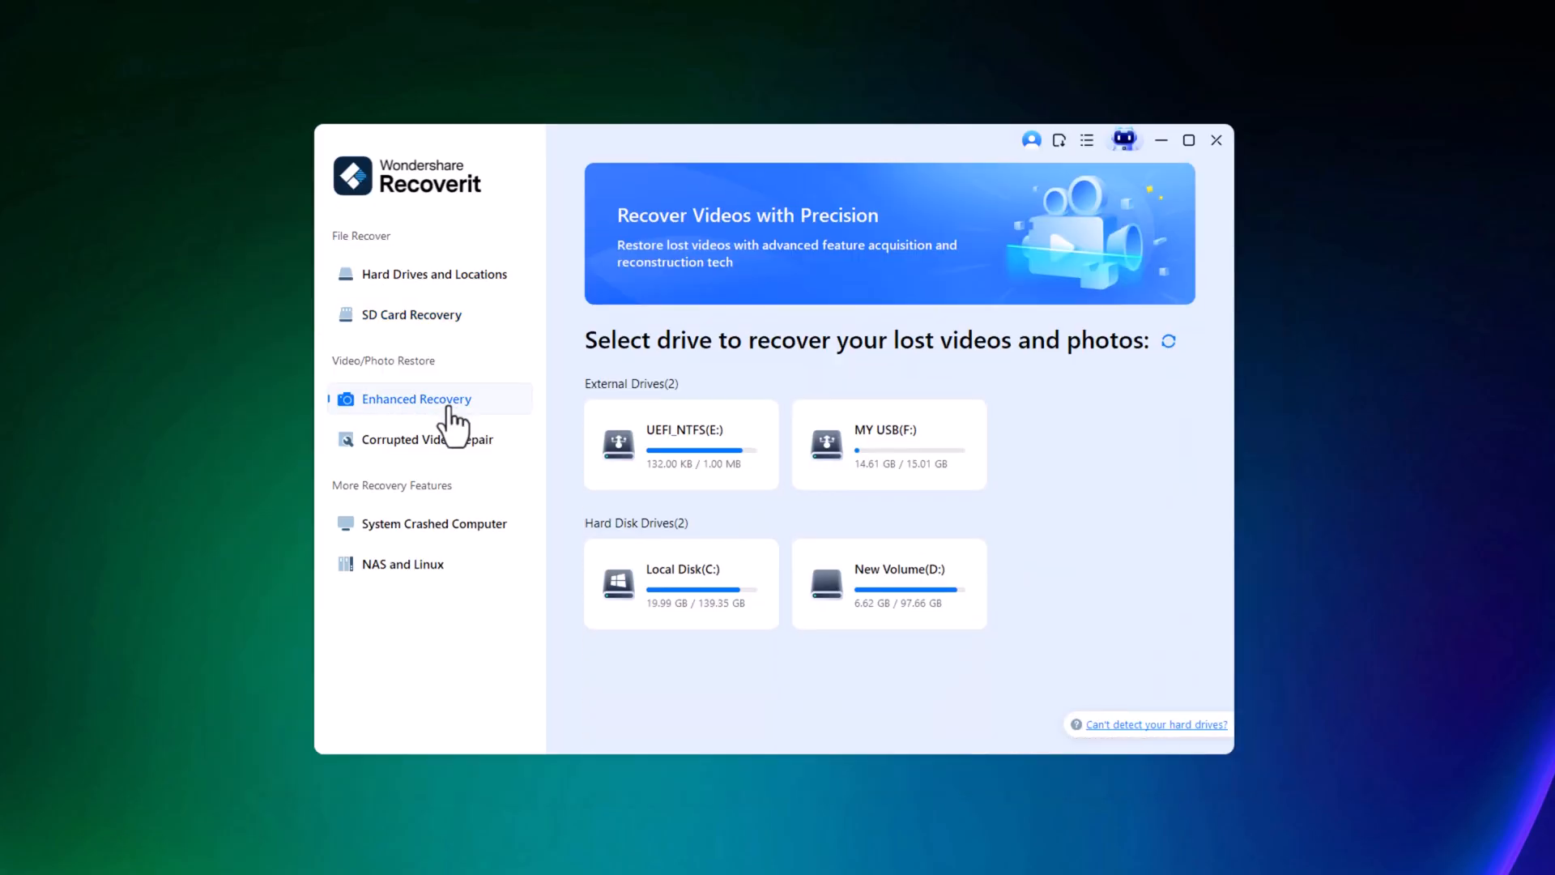
pyautogui.moveTo(783, 372)
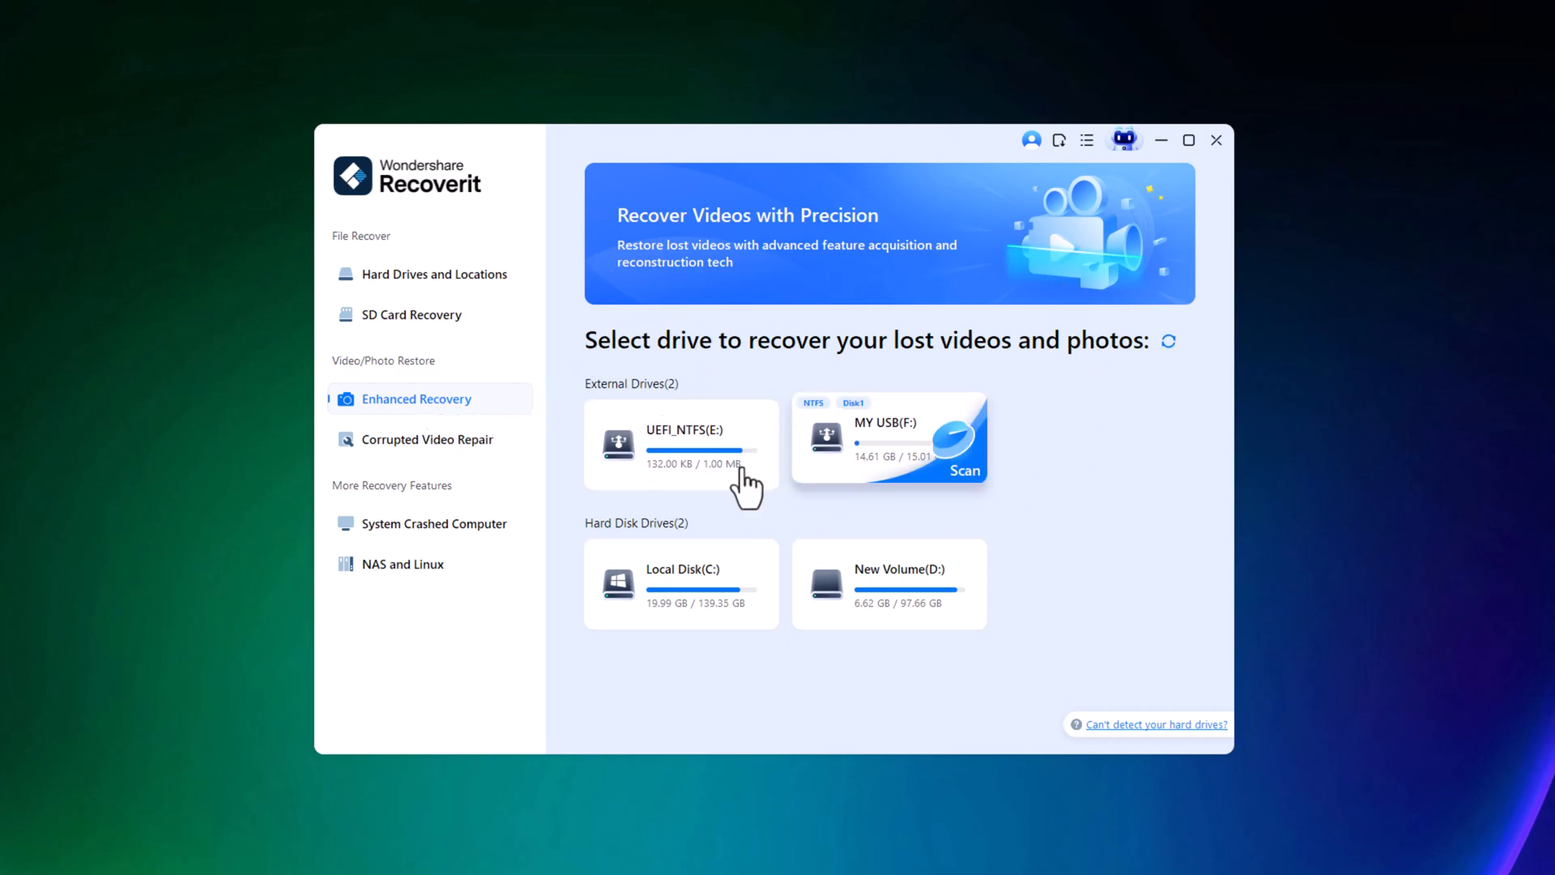
# Open Recoverit's corrupted video repair page with damage scenarios and an add-video option.
pyautogui.click(428, 439)
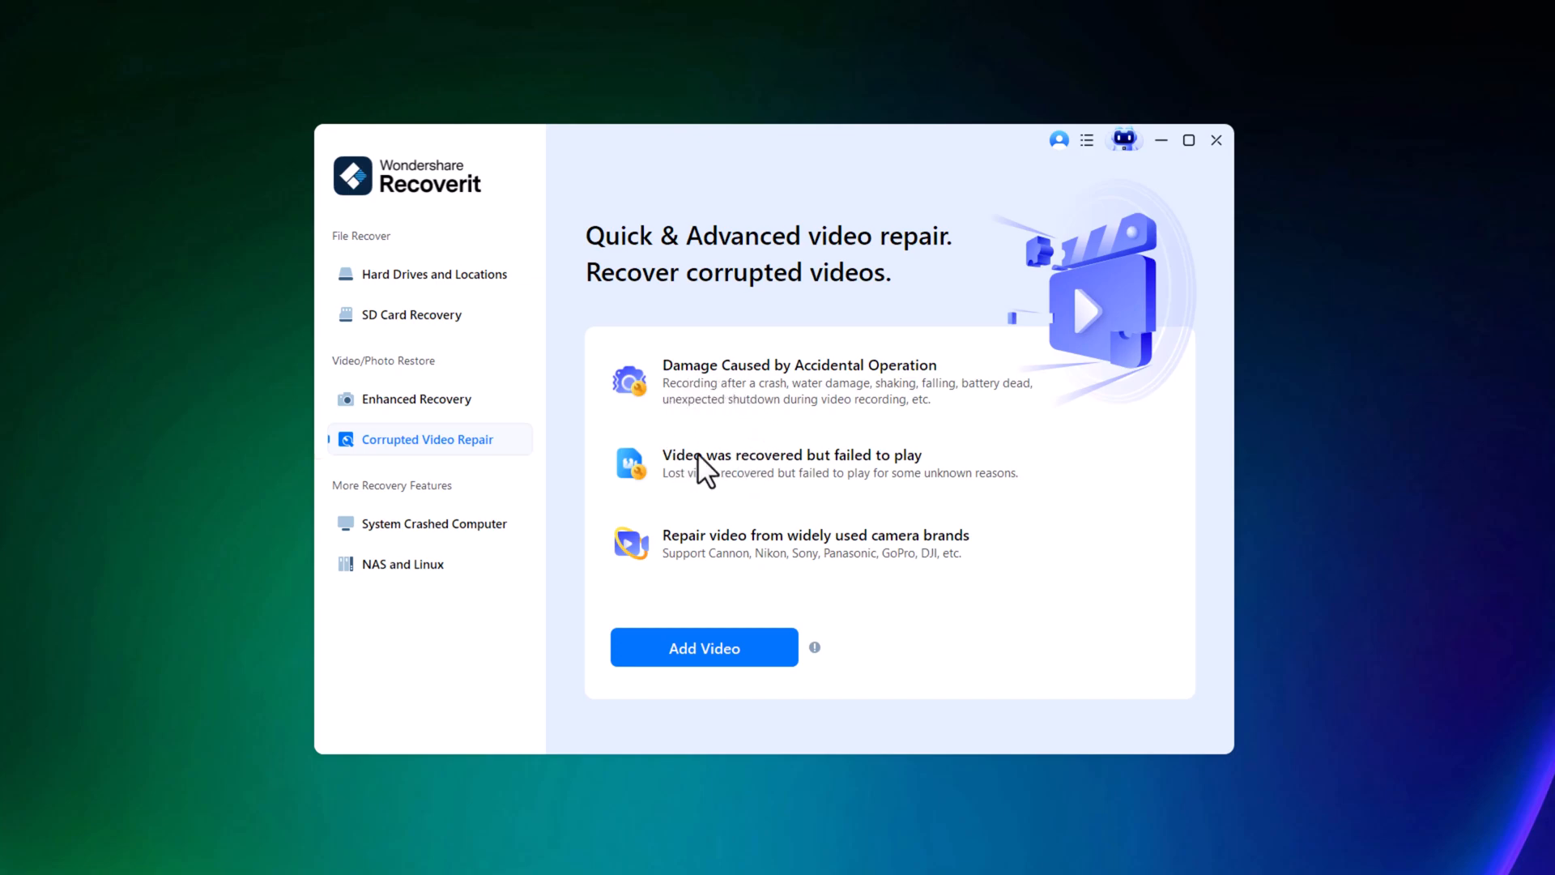
pyautogui.moveTo(666, 376)
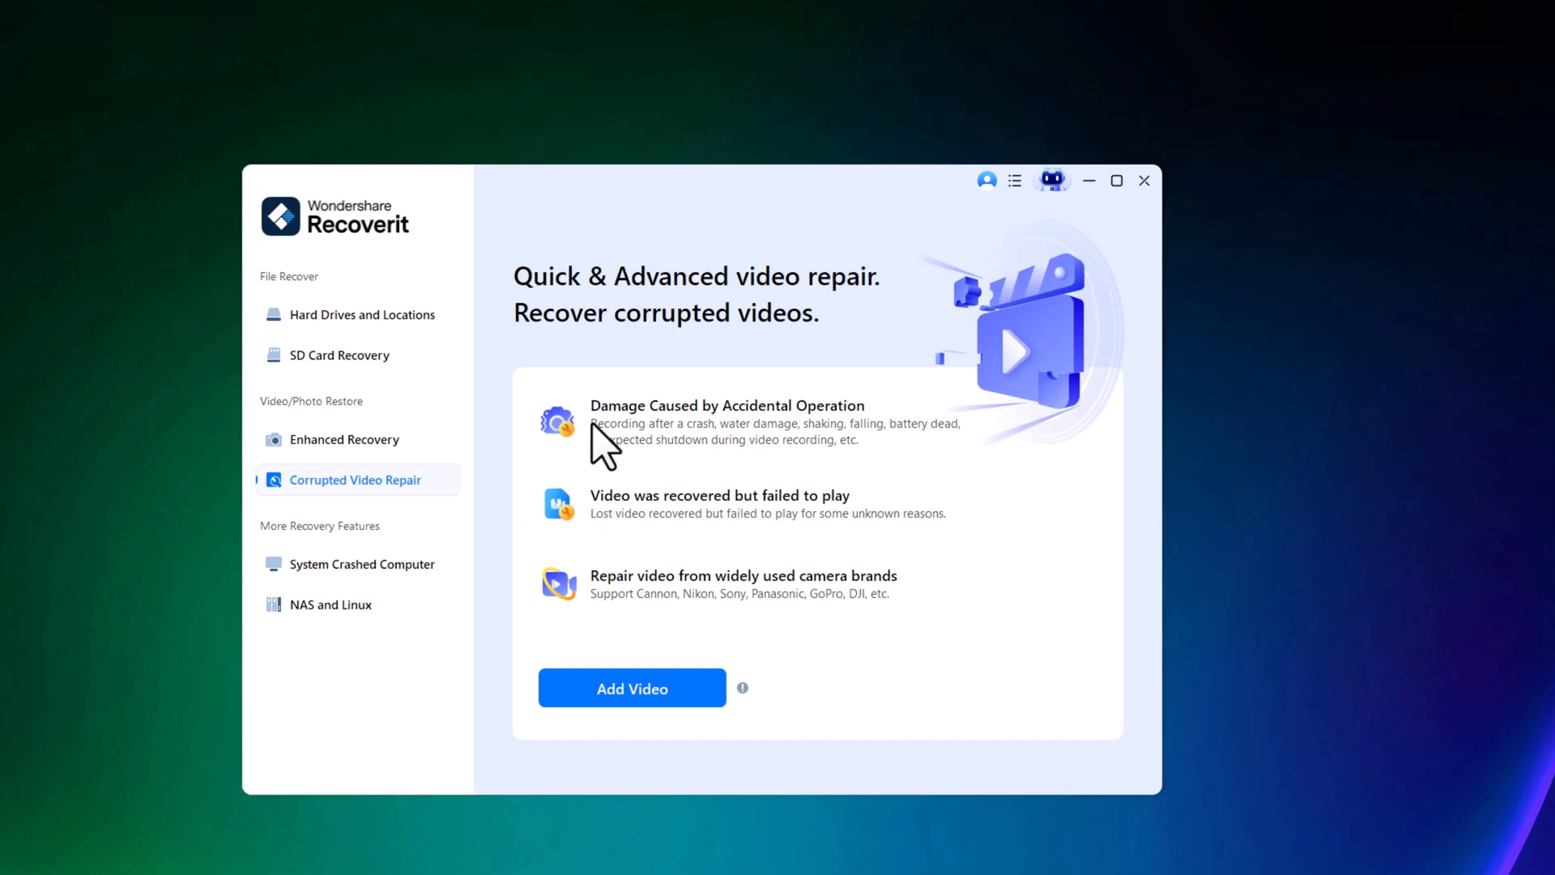
pyautogui.moveTo(675, 442)
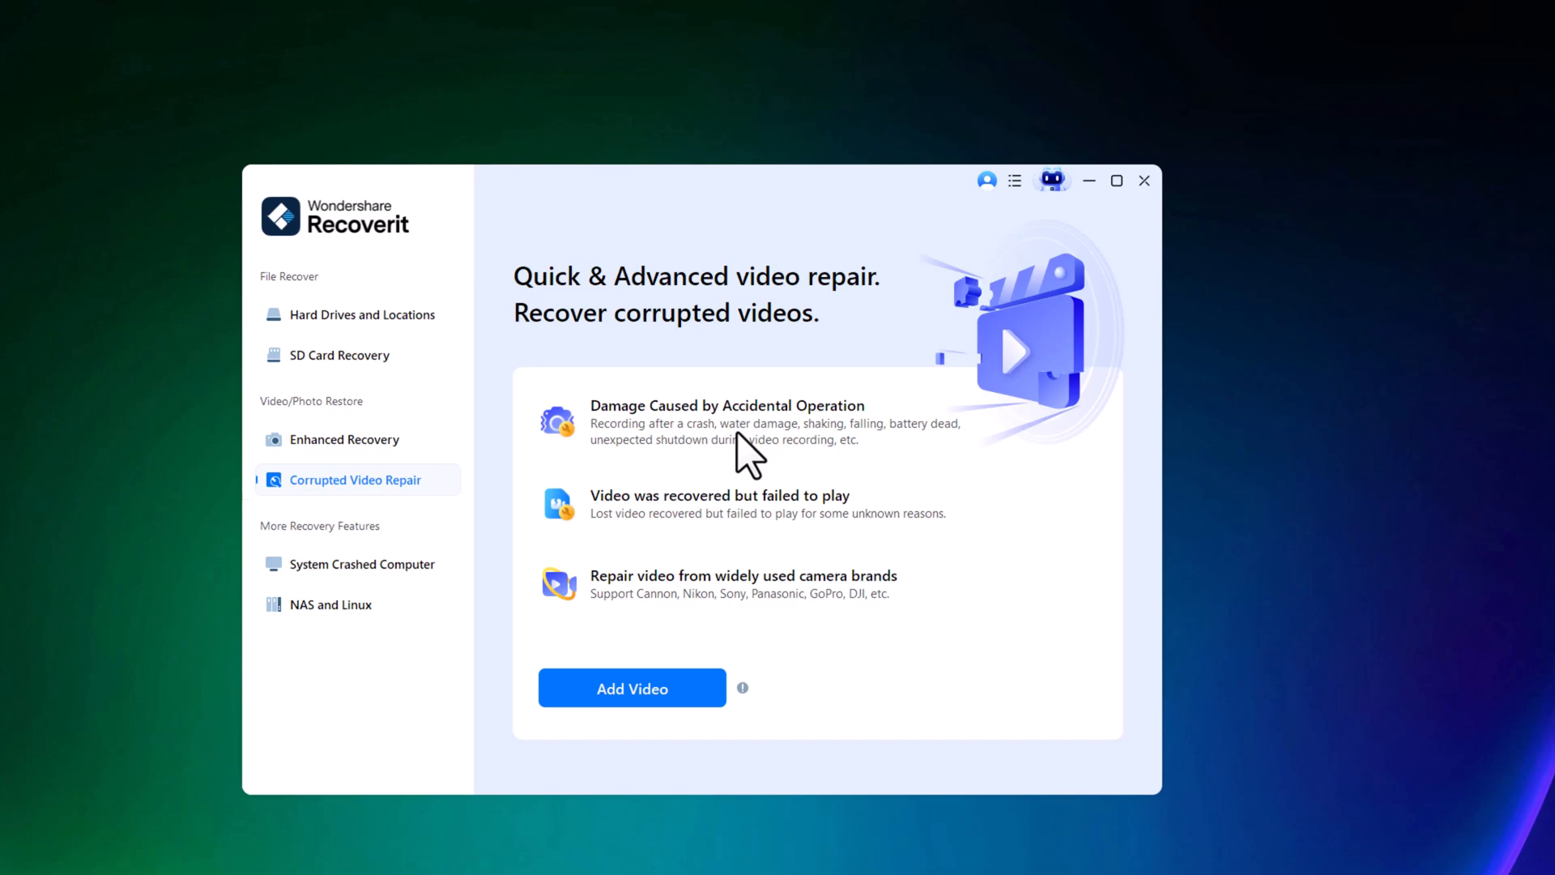
pyautogui.moveTo(902, 452)
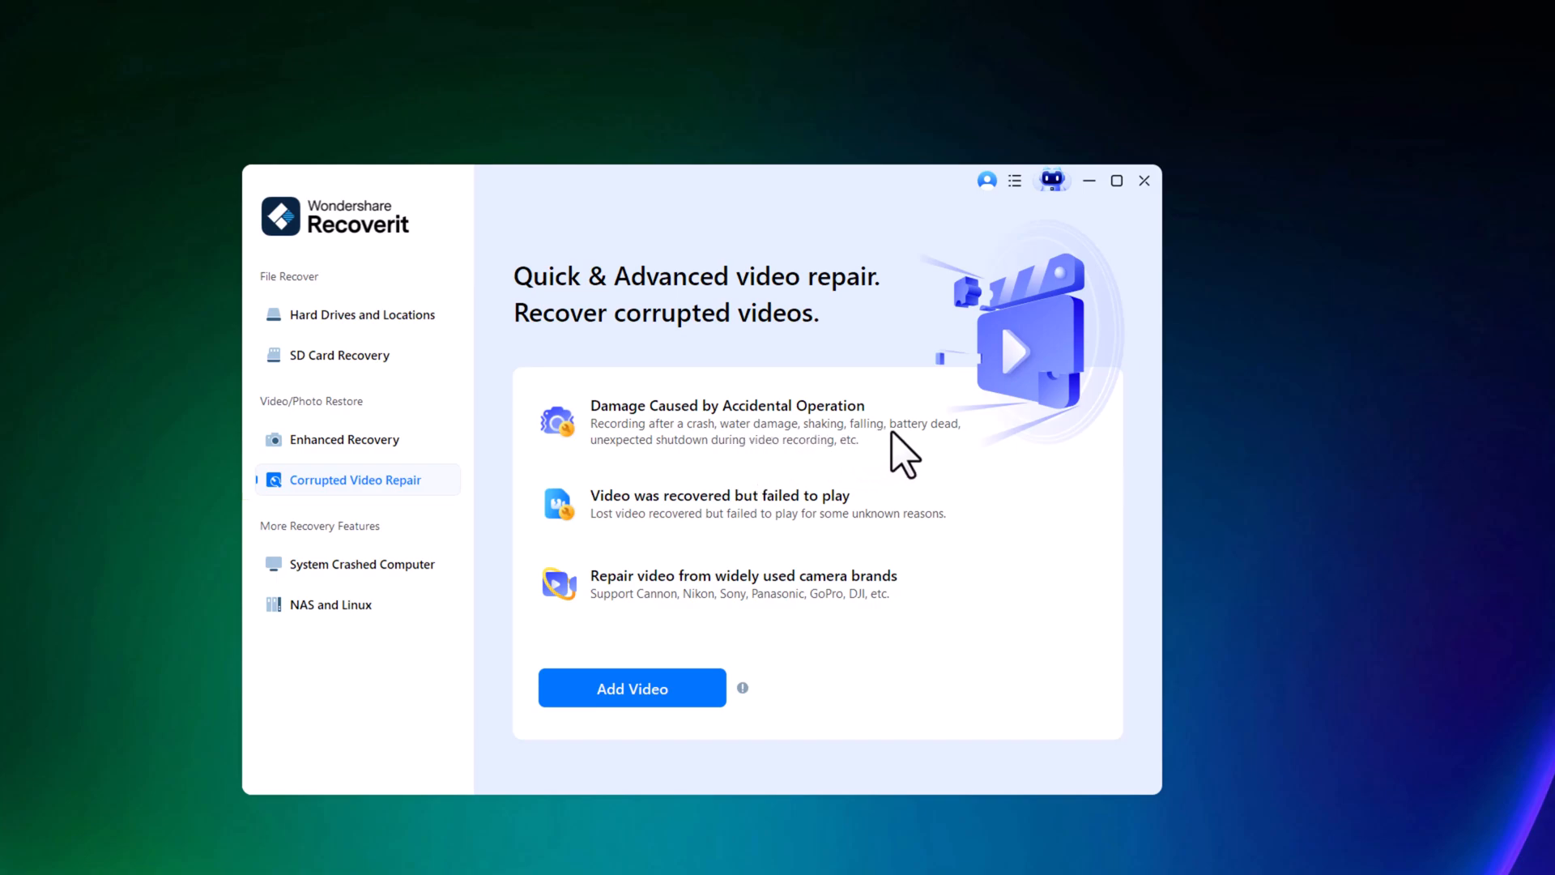
pyautogui.moveTo(960, 459)
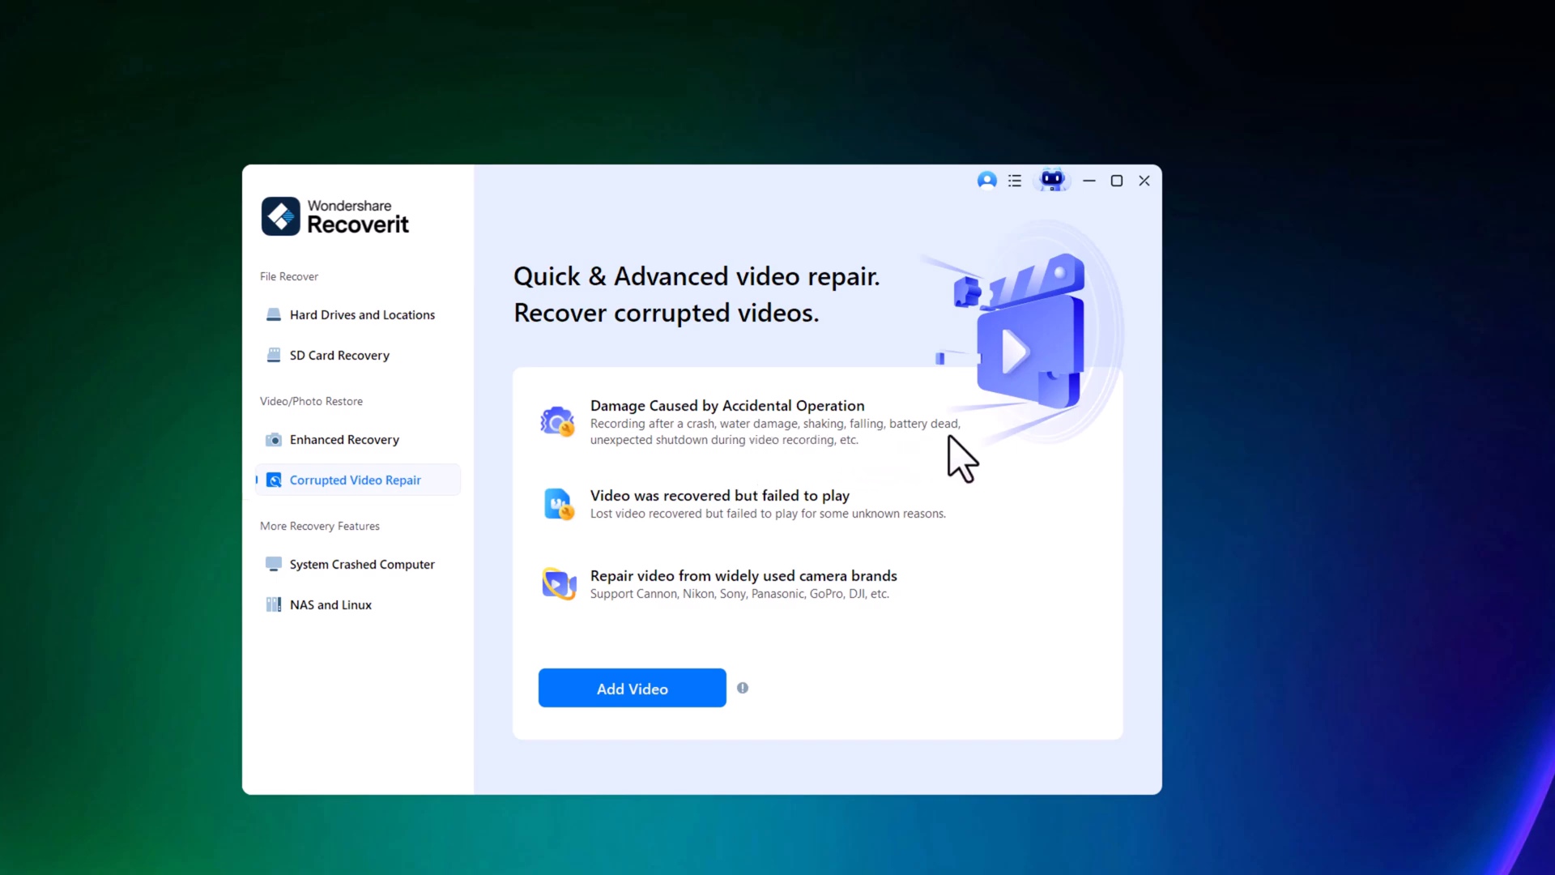
pyautogui.moveTo(719, 476)
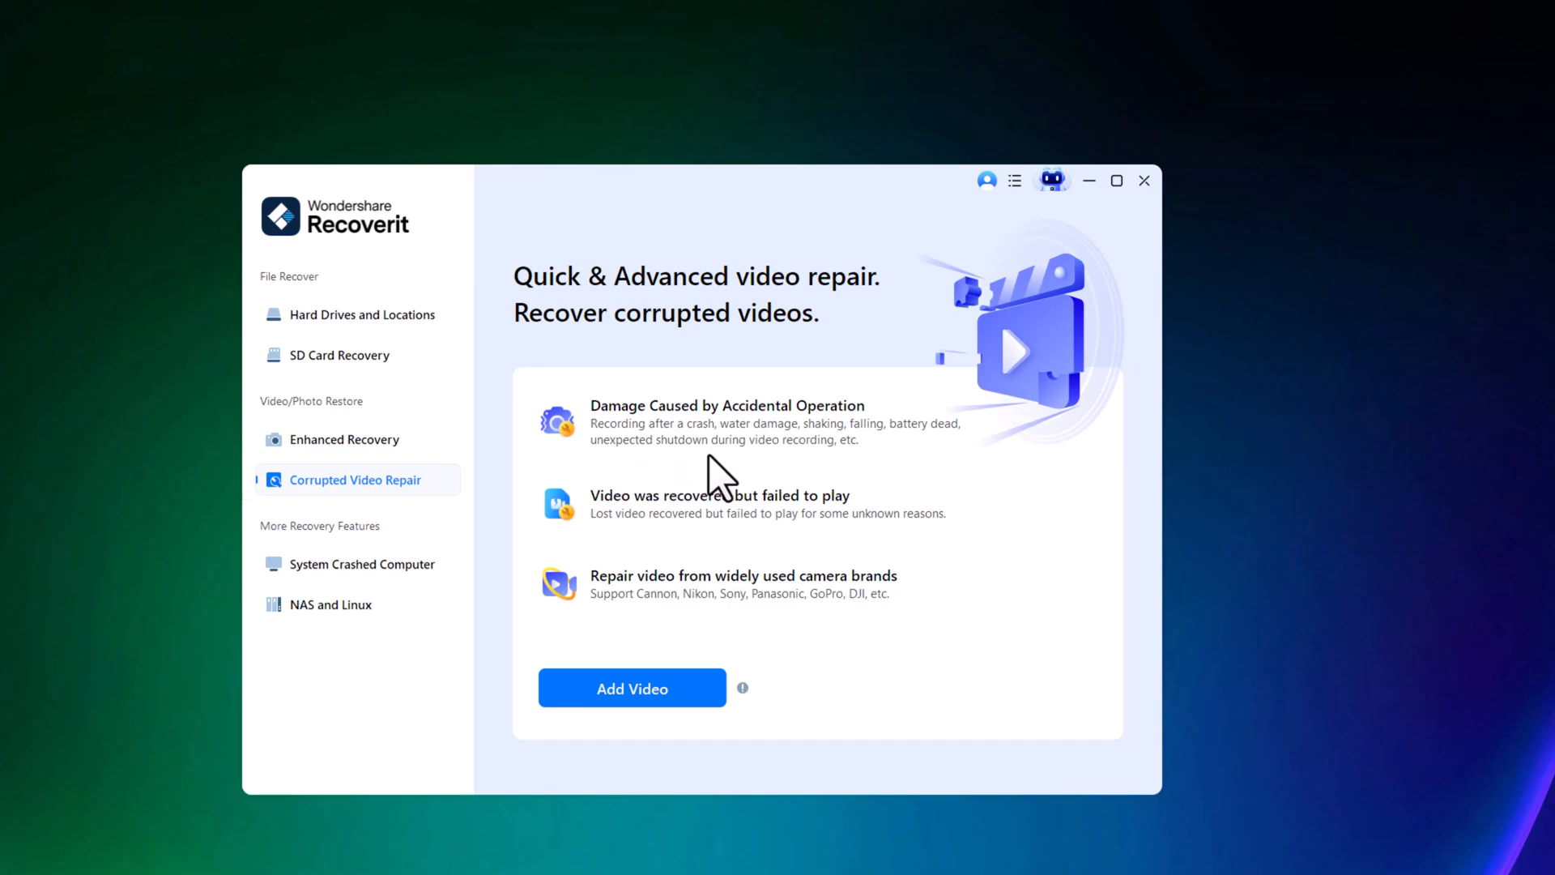
pyautogui.moveTo(645, 524)
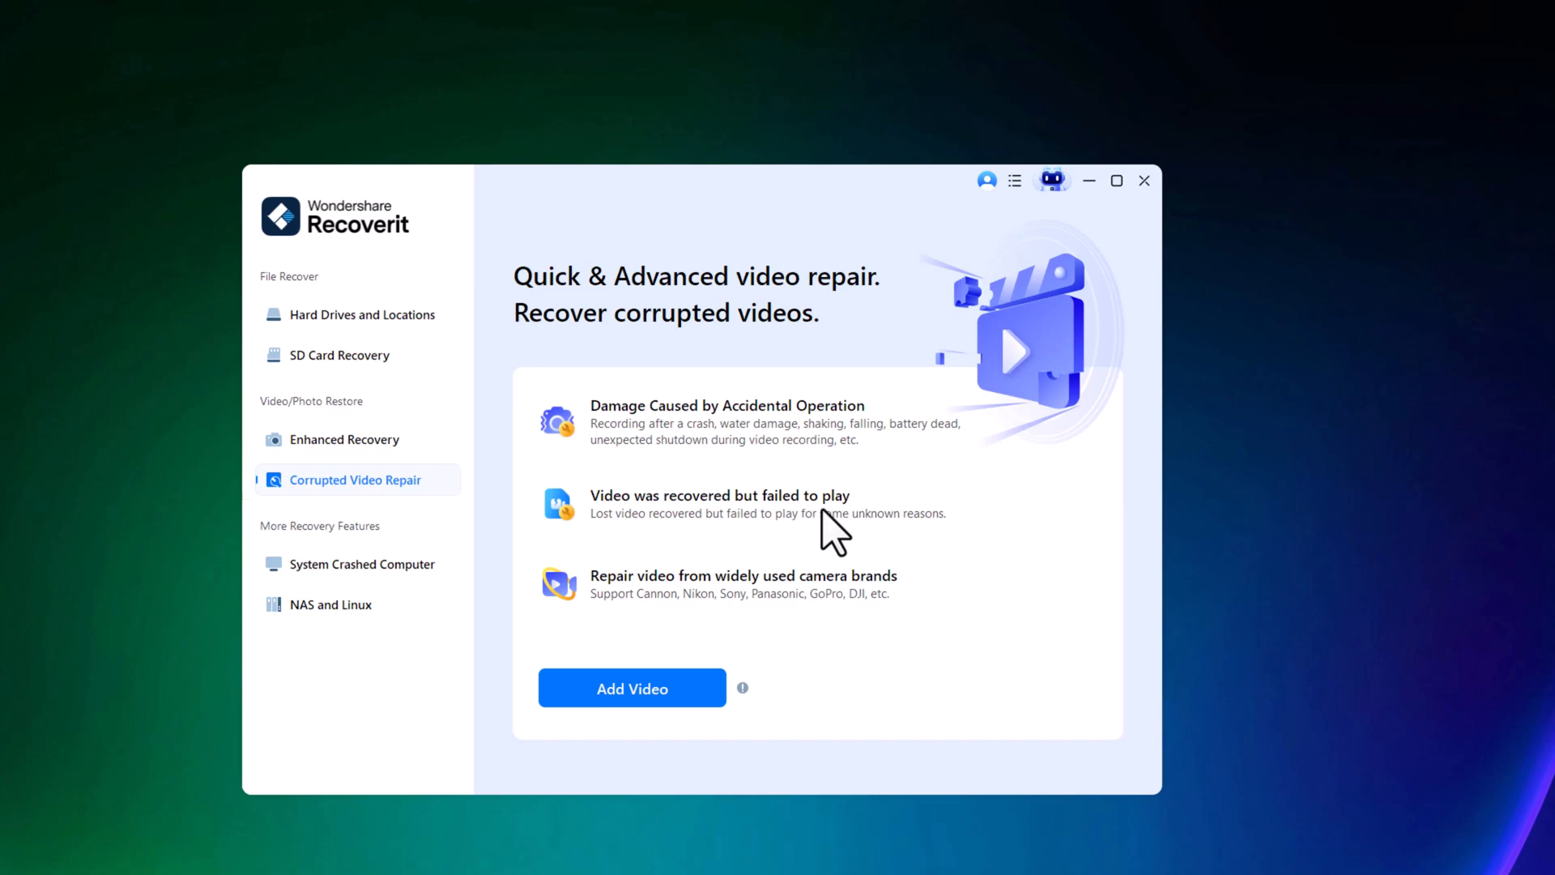
pyautogui.moveTo(615, 545)
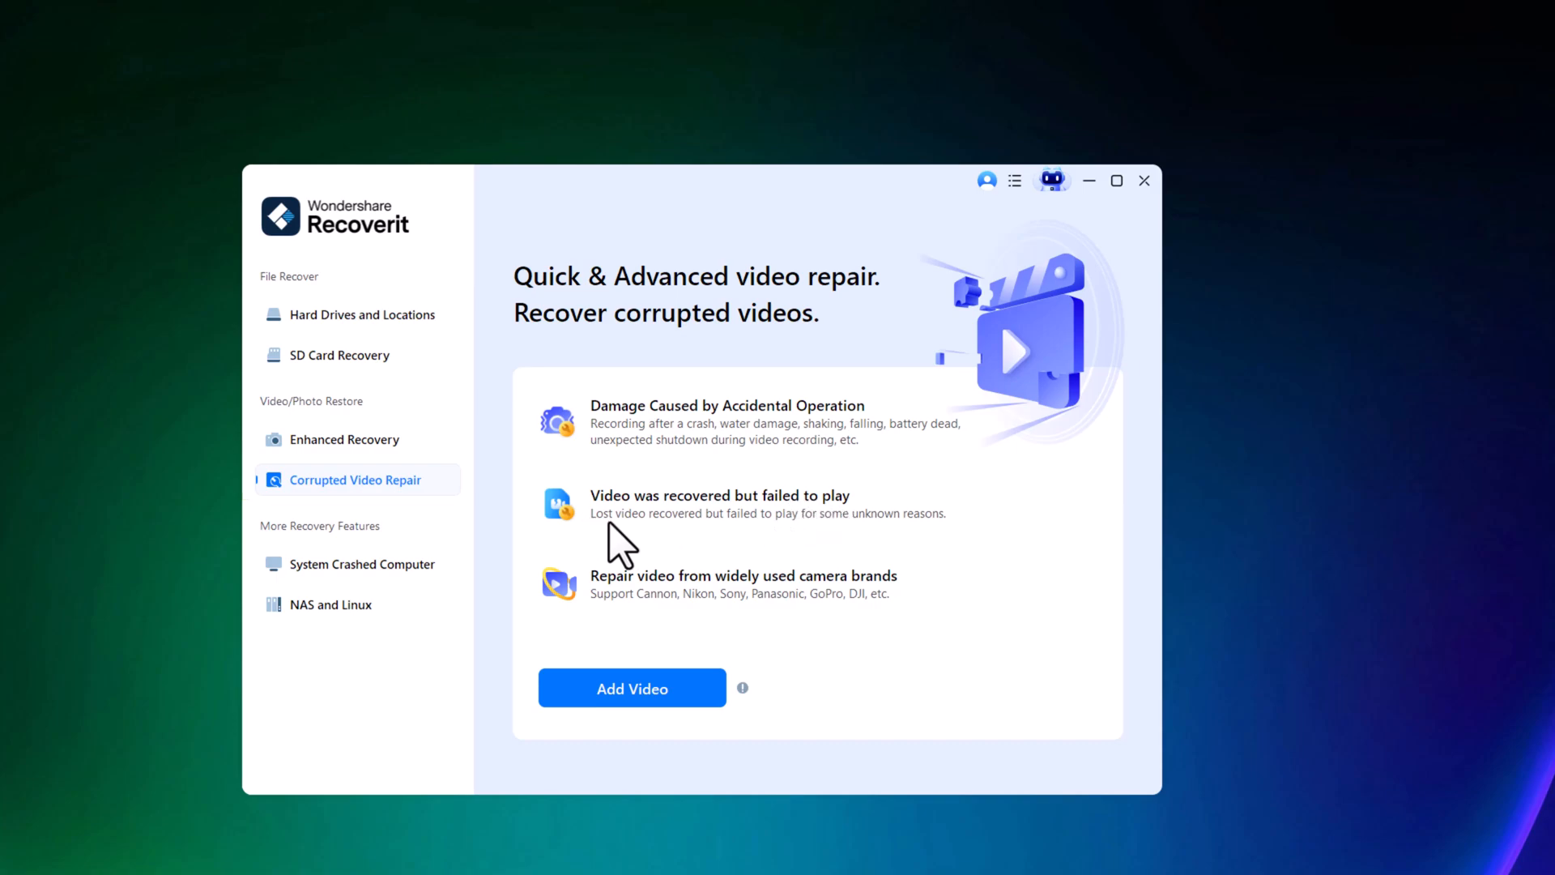
pyautogui.moveTo(603, 606)
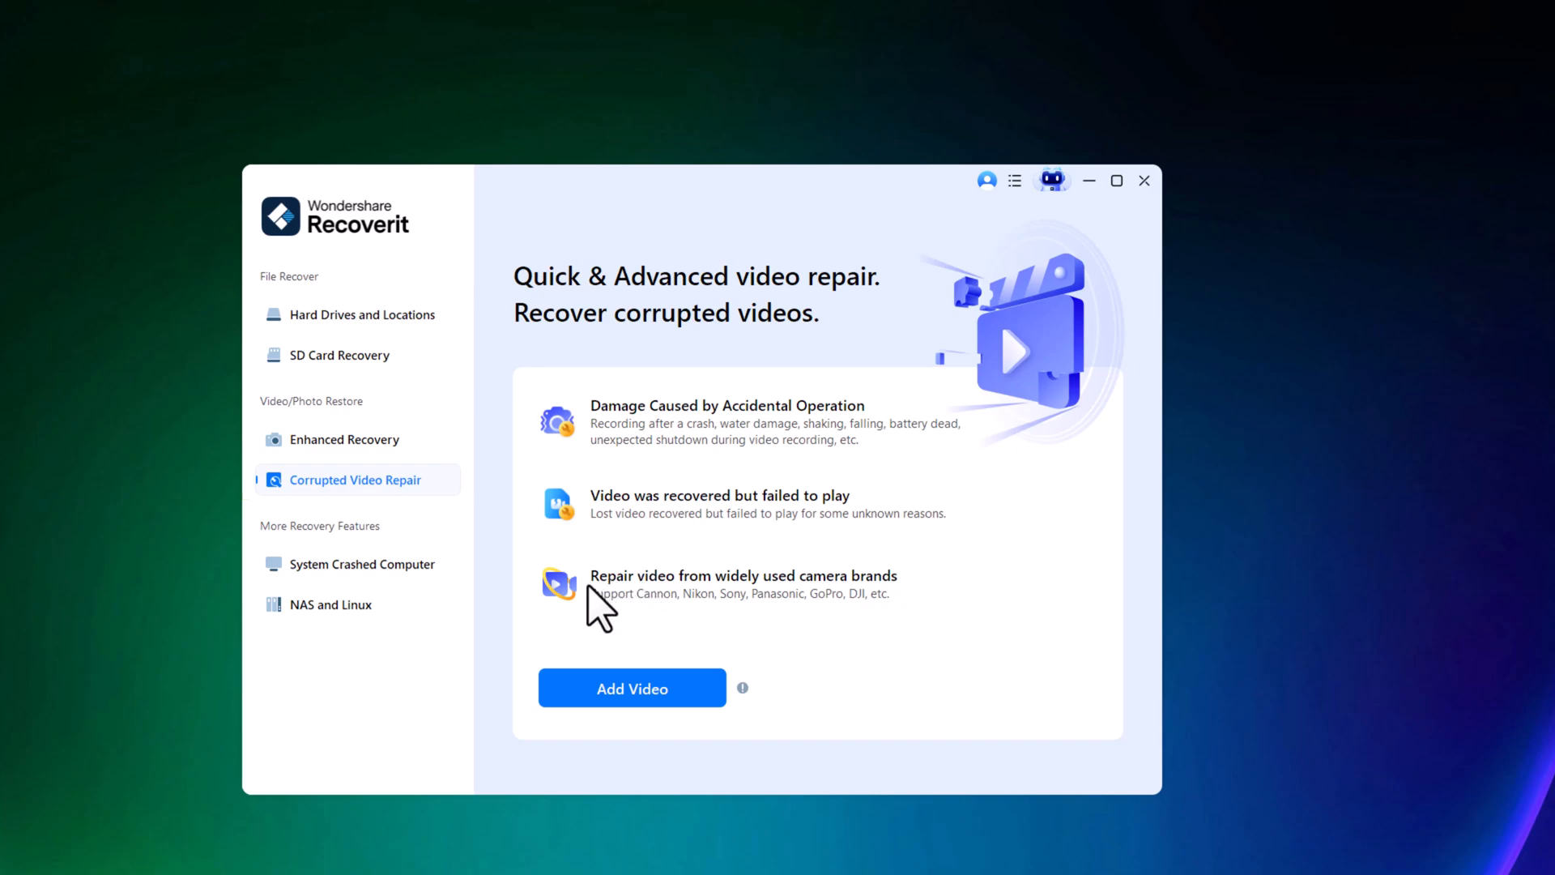
pyautogui.moveTo(738, 607)
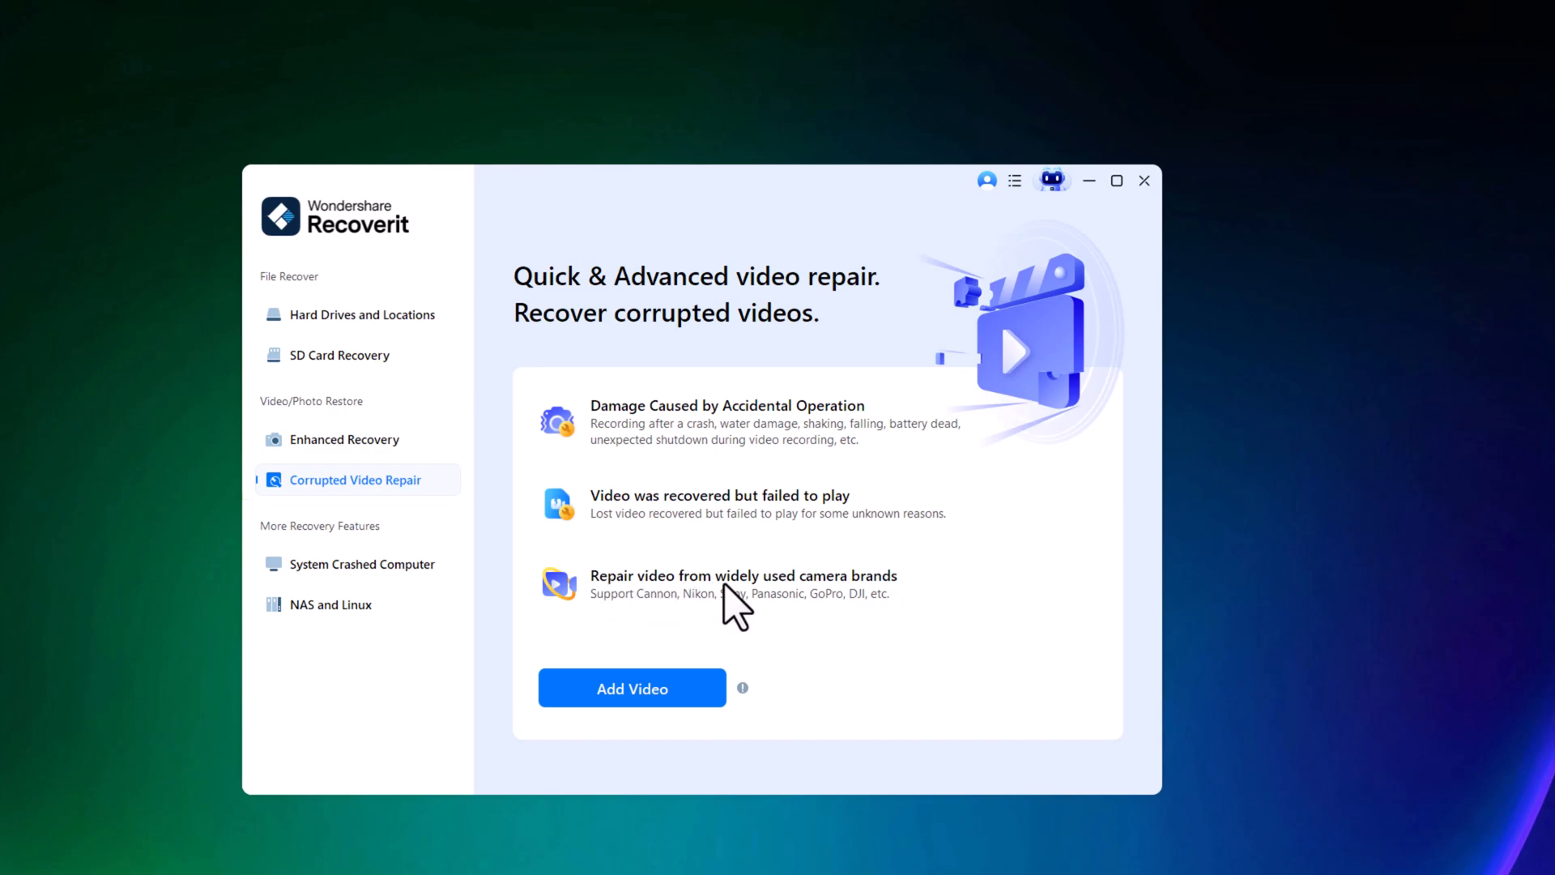
pyautogui.moveTo(814, 603)
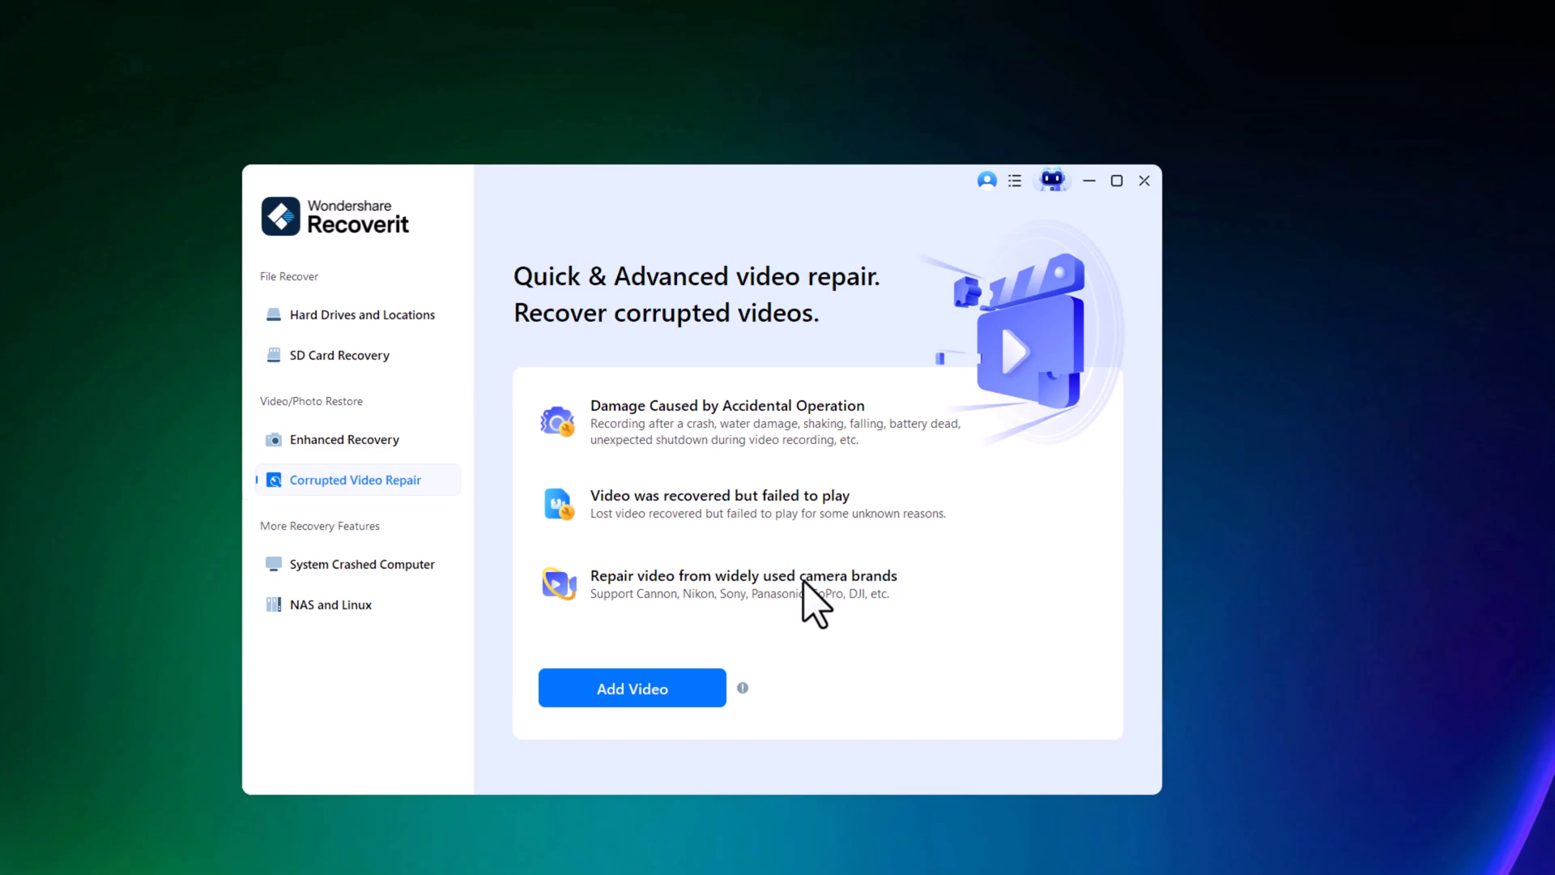
pyautogui.moveTo(632, 688)
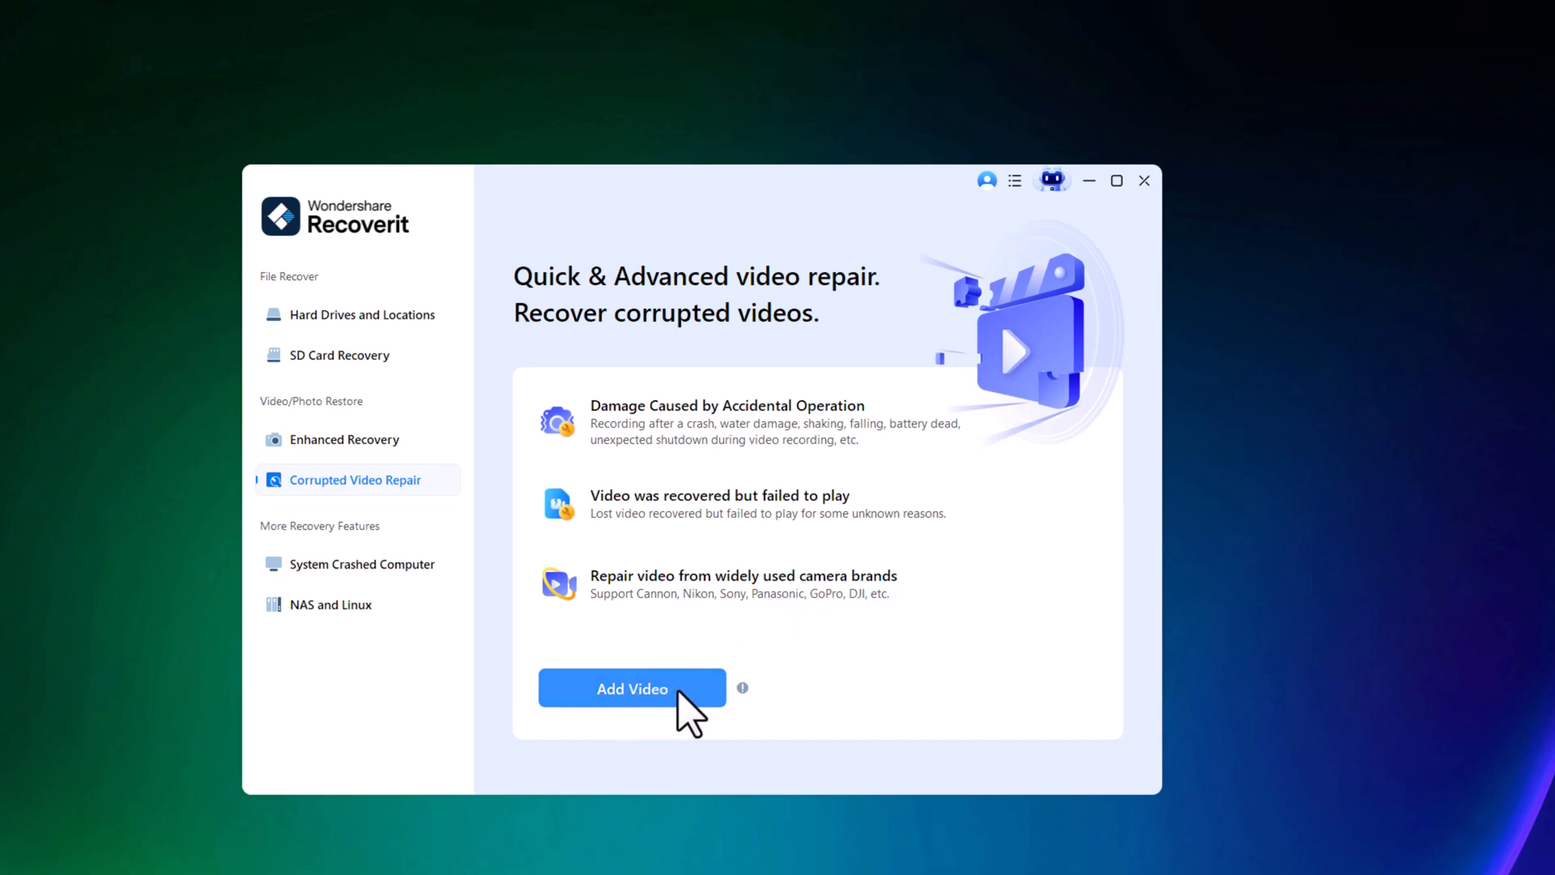
# Add VID_20250415190935.mp4 from Downloads, repair it, confirm success, and return to start.
pyautogui.click(632, 688)
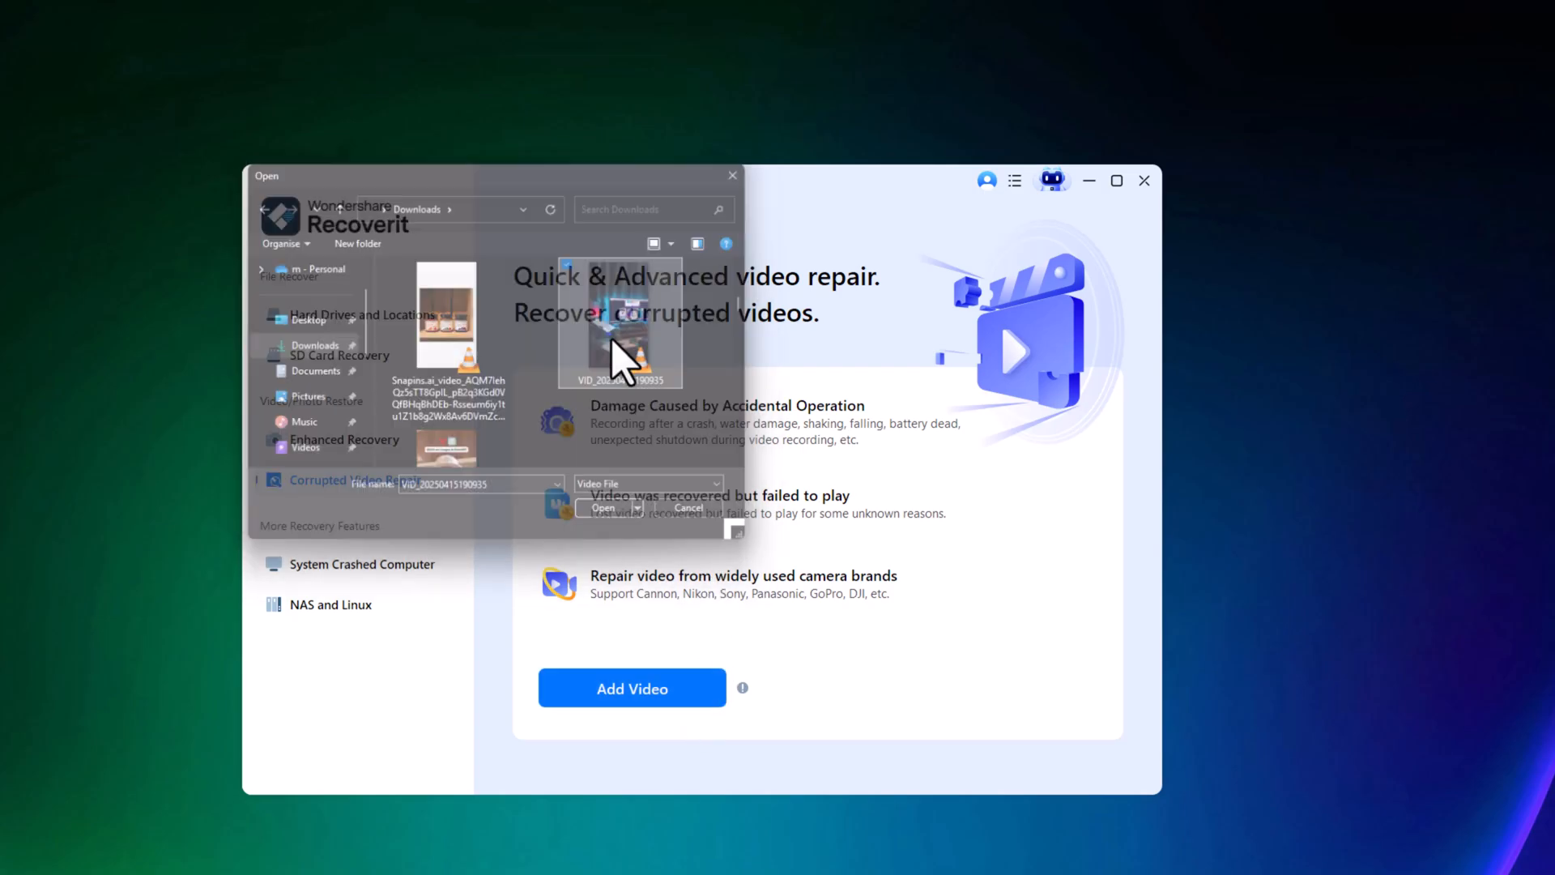
pyautogui.click(602, 507)
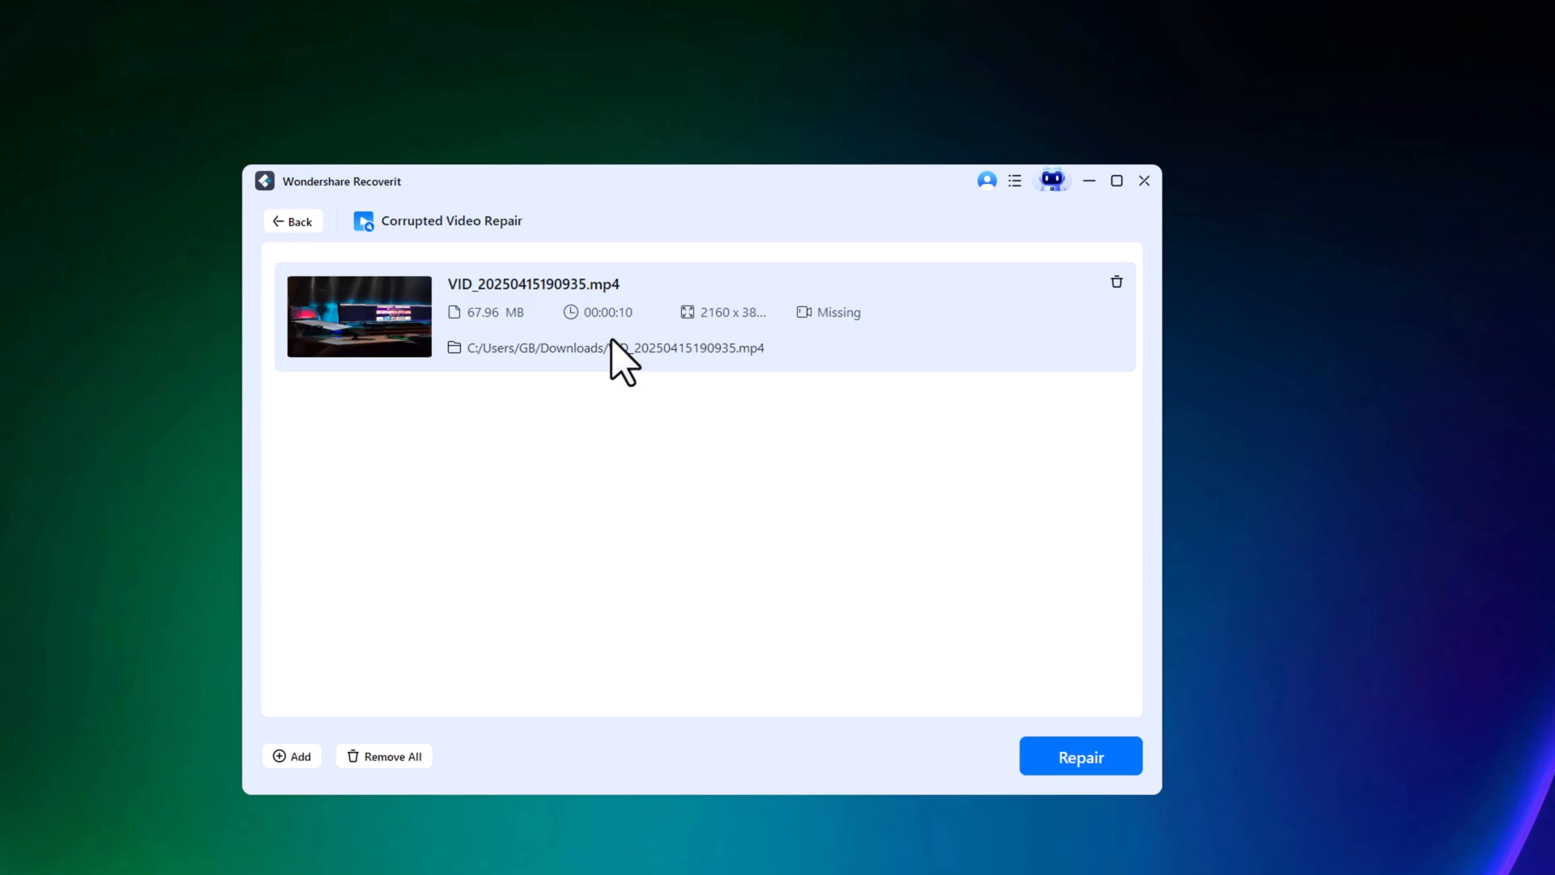
pyautogui.click(1079, 756)
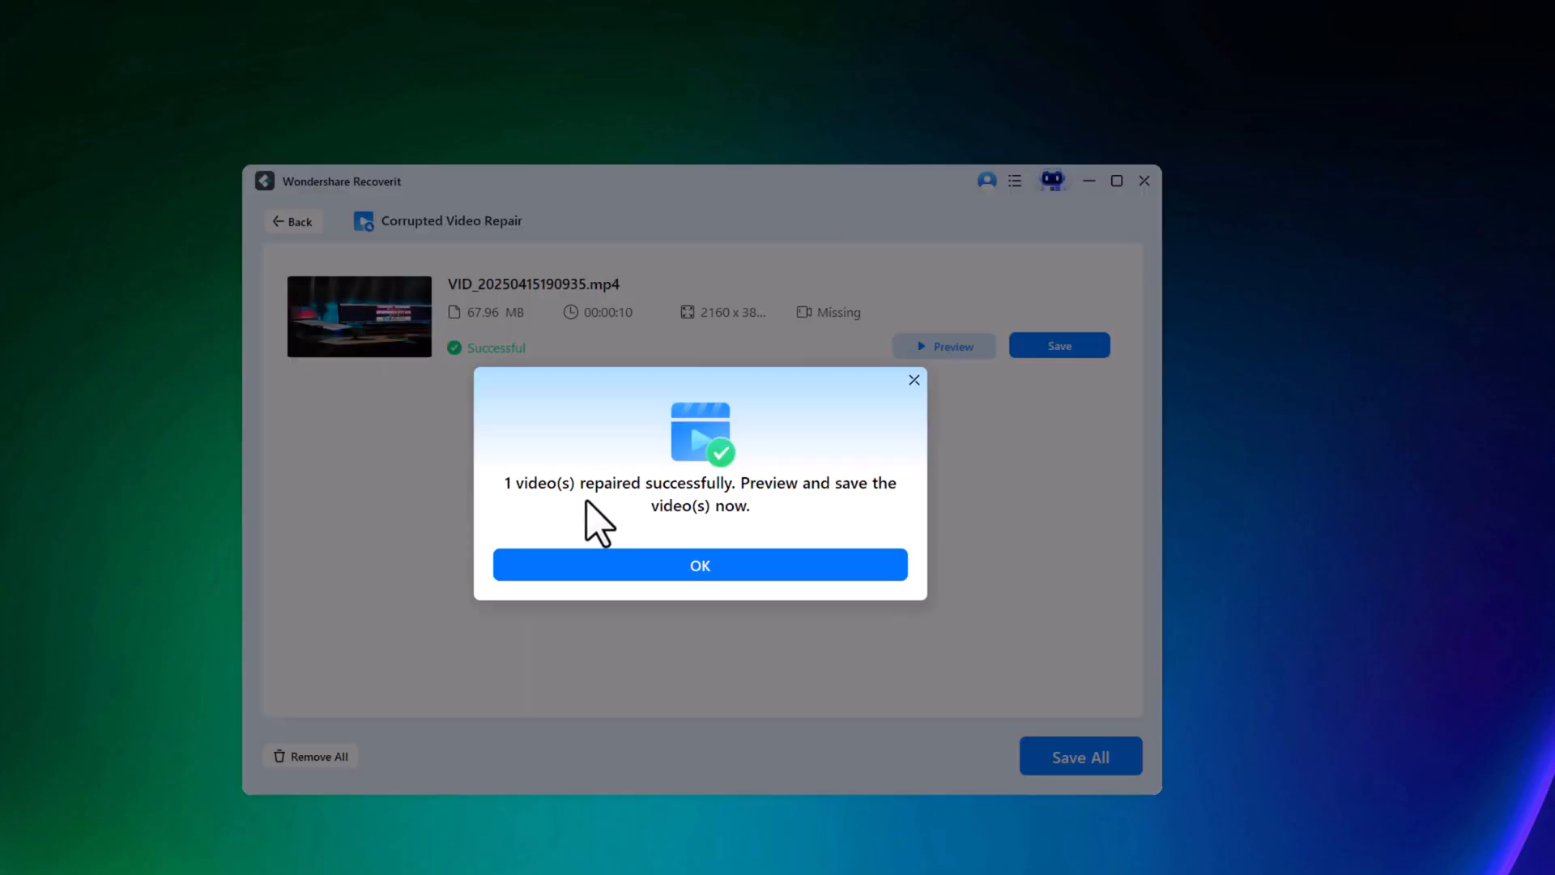
pyautogui.click(699, 565)
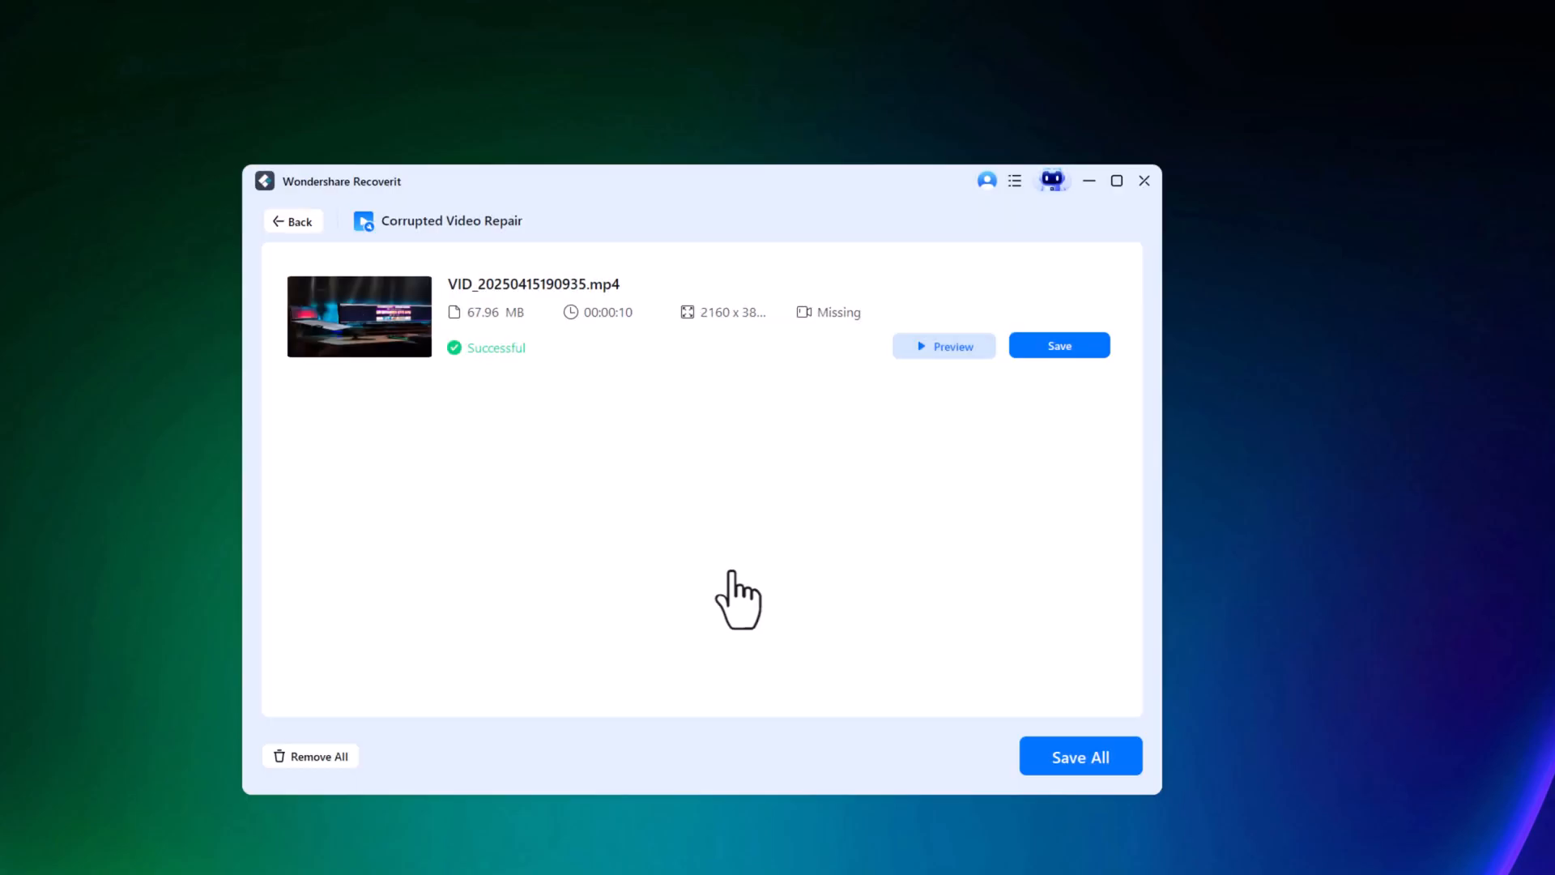
pyautogui.click(1059, 345)
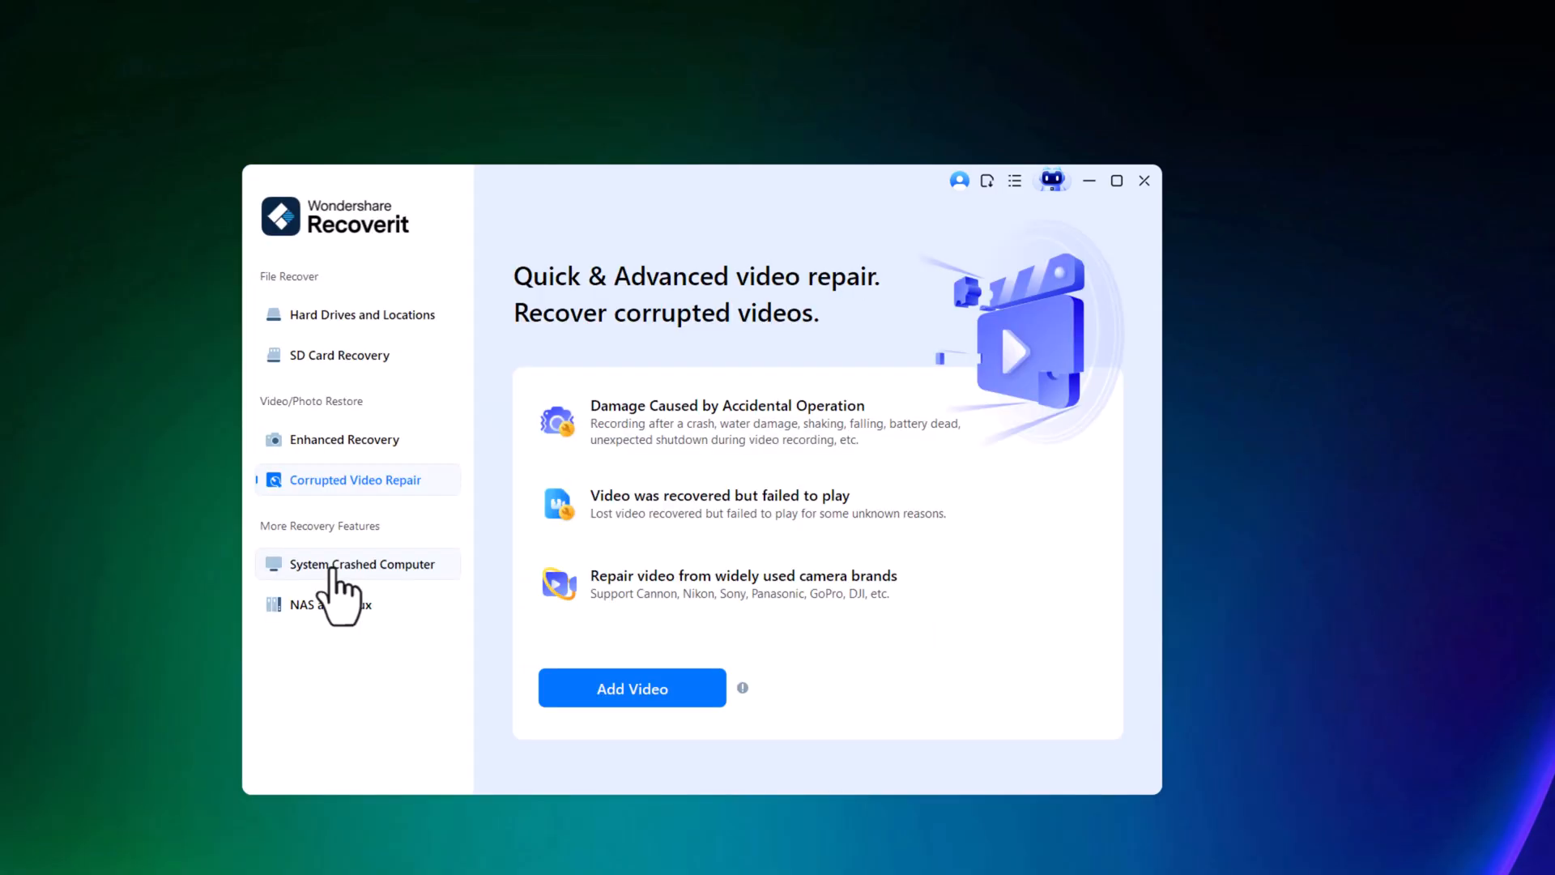
pyautogui.moveTo(412, 605)
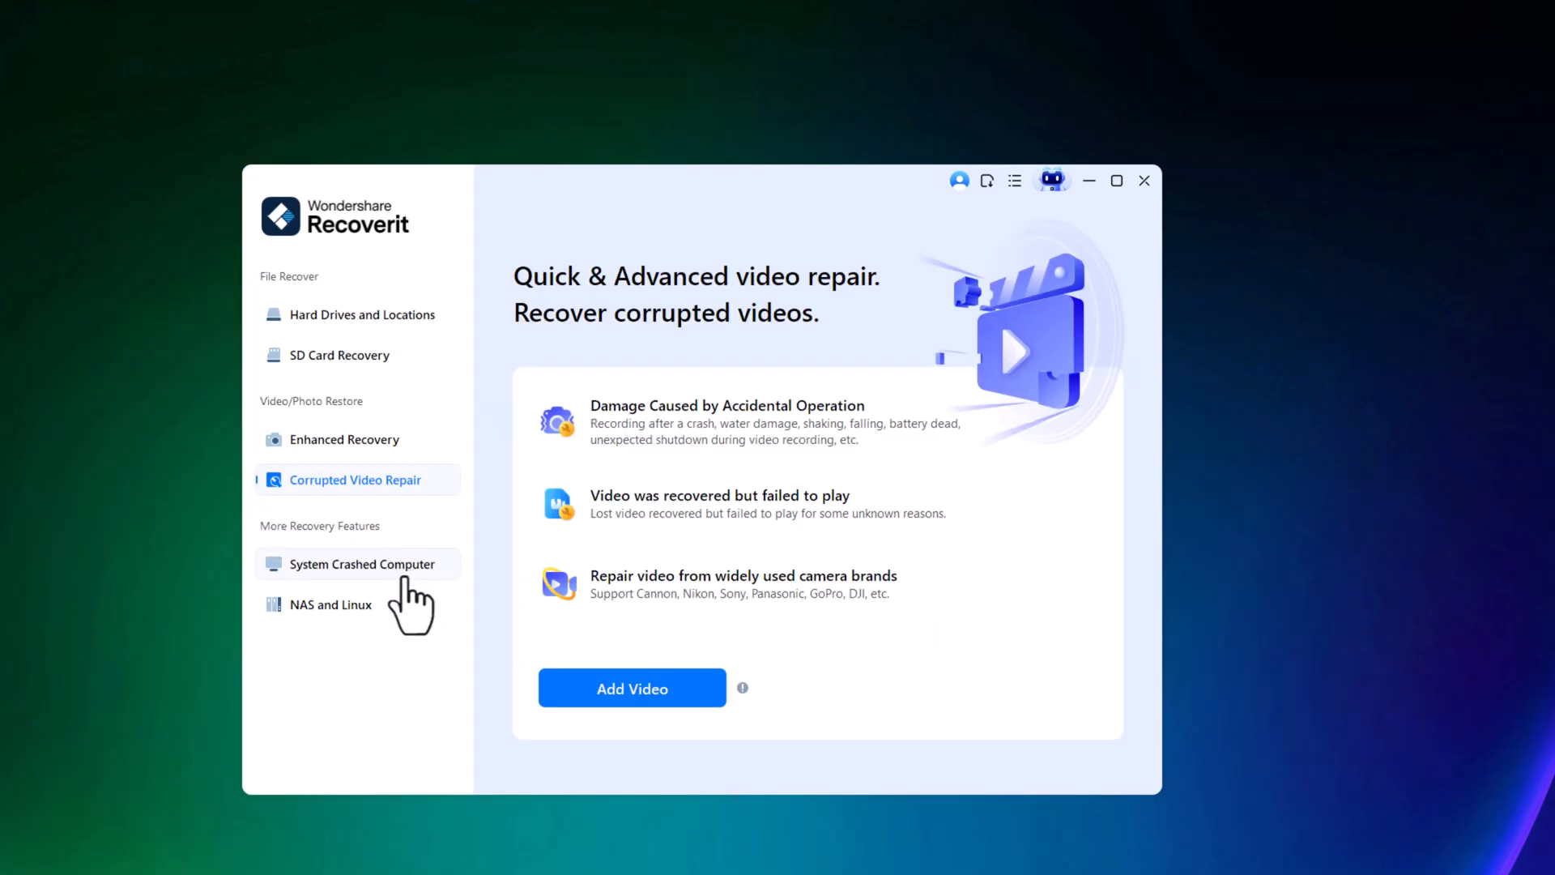
# Show the System Crashed Computer page with Not Bootable, Blue Screen and Black Screen options.
pyautogui.click(363, 564)
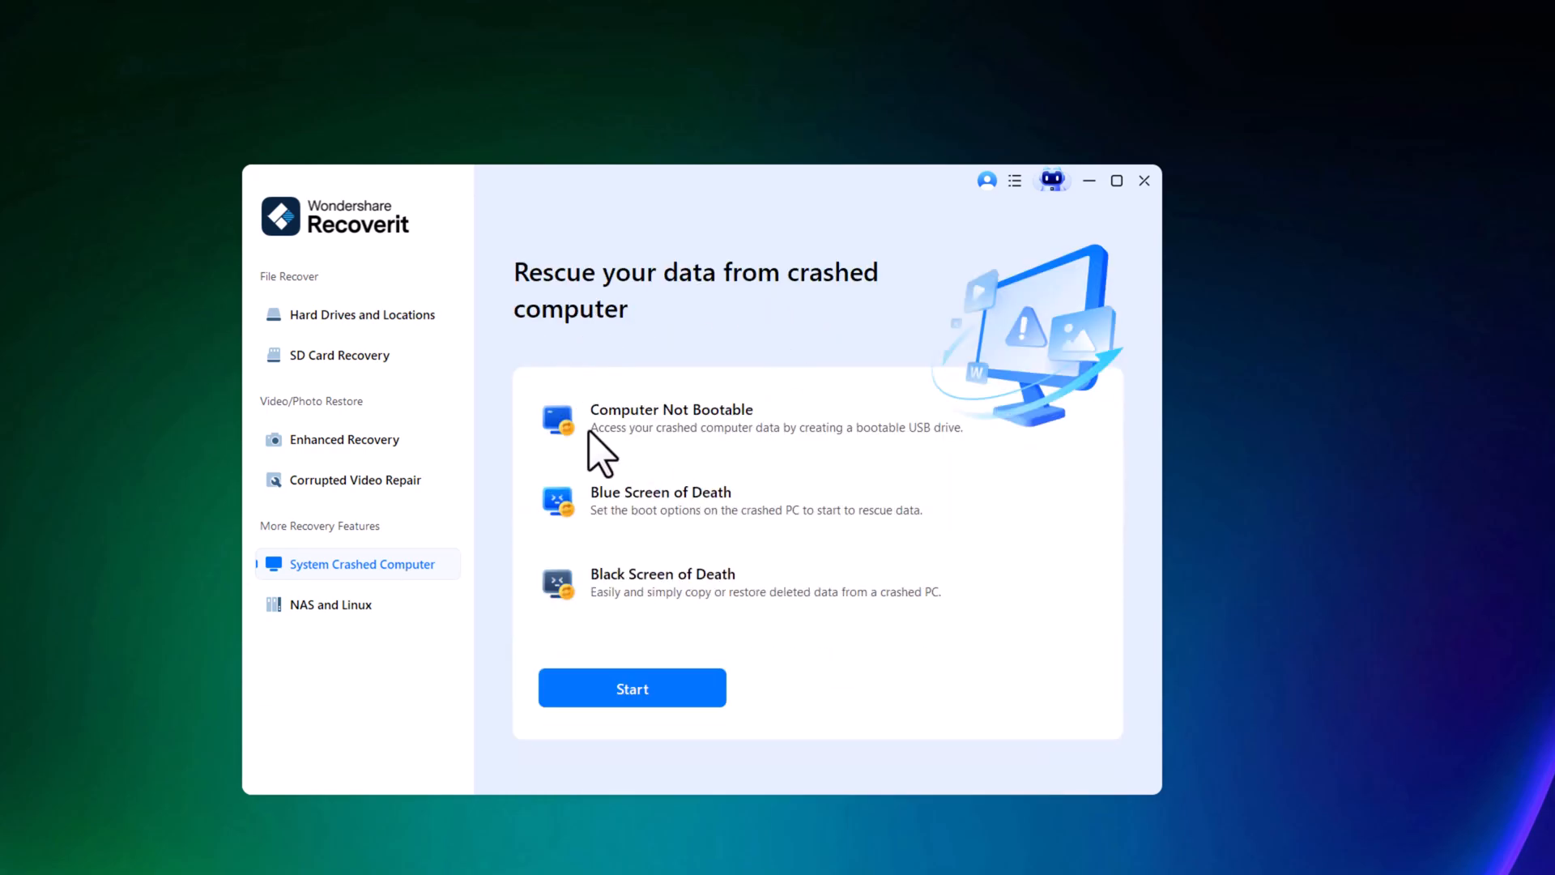
pyautogui.moveTo(699, 442)
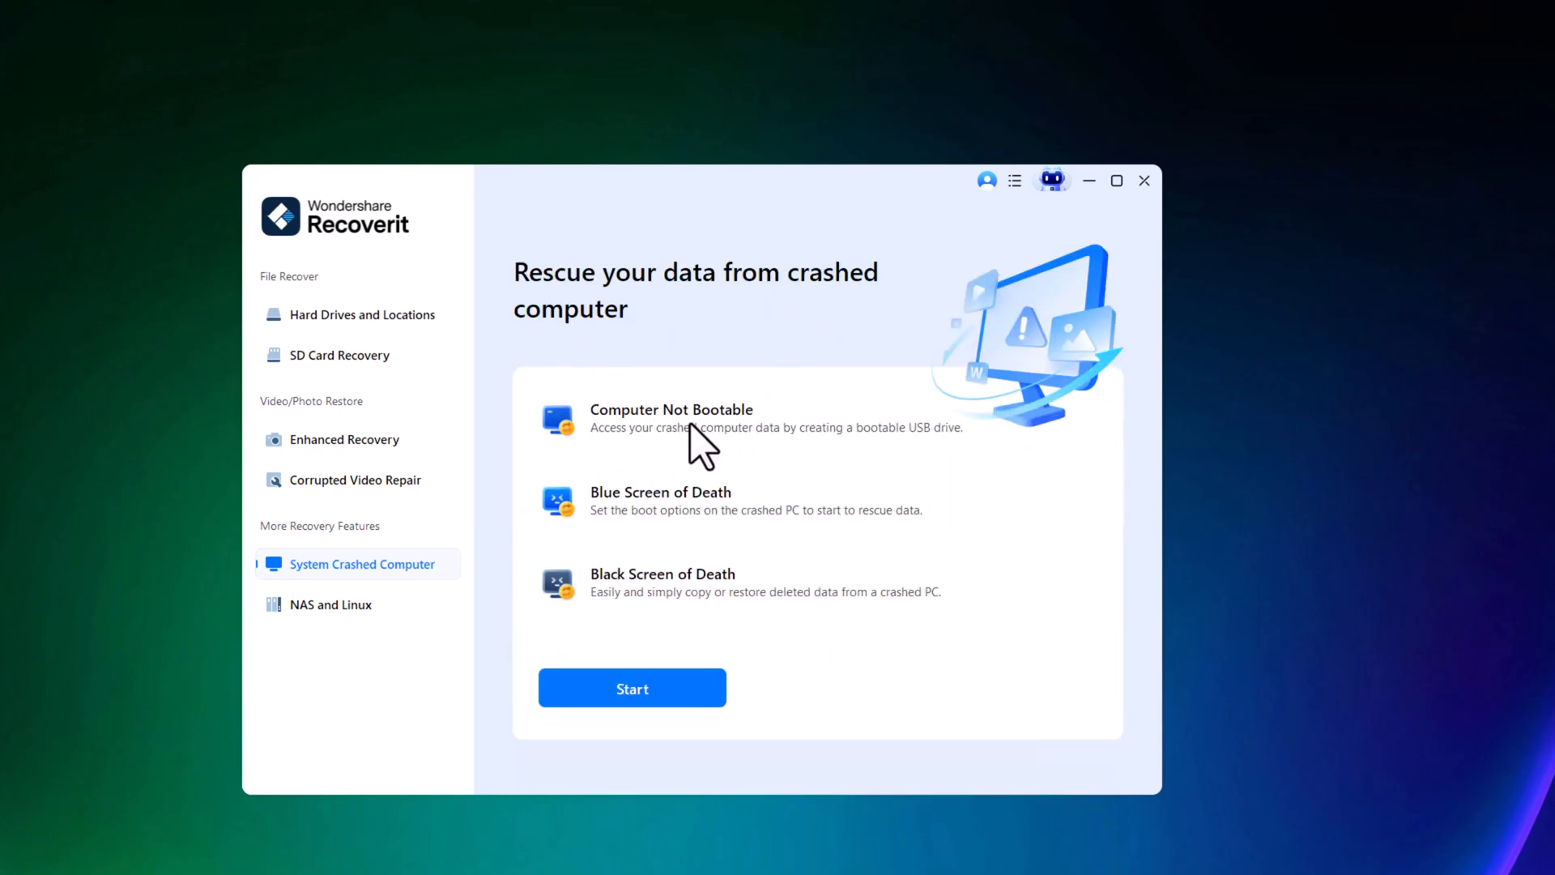
pyautogui.moveTo(660, 535)
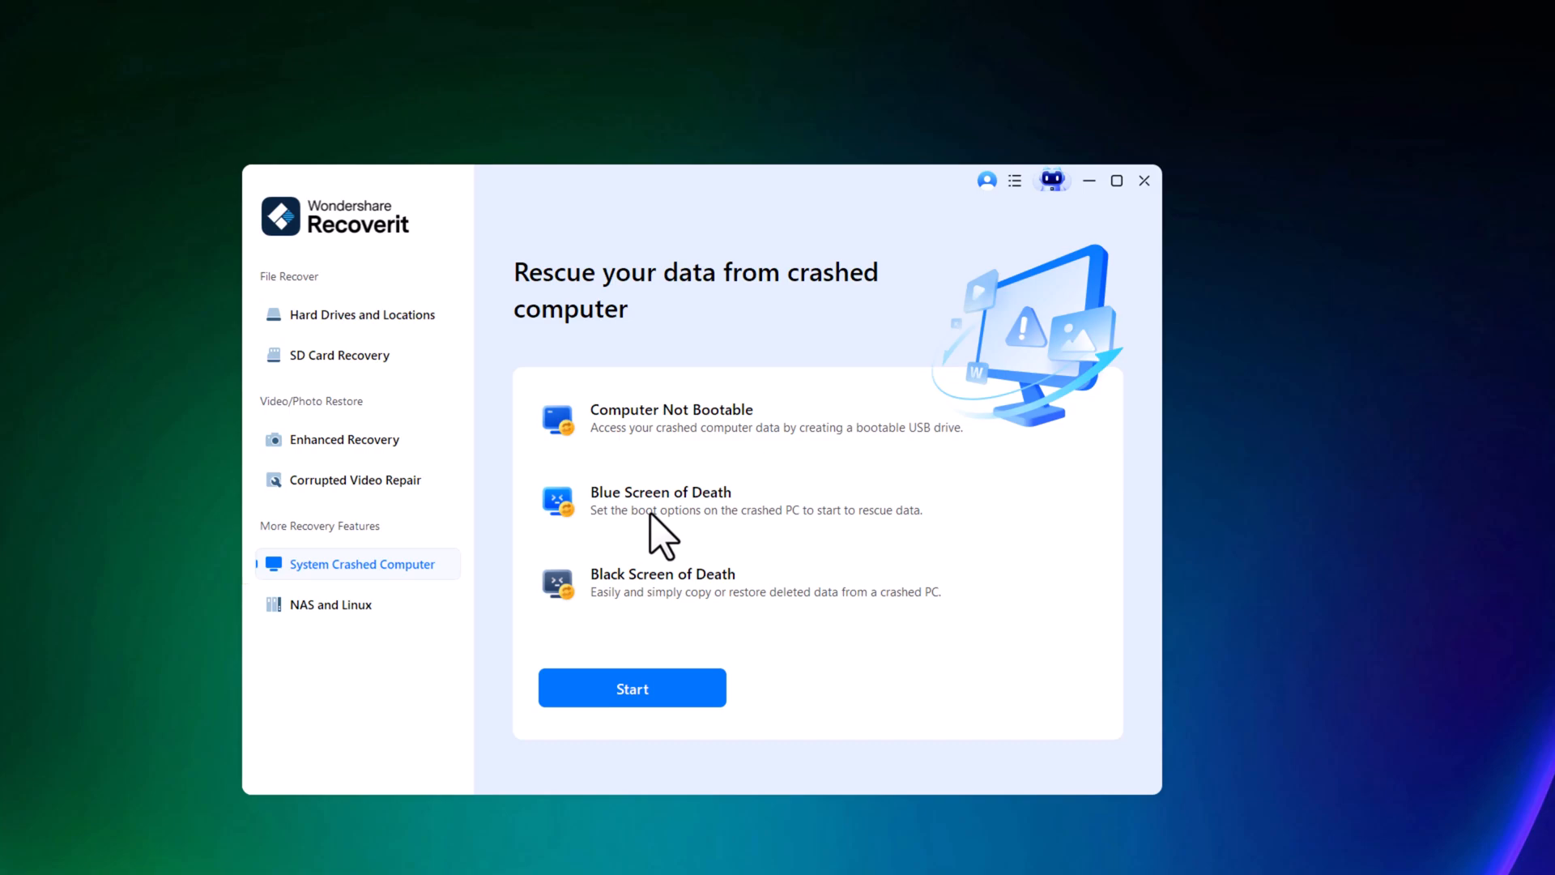
pyautogui.moveTo(719, 602)
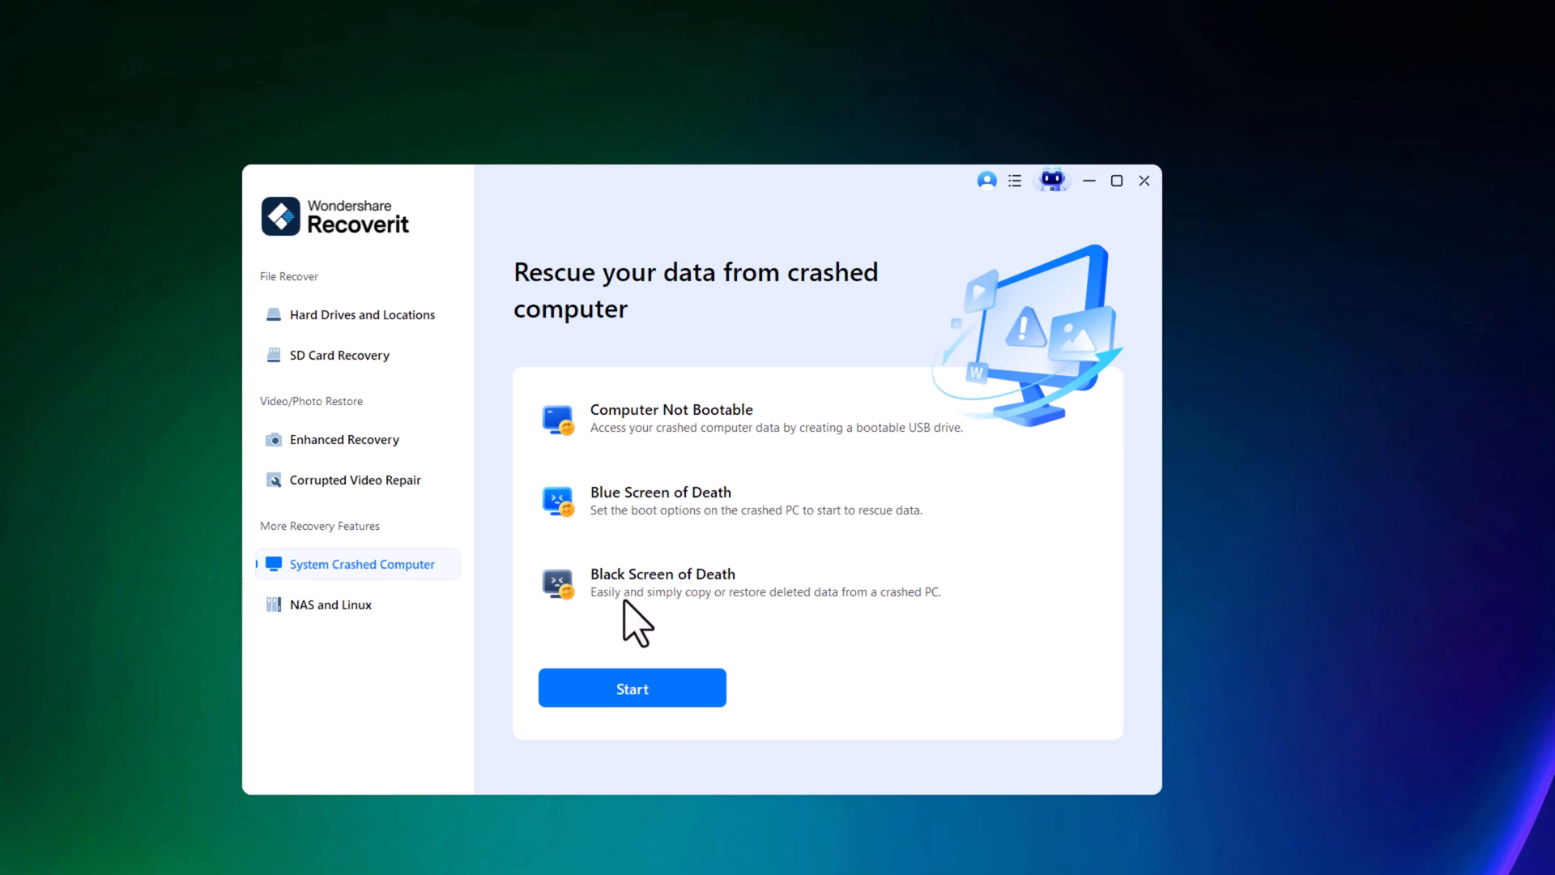
pyautogui.moveTo(357, 604)
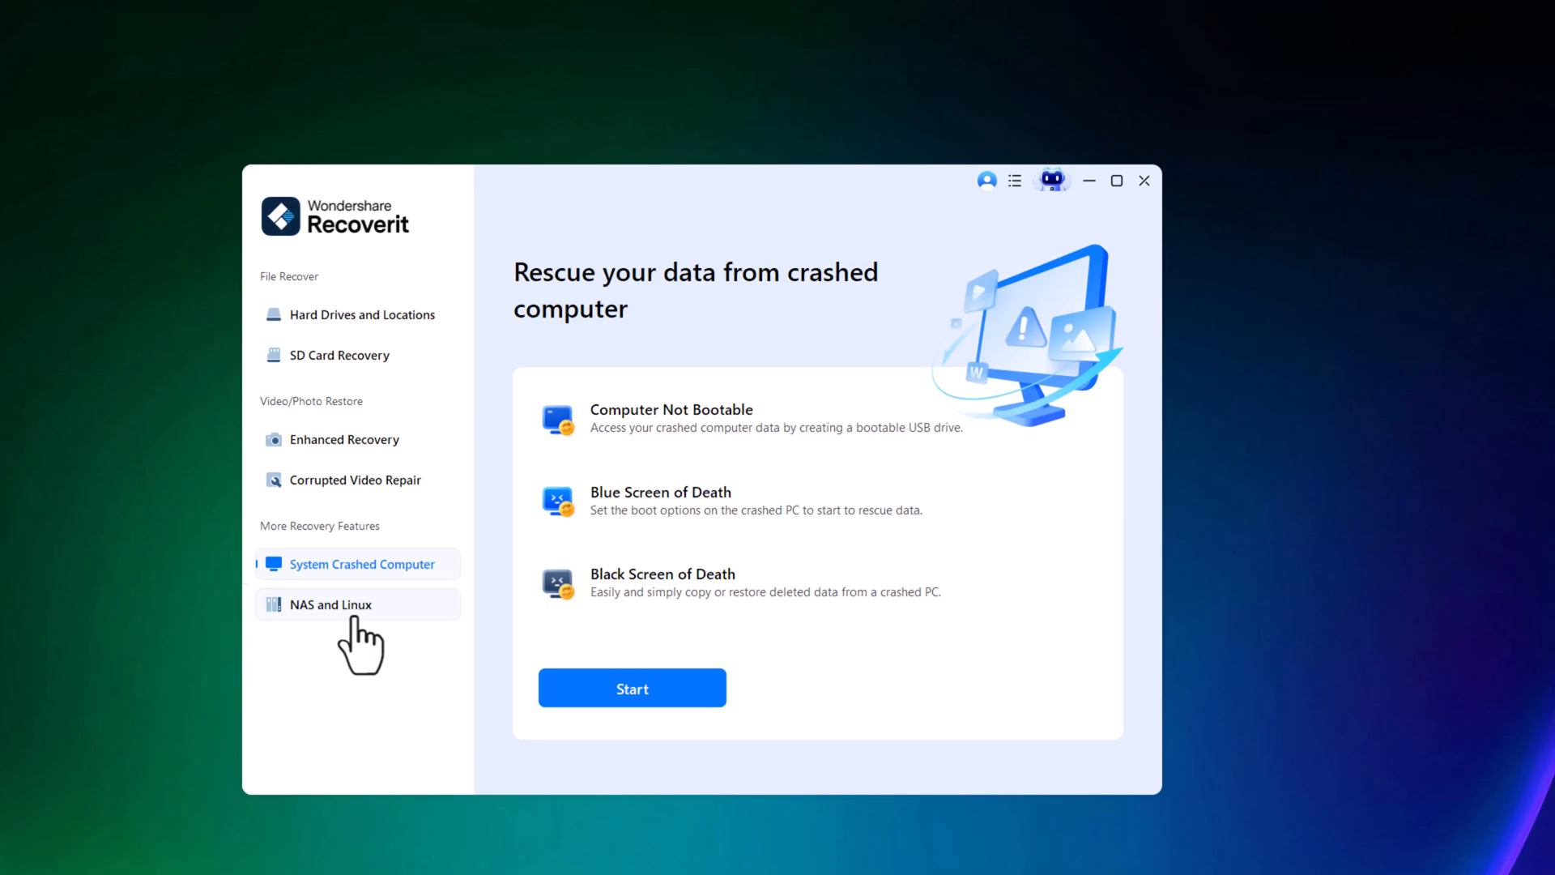
# Show the NAS and Linux page with NAS Recovery and Linux Recovery options.
pyautogui.click(331, 604)
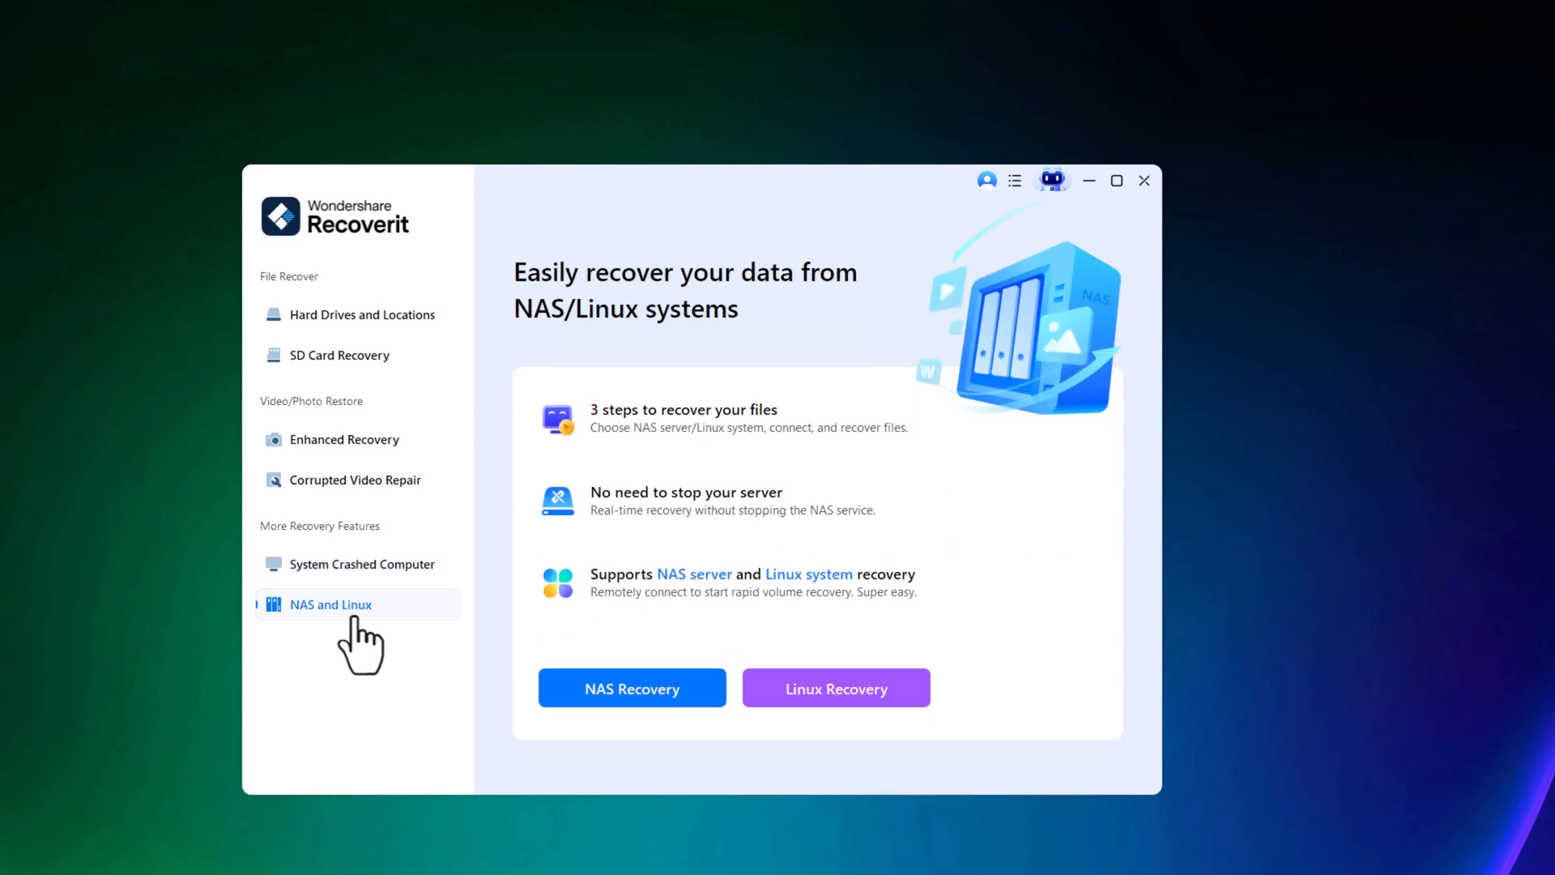
pyautogui.moveTo(710, 606)
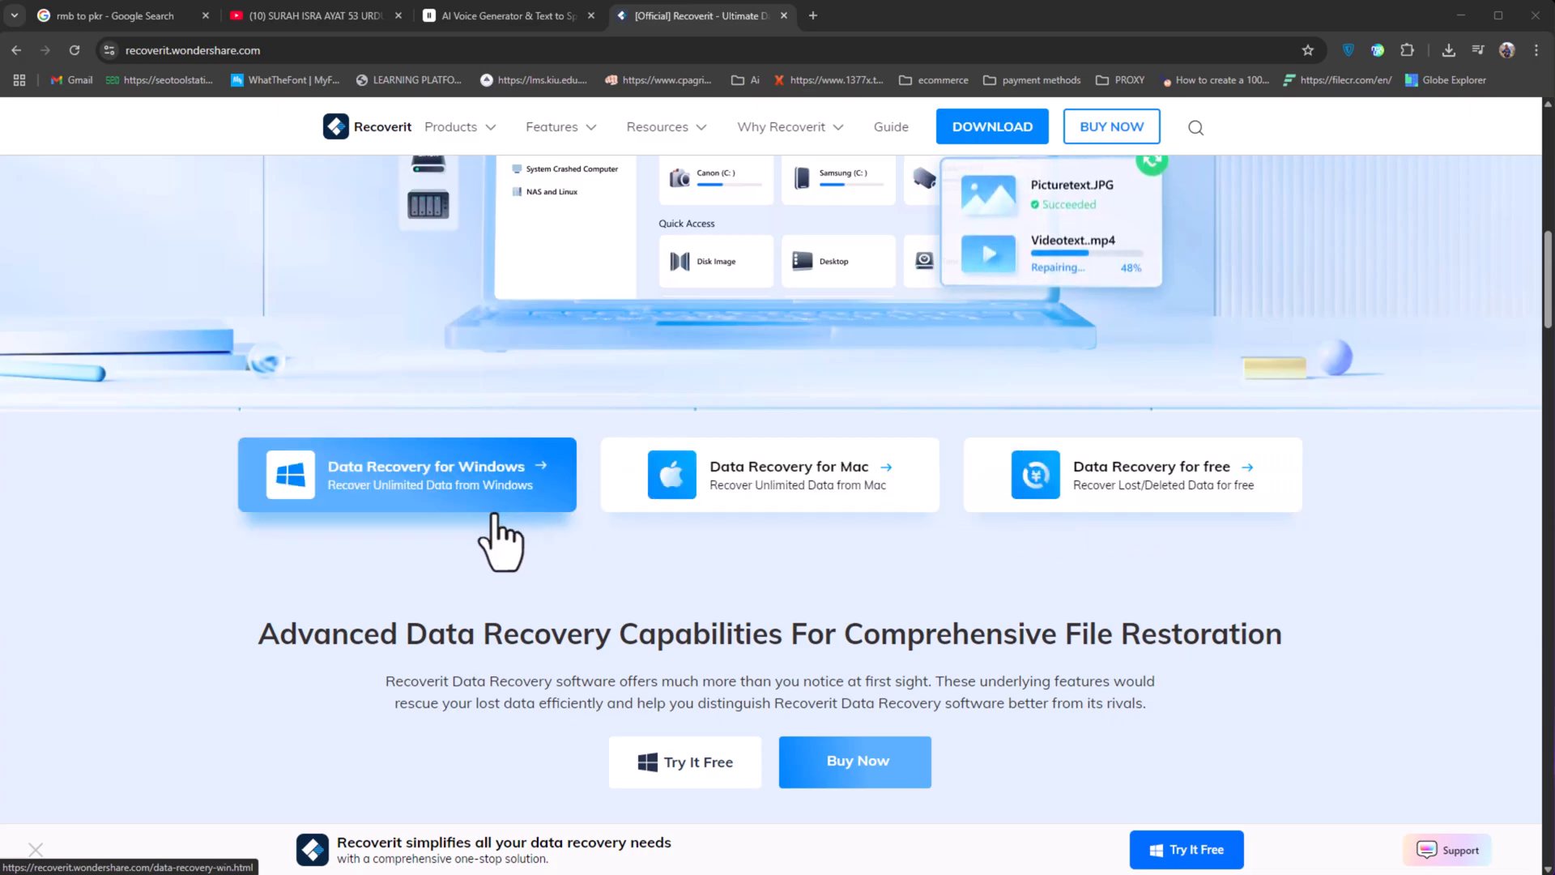
# Browse three more recovery feature cards, then reach the 1000+ formats and 99.5% stats.
pyautogui.scroll(-3)
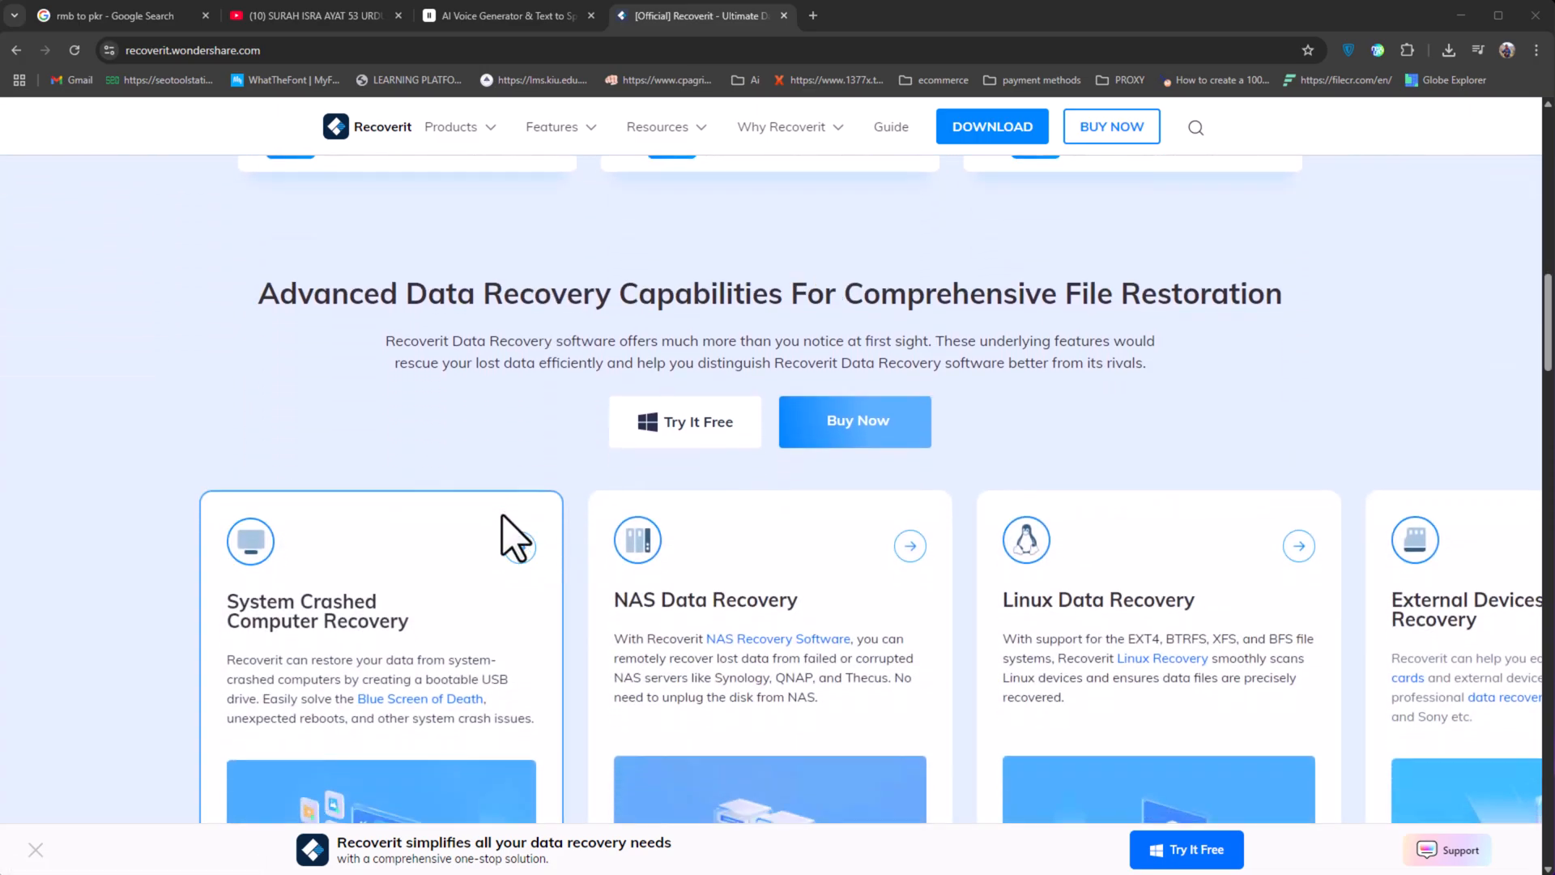
pyautogui.scroll(-3)
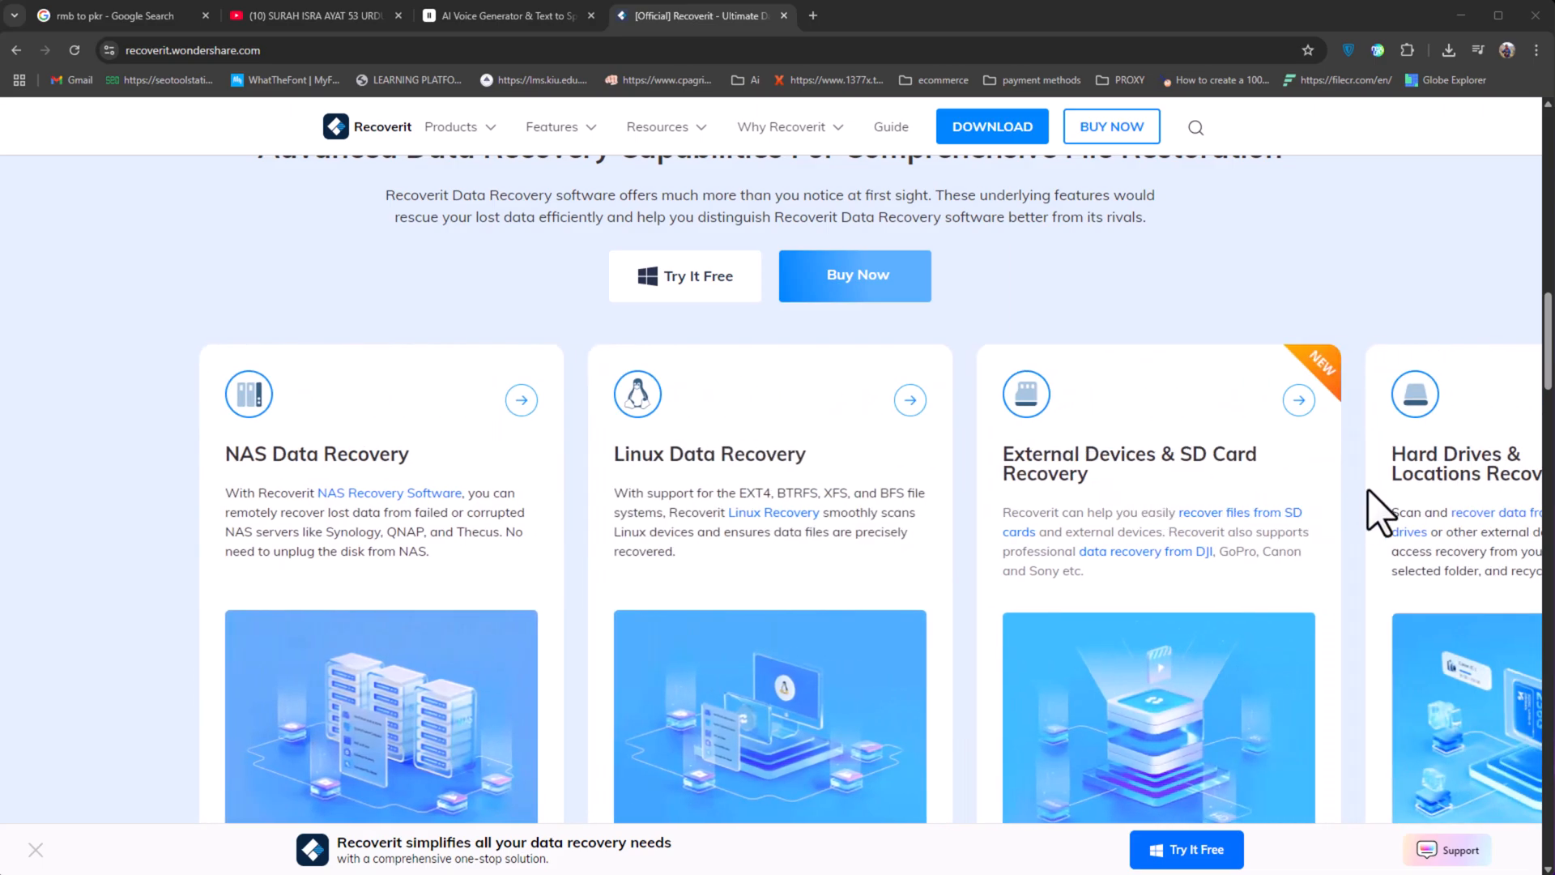
pyautogui.scroll(-3)
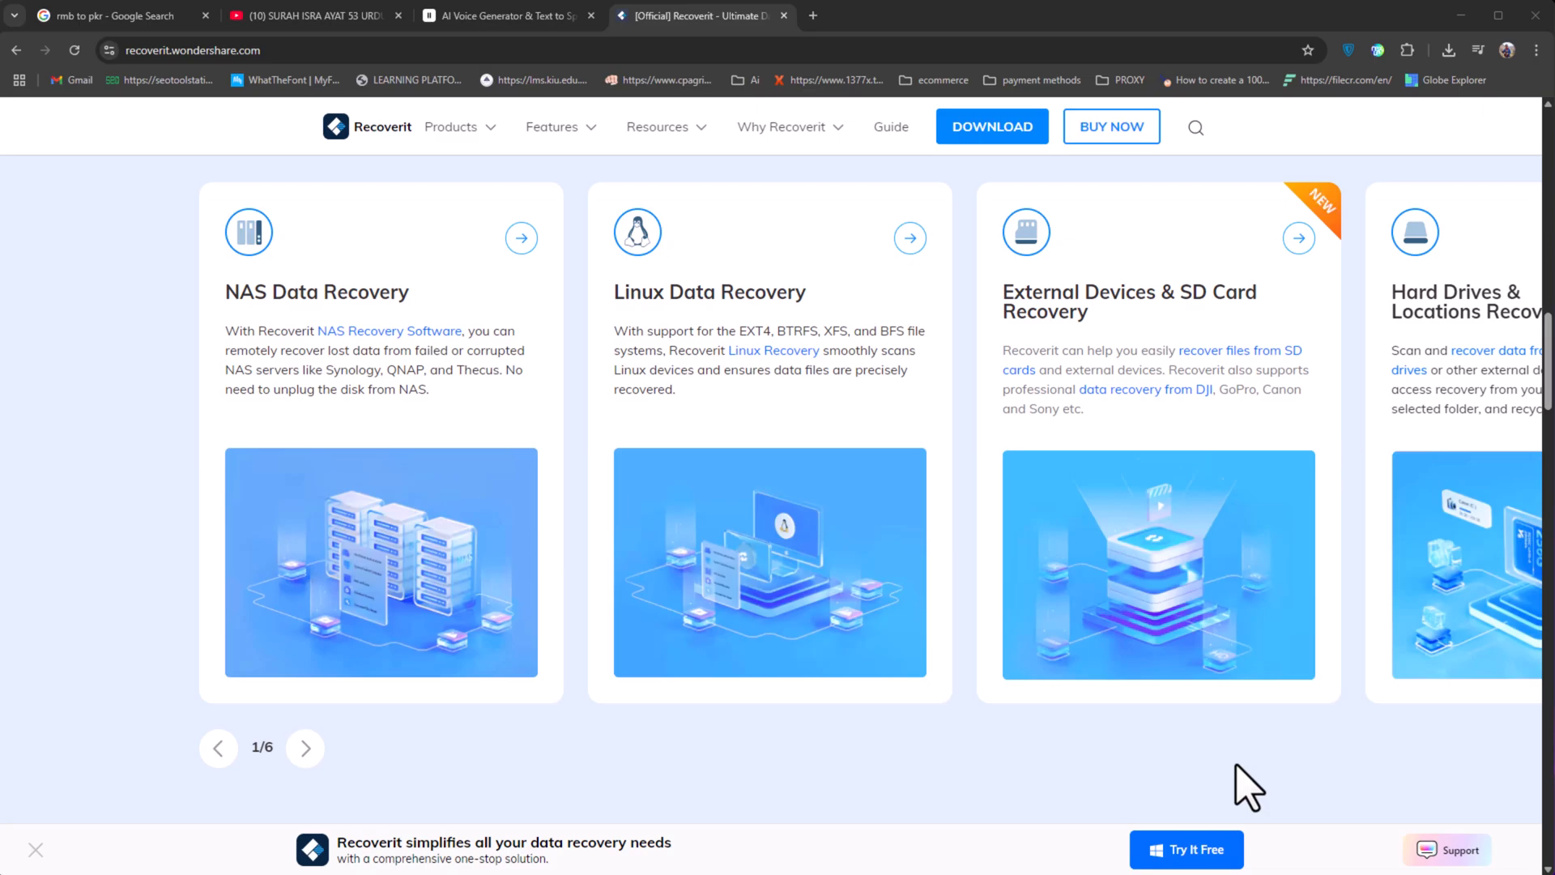
pyautogui.click(305, 748)
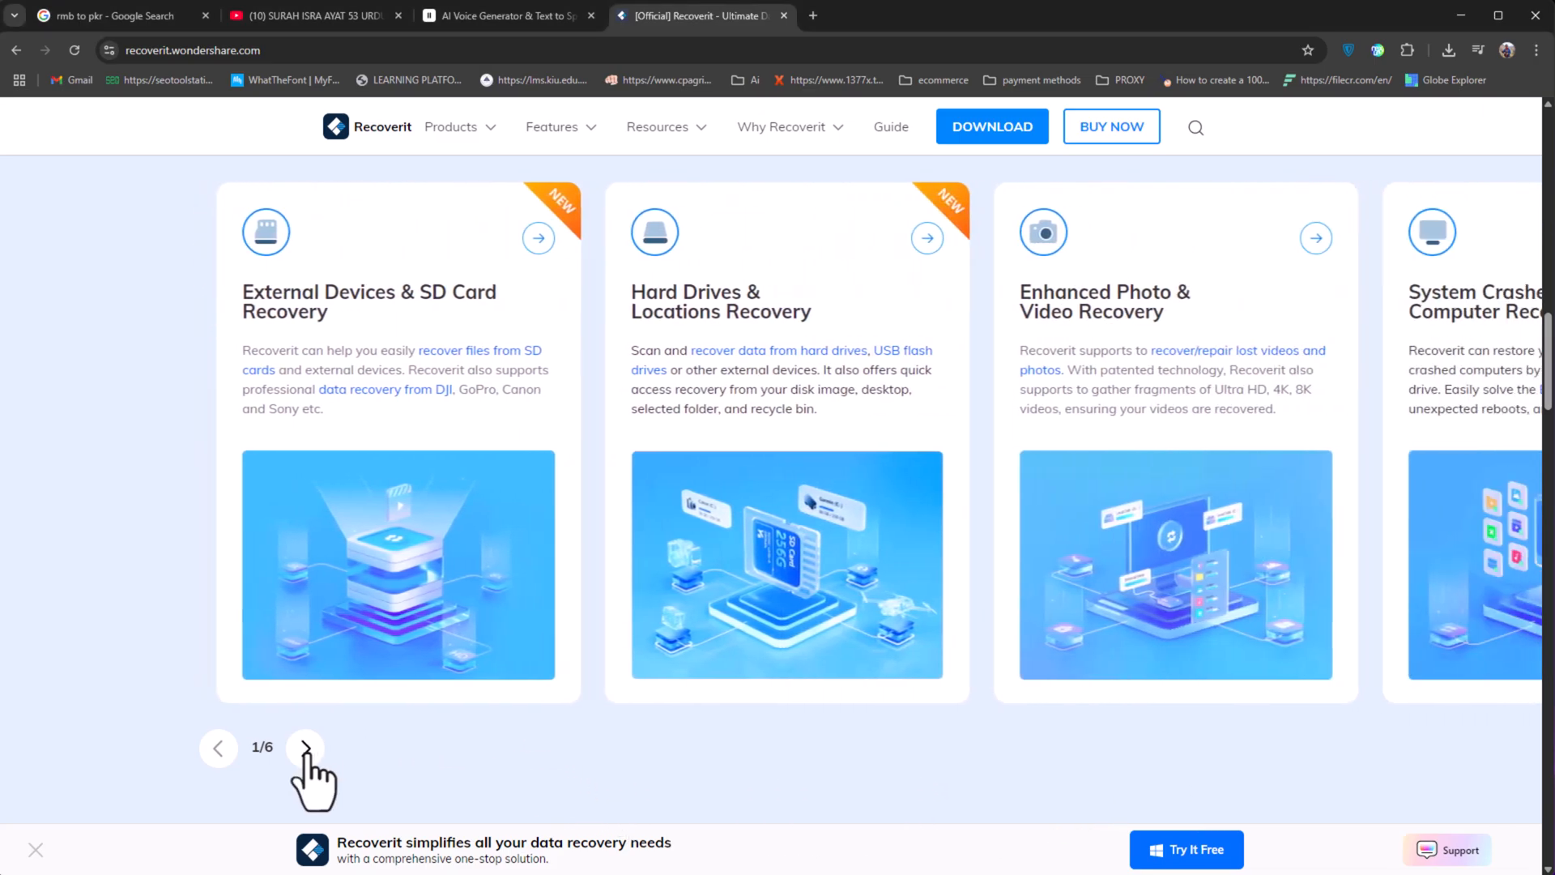
pyautogui.click(305, 748)
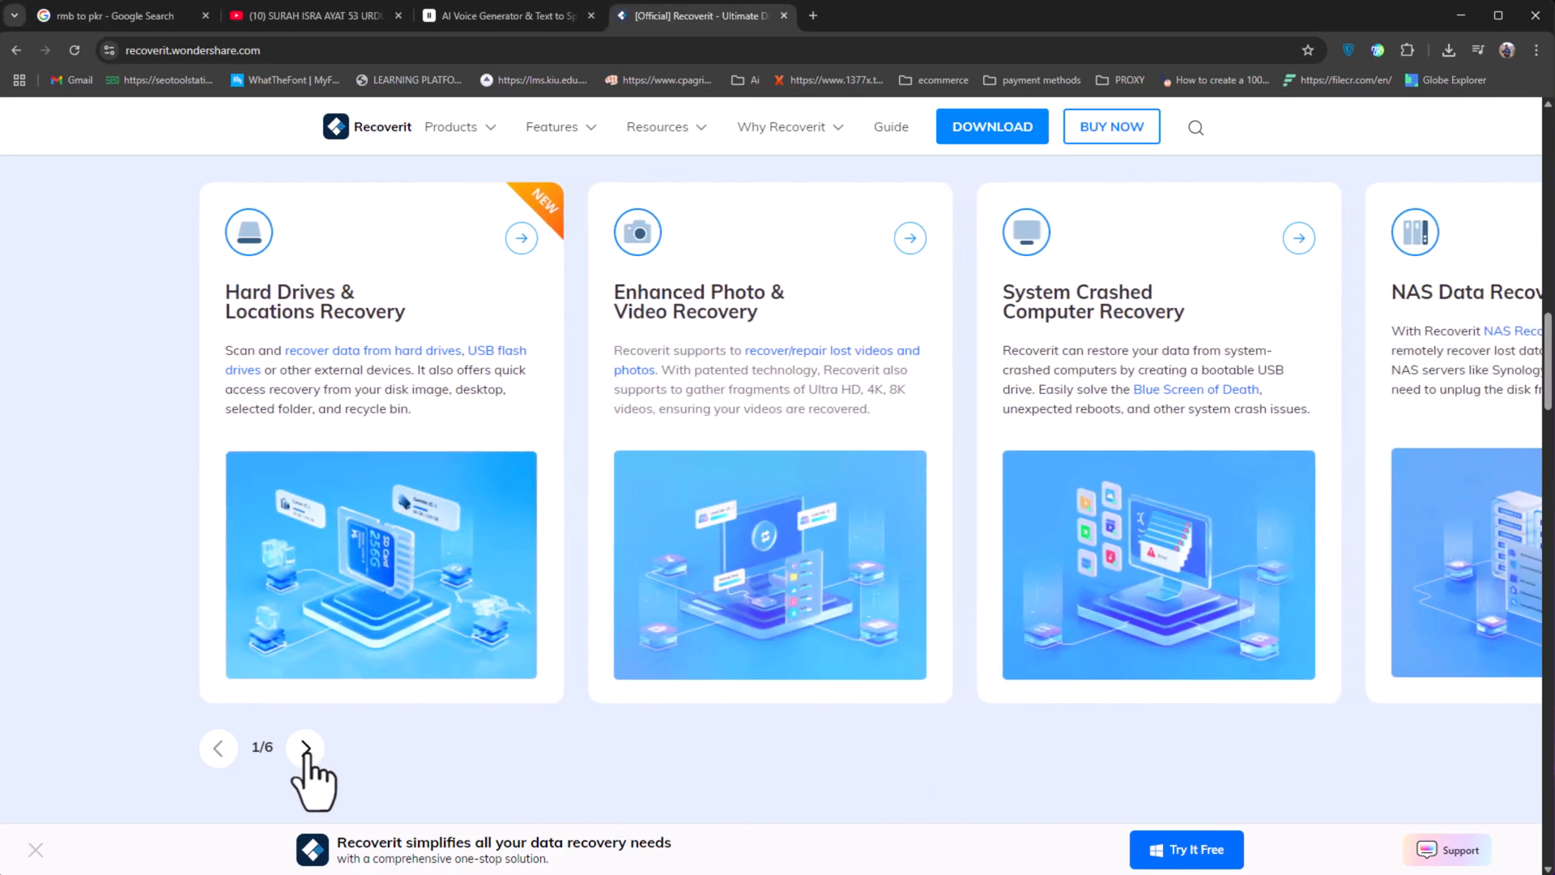
pyautogui.click(304, 748)
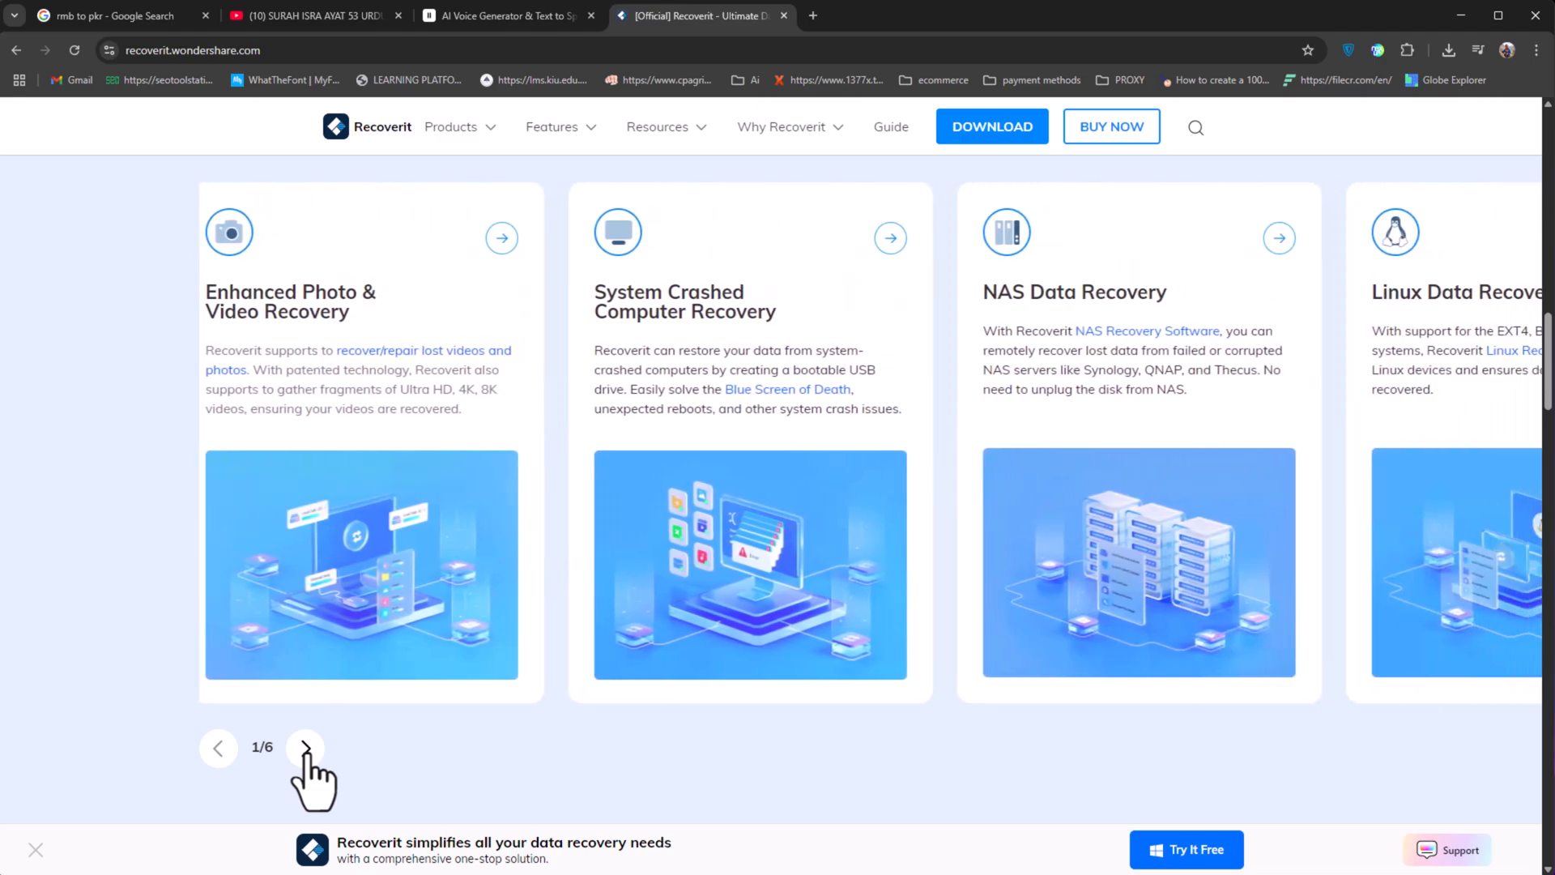
pyautogui.scroll(-3)
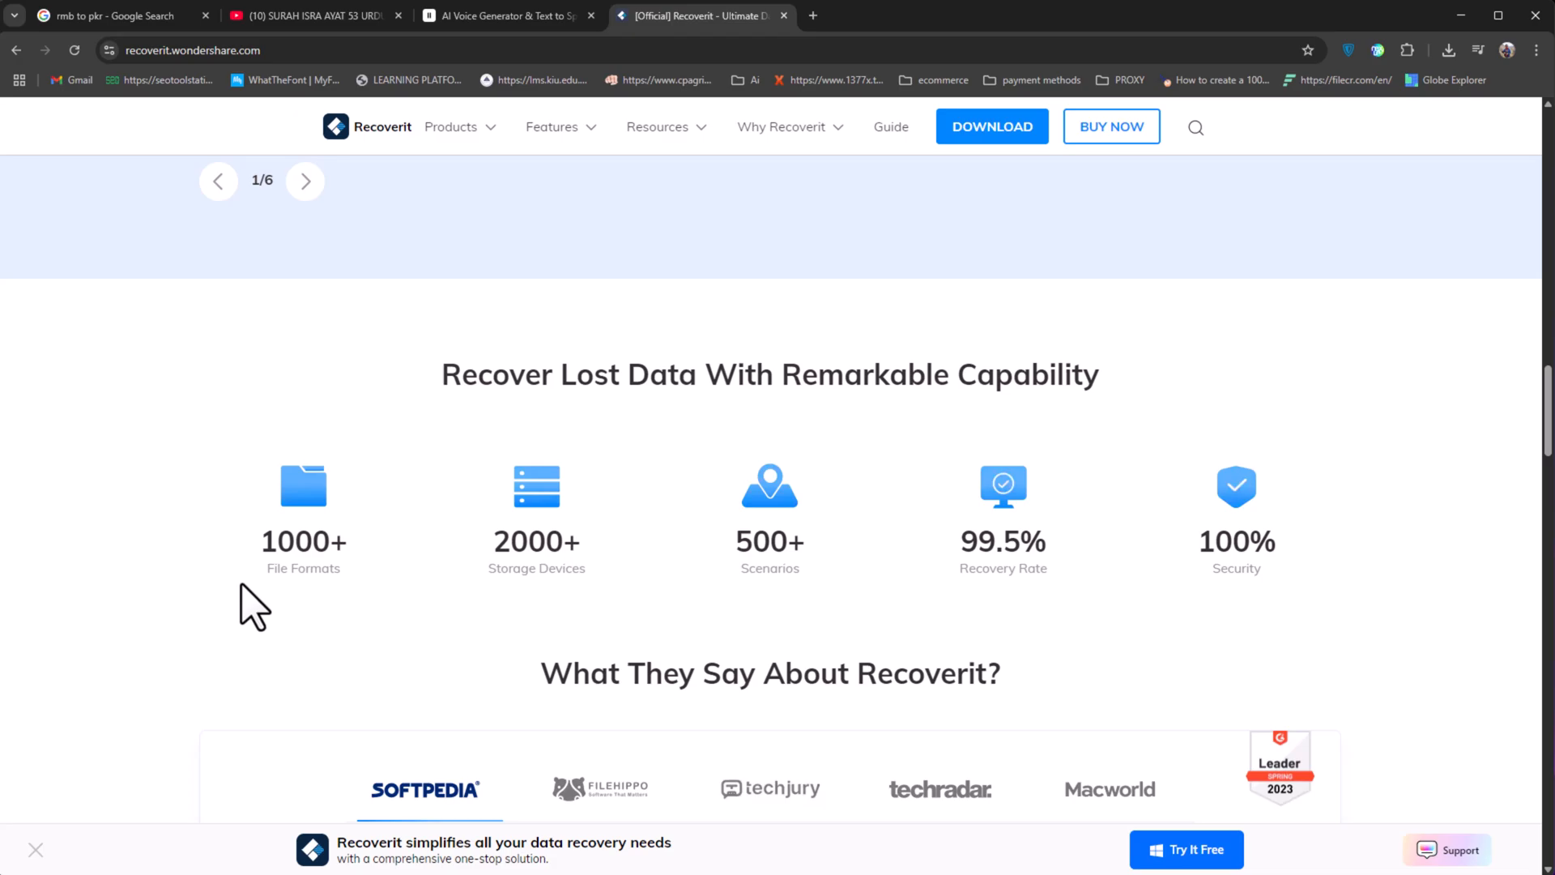
pyautogui.scroll(-3)
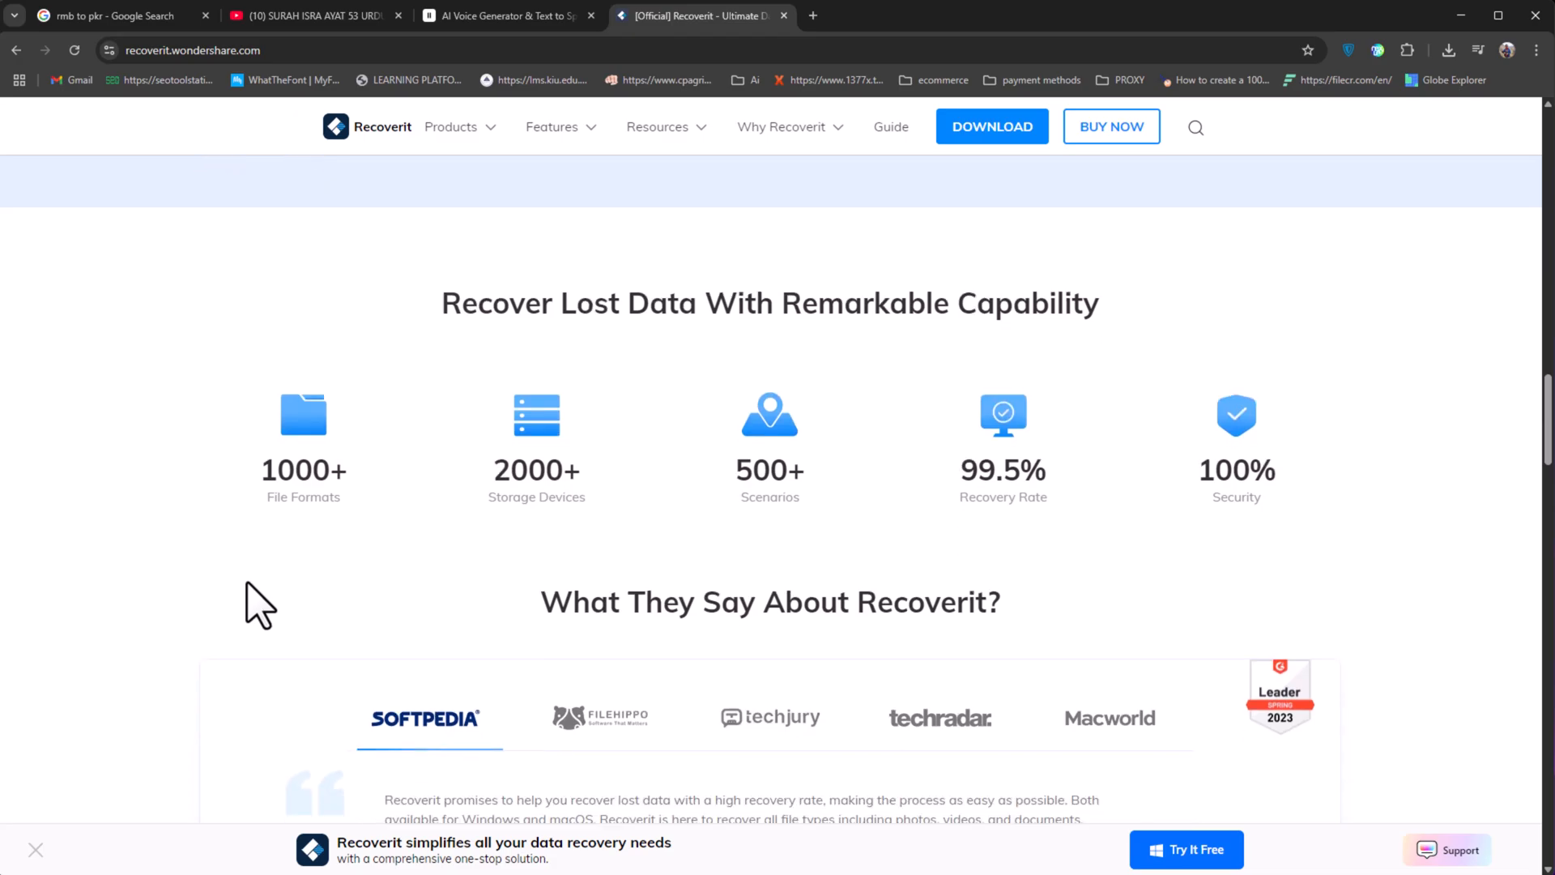